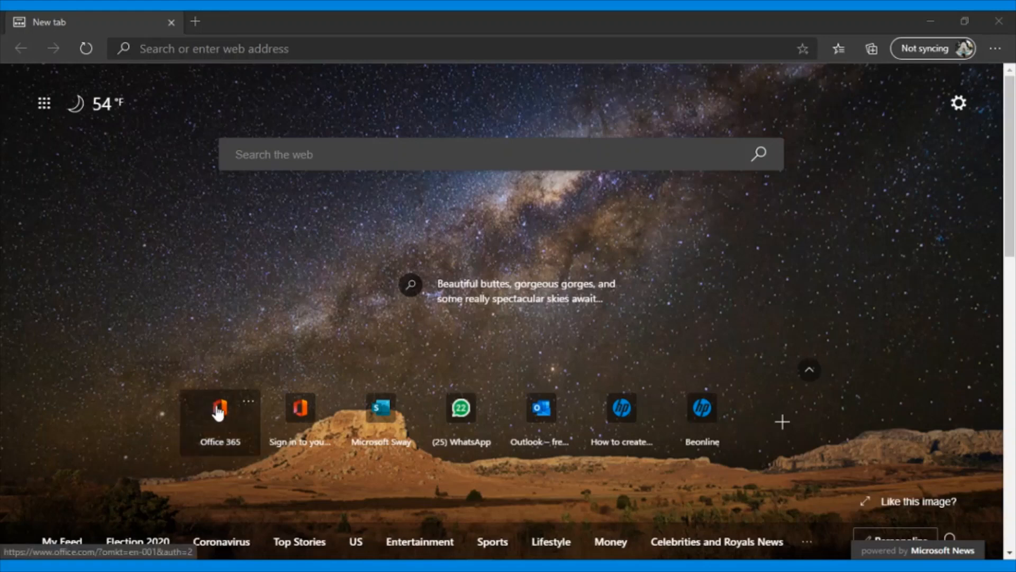
# Open Office 365, check the signed-in account, and reach the Forms page listing existing forms.
pyautogui.click(219, 408)
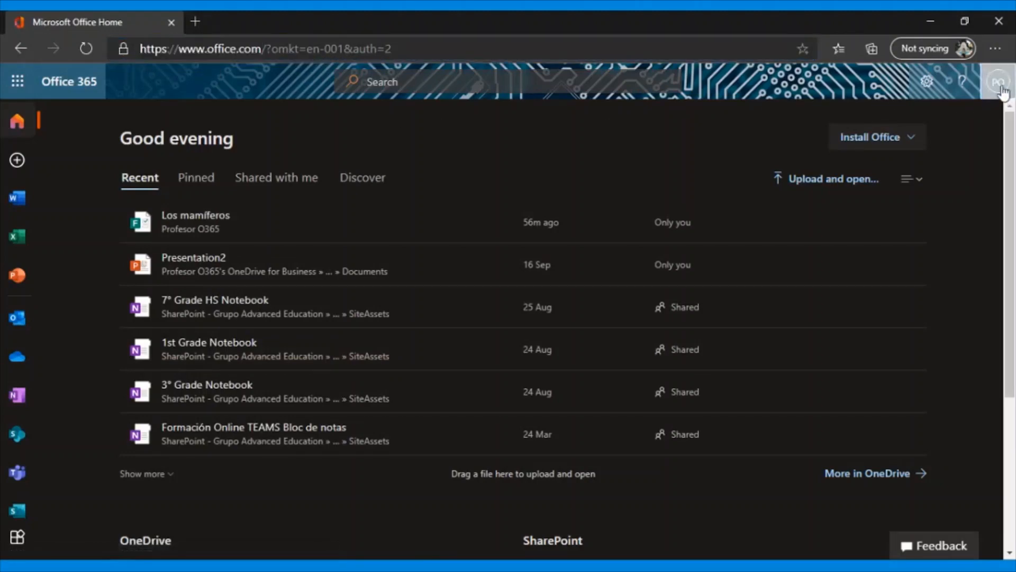
pyautogui.click(999, 81)
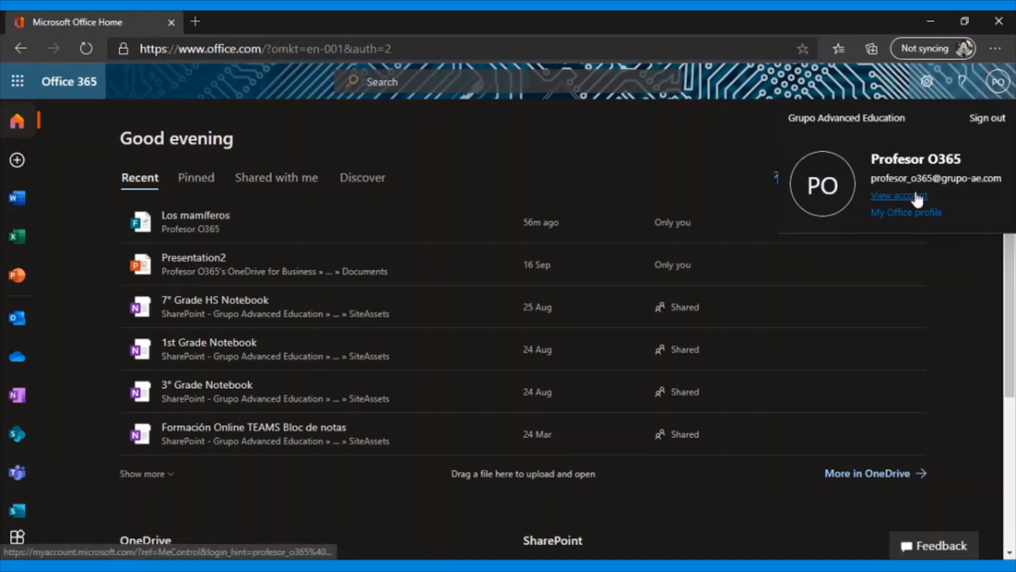
pyautogui.click(17, 81)
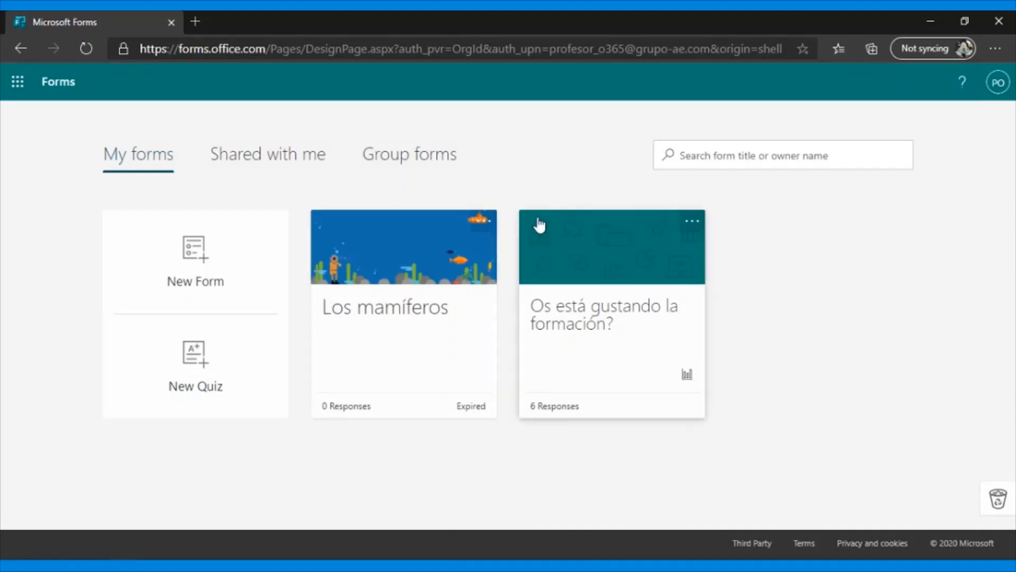
pyautogui.moveTo(314, 484)
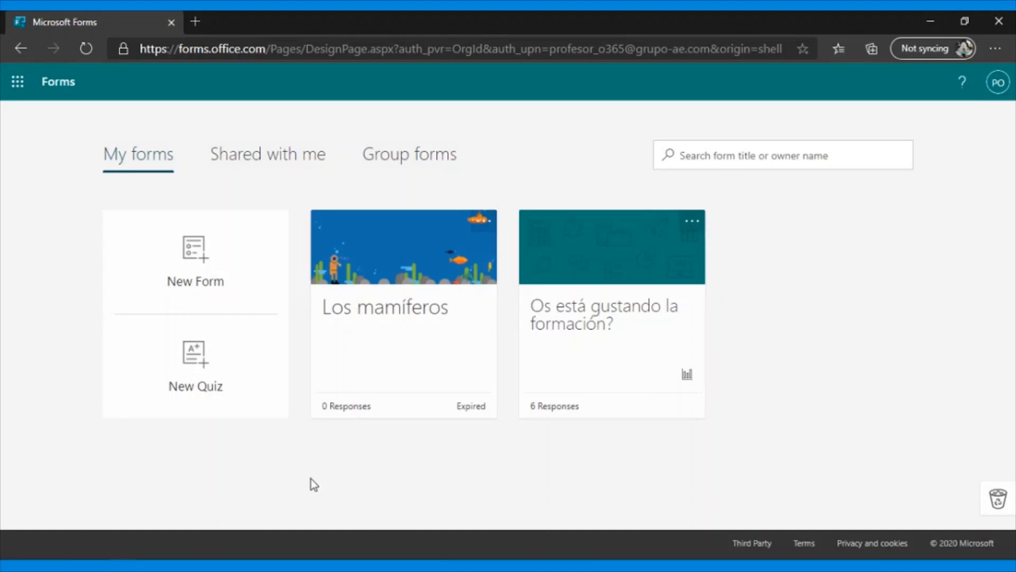
pyautogui.moveTo(231, 298)
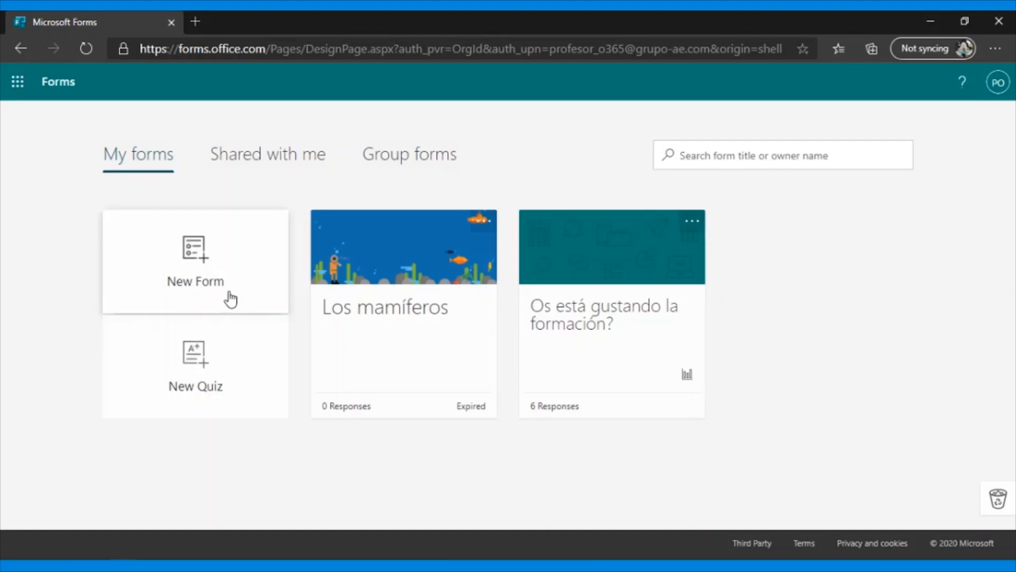
pyautogui.moveTo(259, 288)
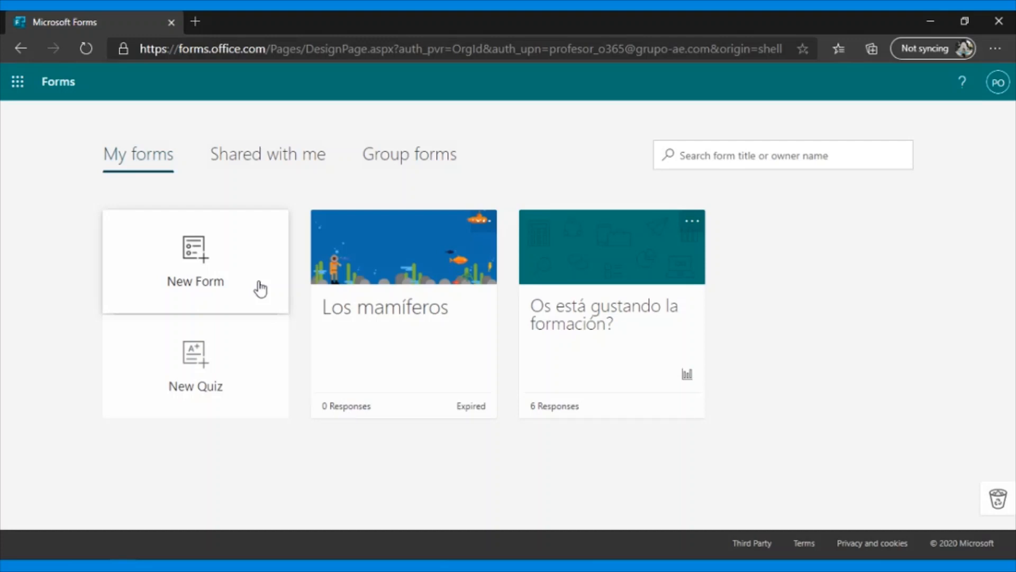
pyautogui.moveTo(260, 362)
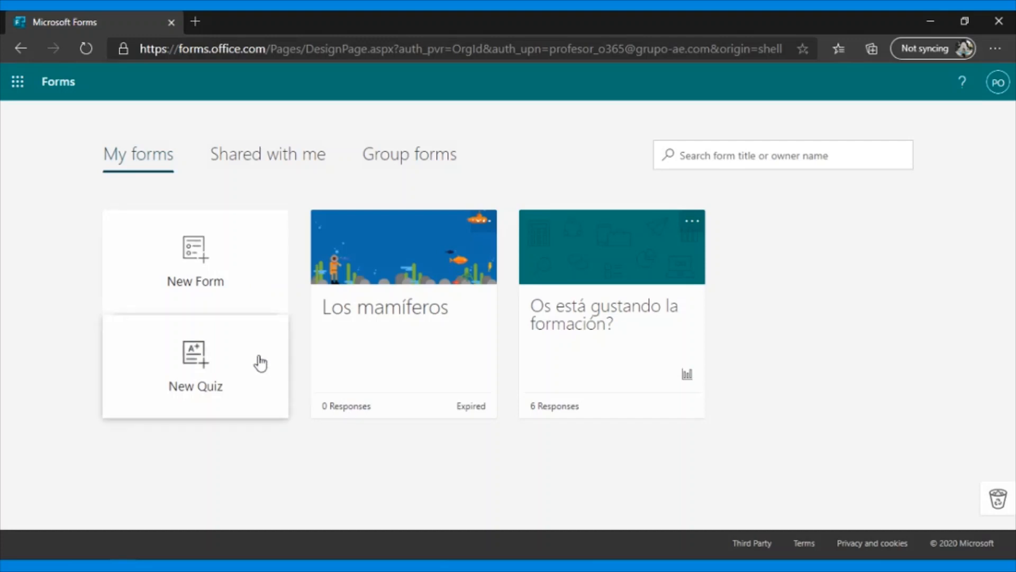
pyautogui.moveTo(220, 370)
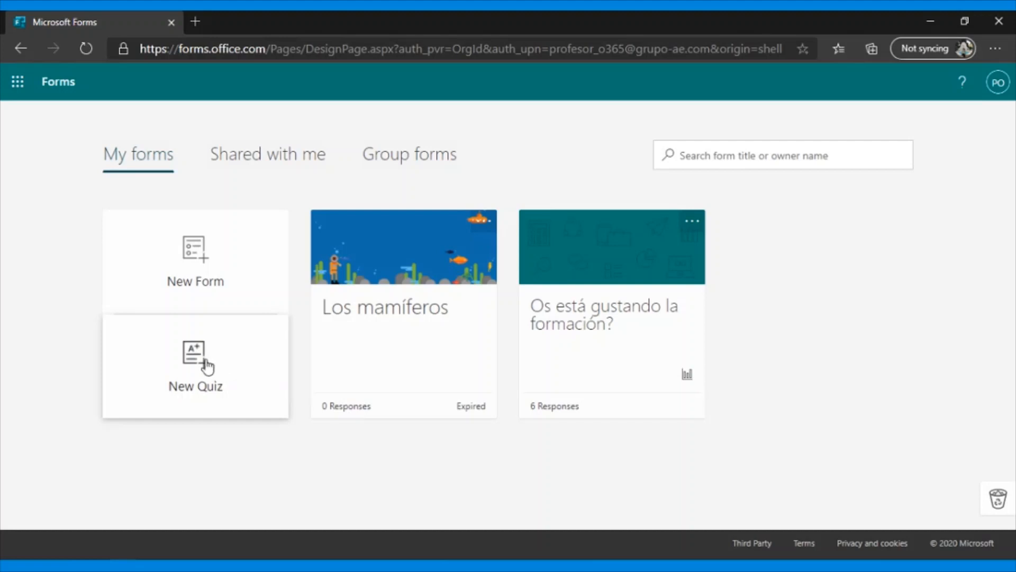
# Create a new quiz titled '9B Geography - Europe'.
pyautogui.click(195, 363)
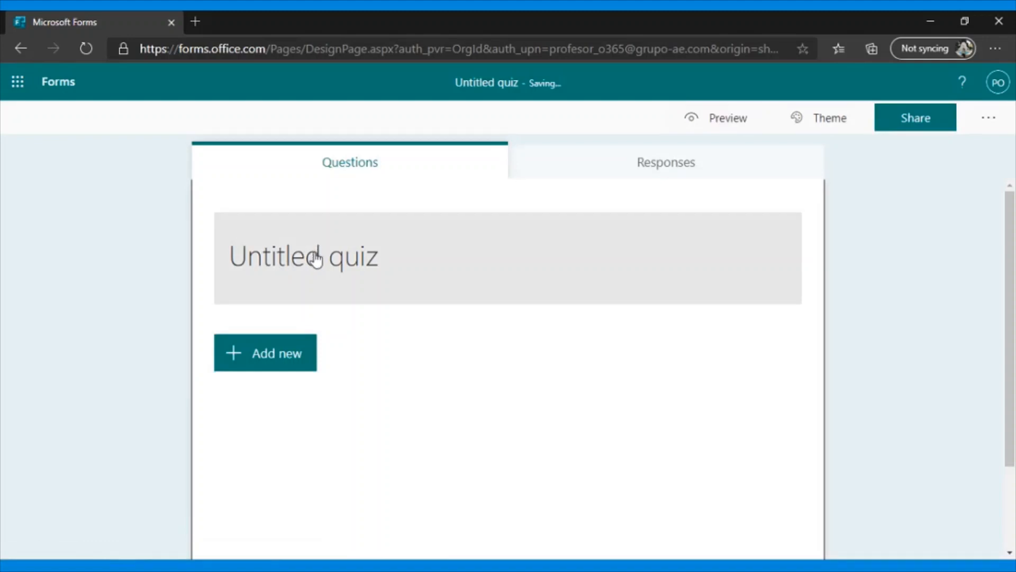
pyautogui.click(302, 255)
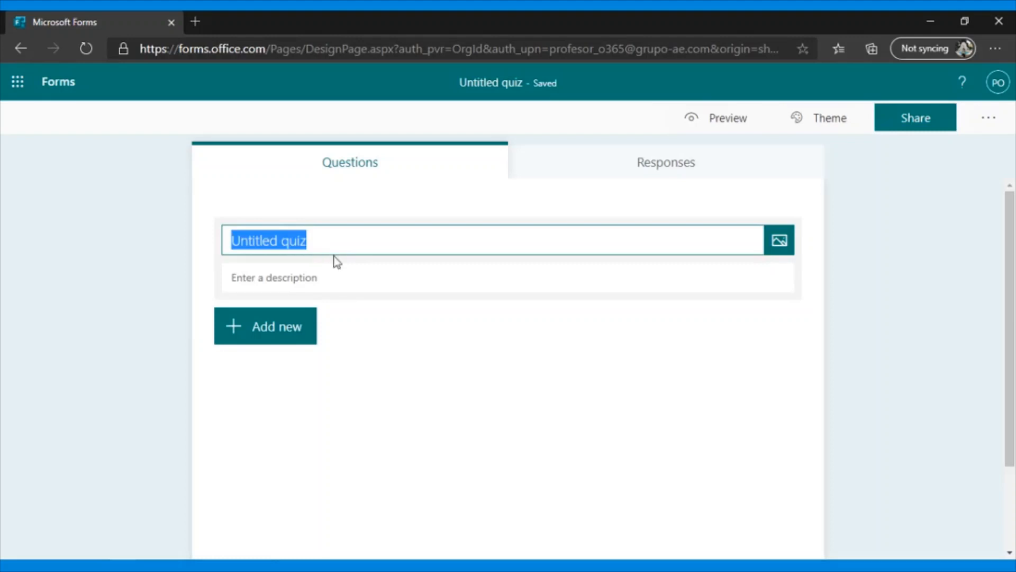
pyautogui.write('9')
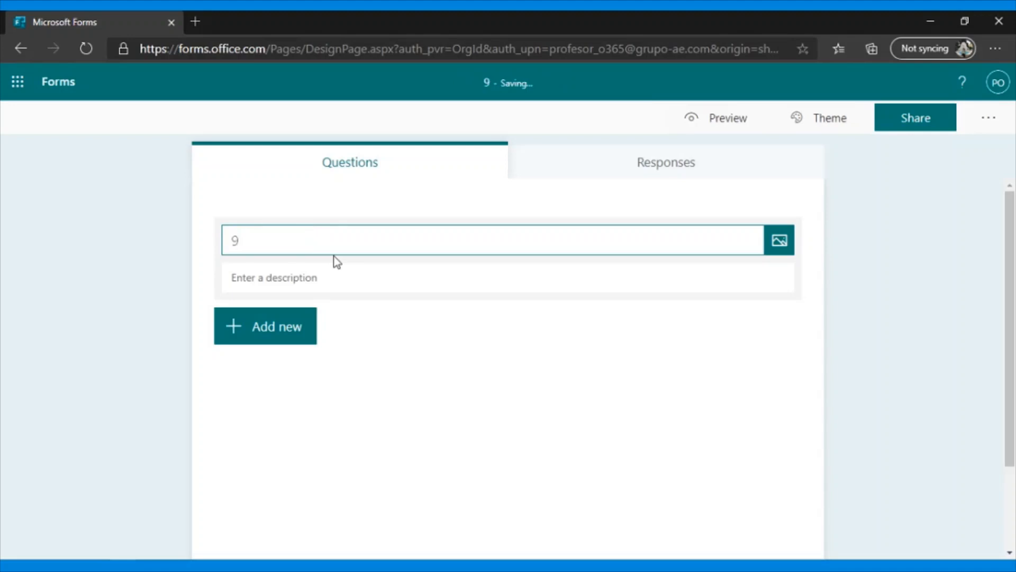
pyautogui.write('B')
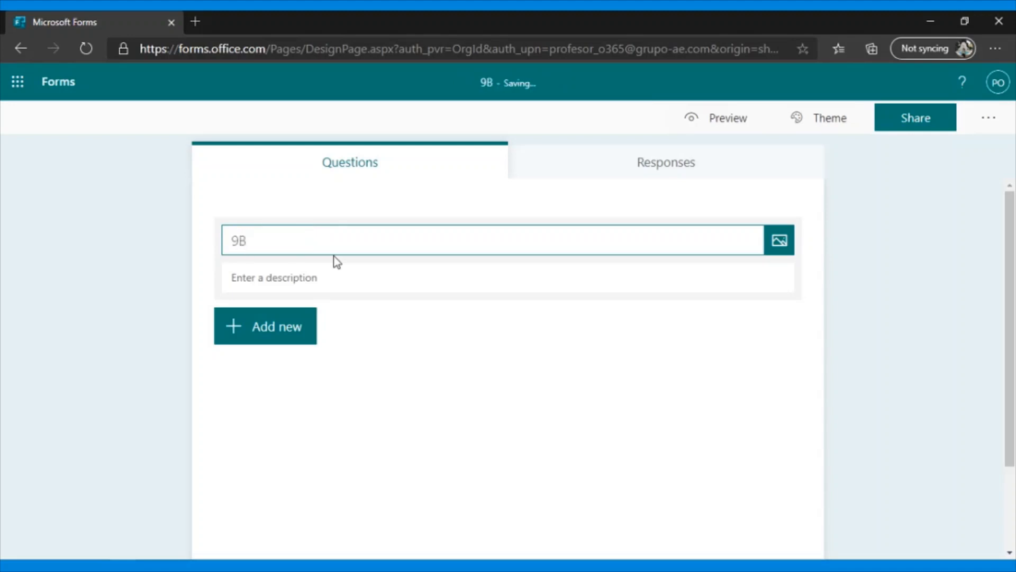
pyautogui.write('Geograp')
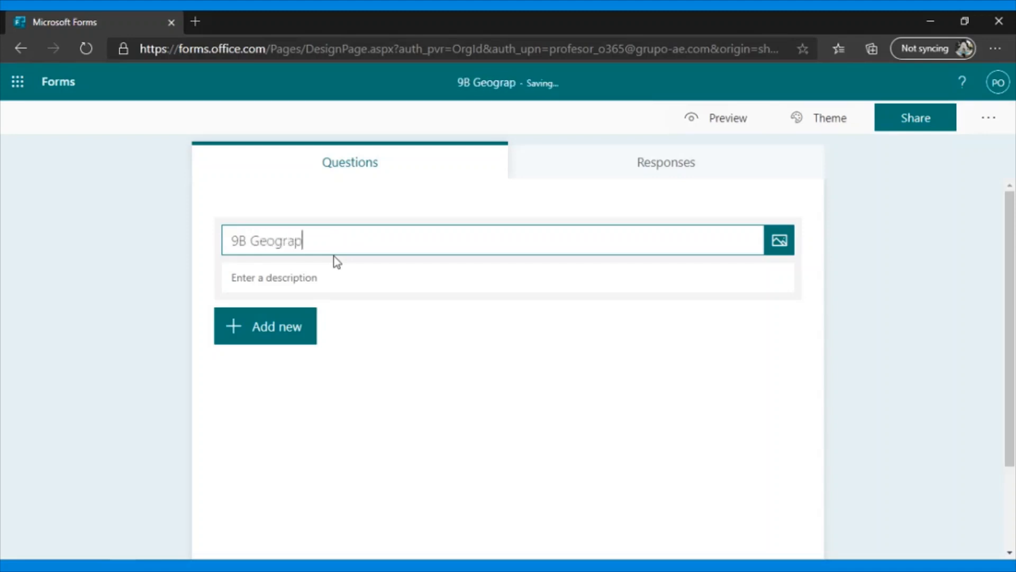
pyautogui.write('hy -')
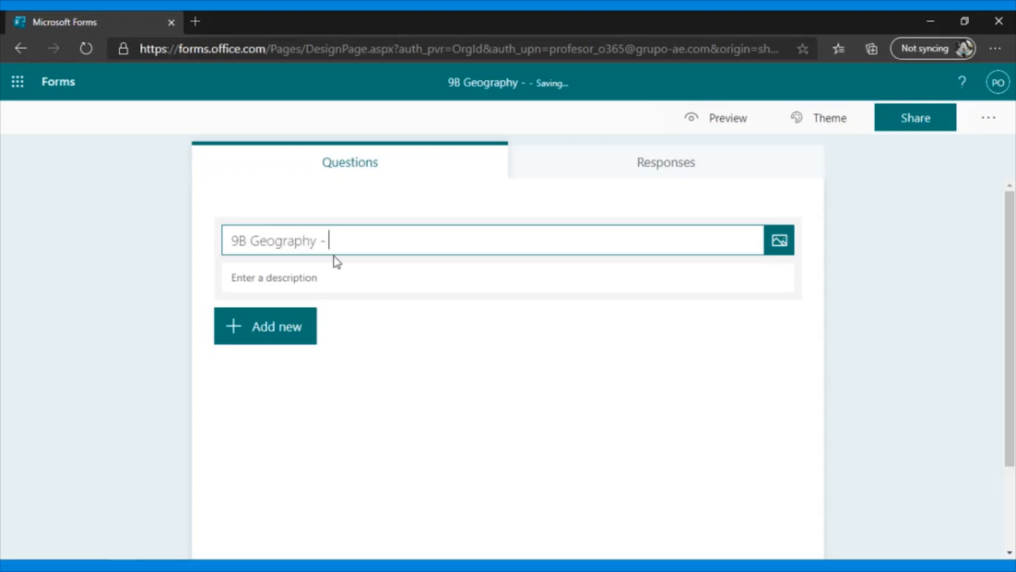
pyautogui.write('E')
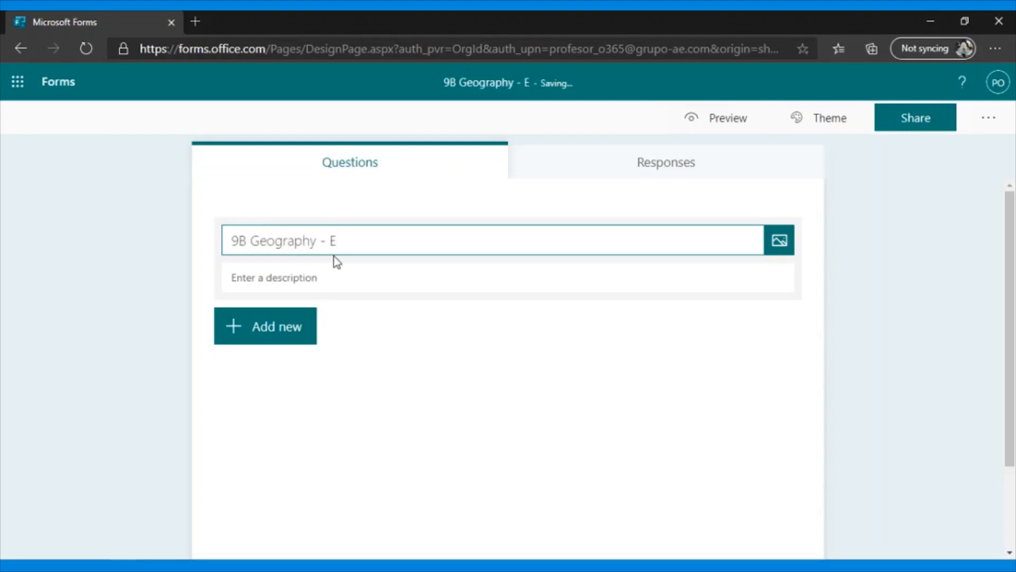
pyautogui.write('urope')
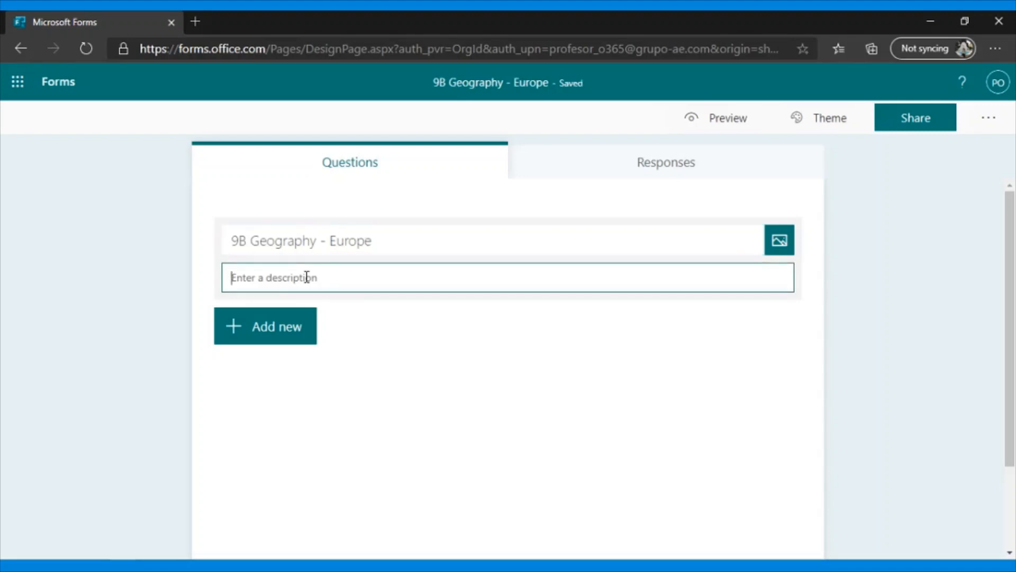
# Add the quiz description 'Duration', removing the stray question marks.
pyautogui.write('D')
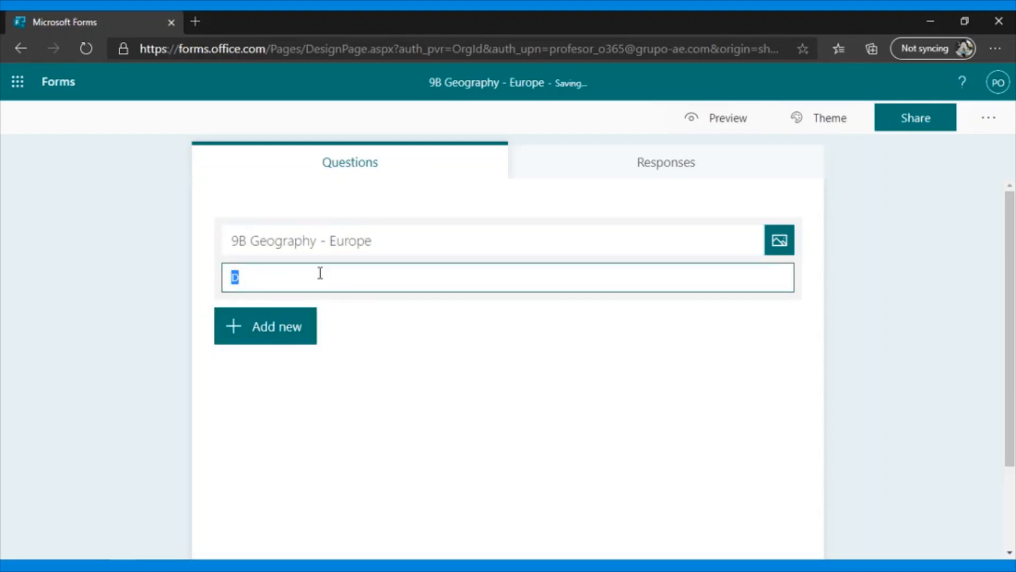
pyautogui.write('Duration??')
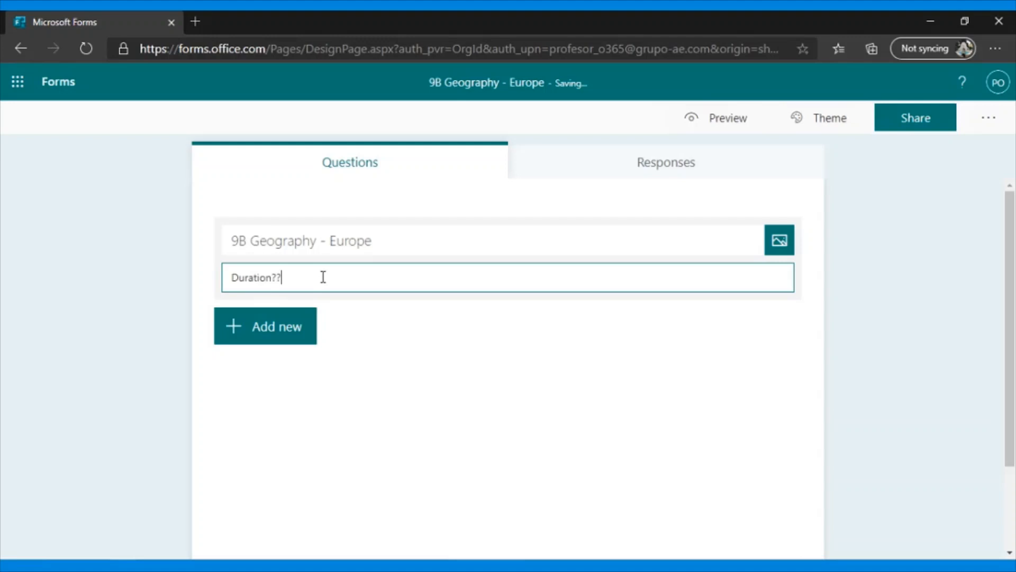
pyautogui.press('Backspace')
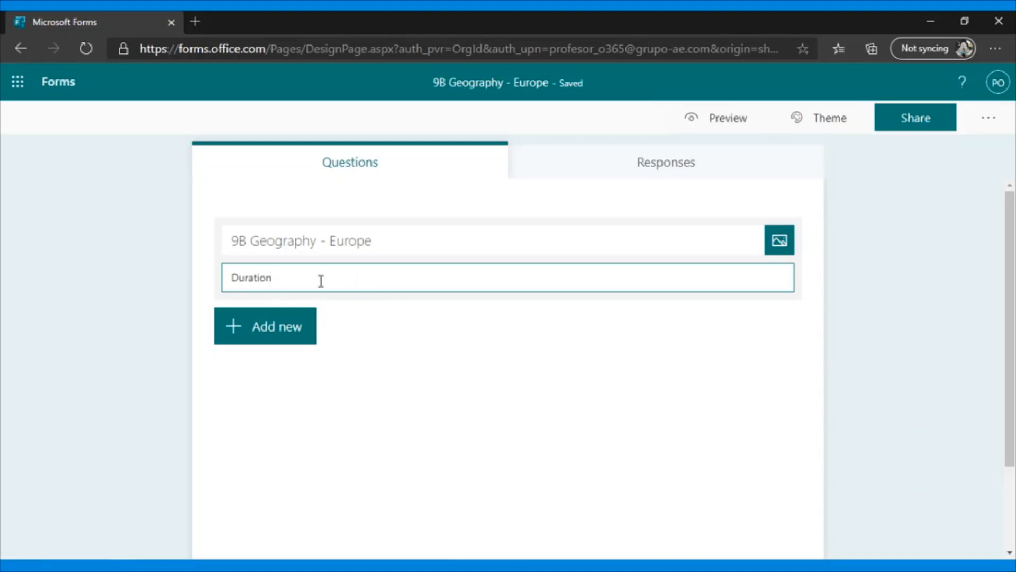
pyautogui.moveTo(561, 284)
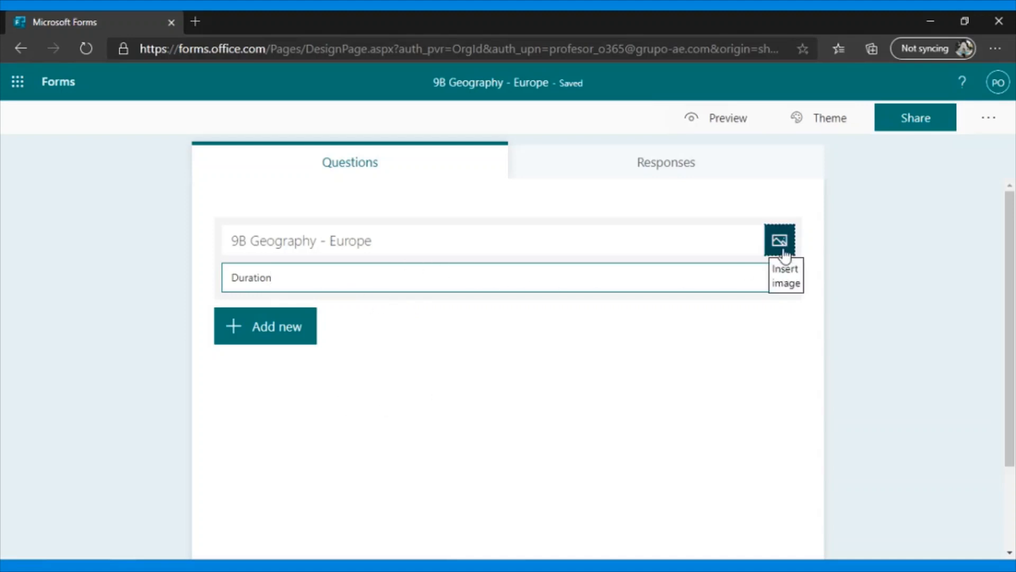
# Open the header image pane, try the OneDrive and Upload sources, and cancel the file picker.
pyautogui.click(779, 241)
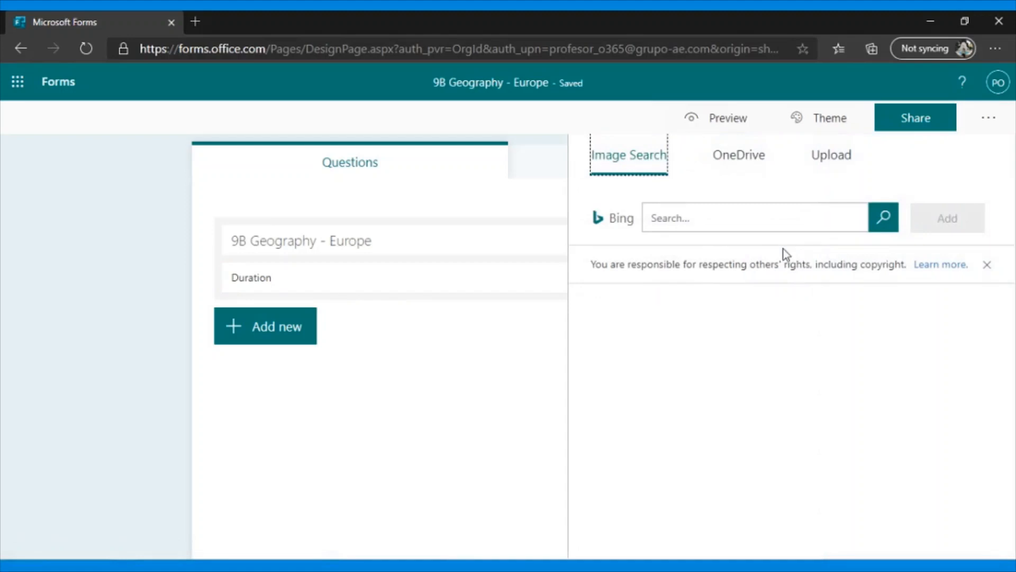
pyautogui.moveTo(627, 168)
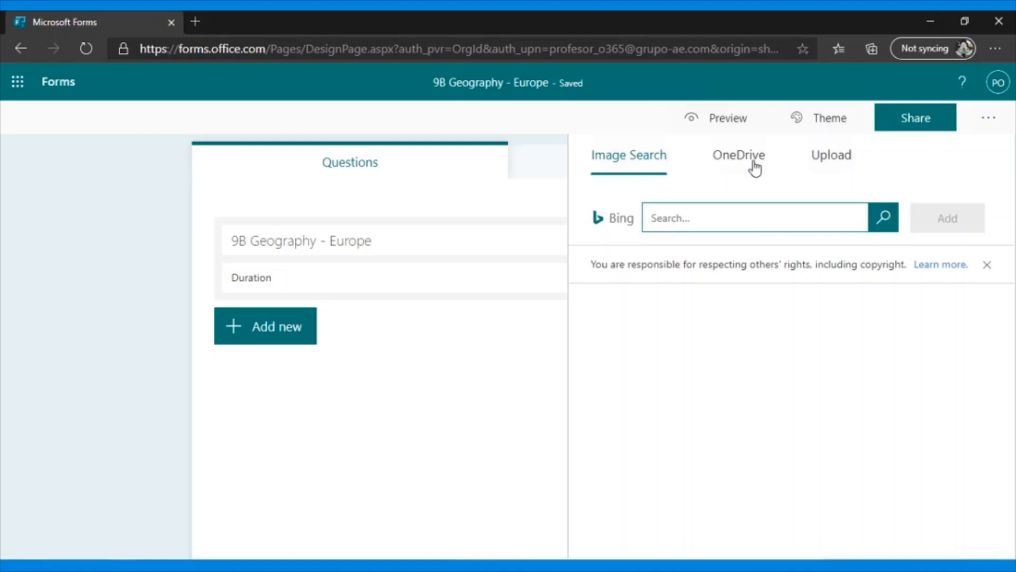
pyautogui.click(738, 155)
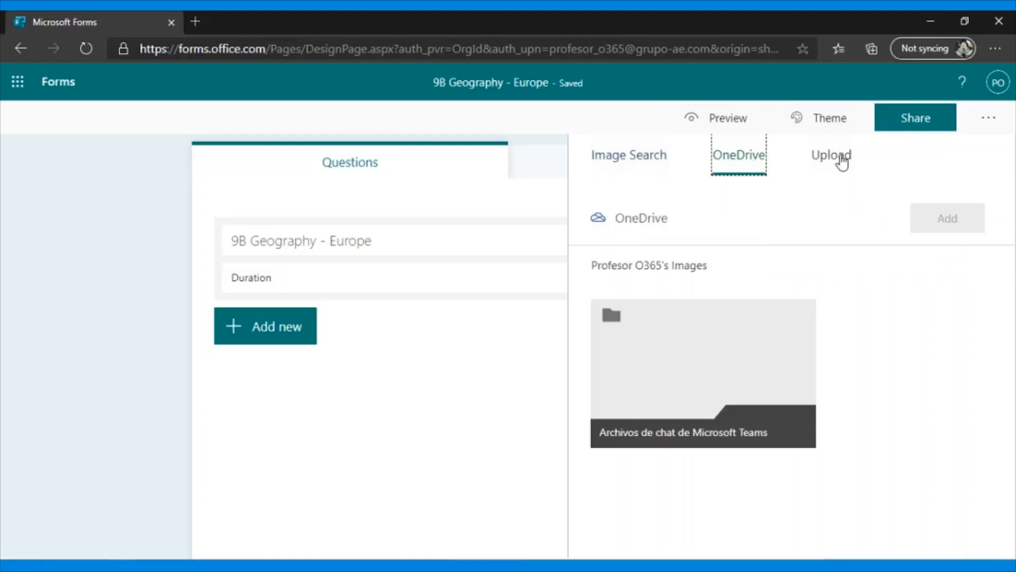
pyautogui.moveTo(839, 162)
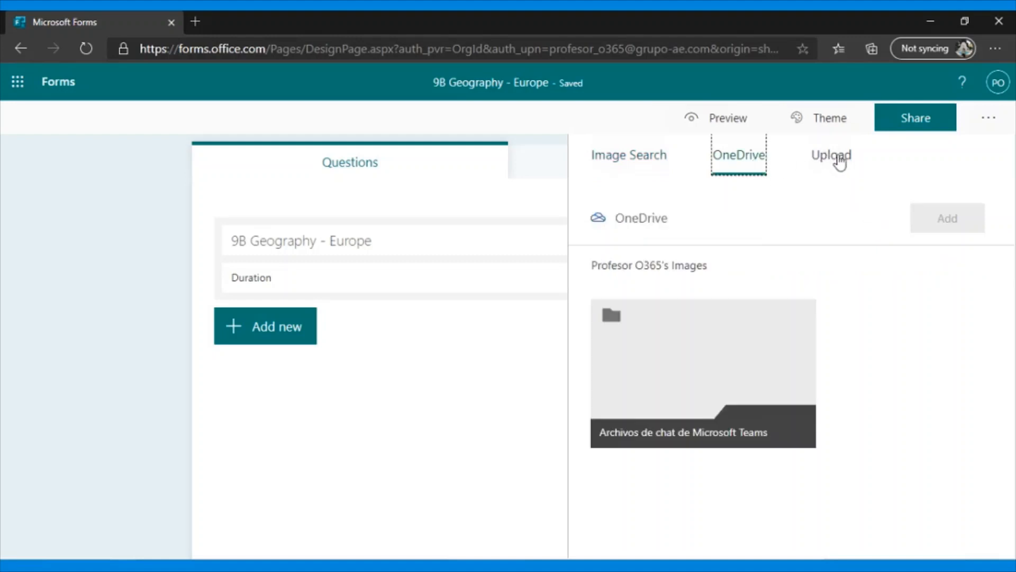
pyautogui.click(738, 155)
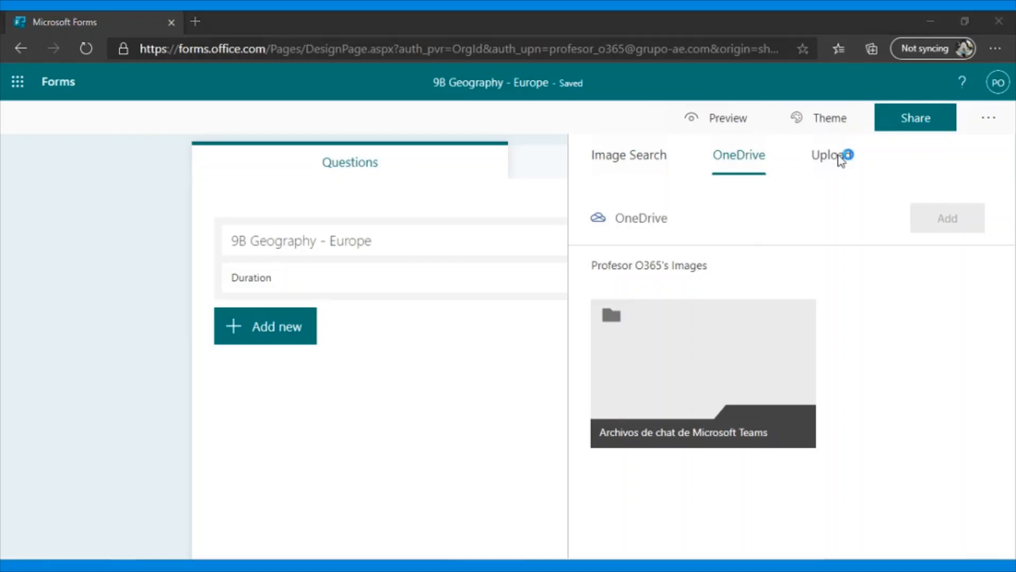
pyautogui.click(830, 154)
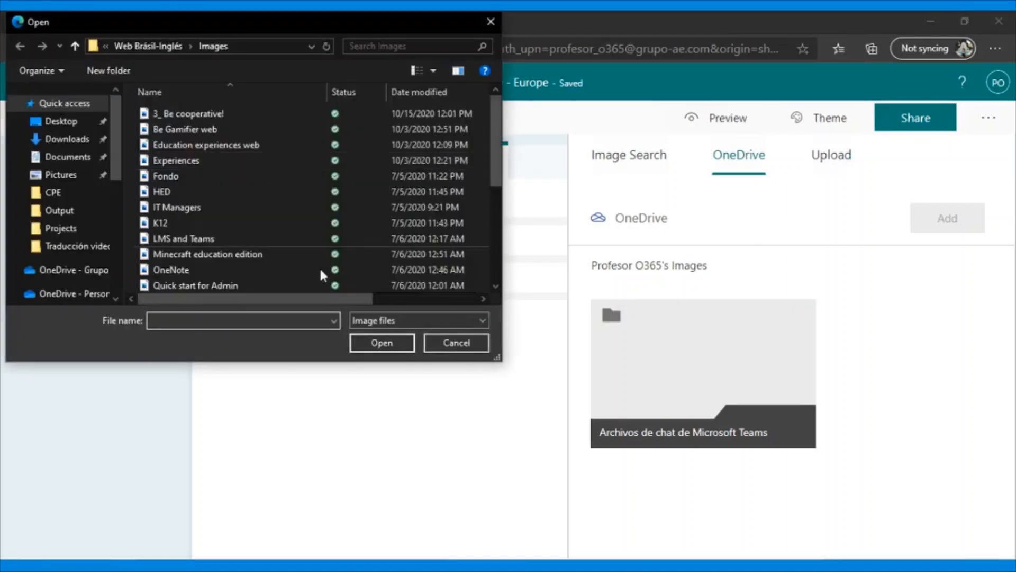
pyautogui.moveTo(491, 21)
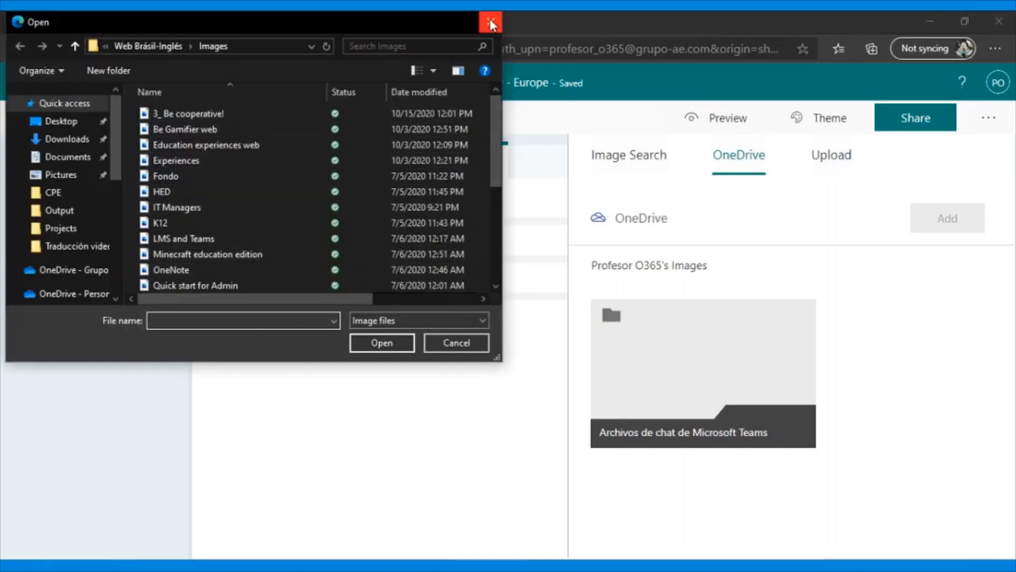
pyautogui.click(490, 21)
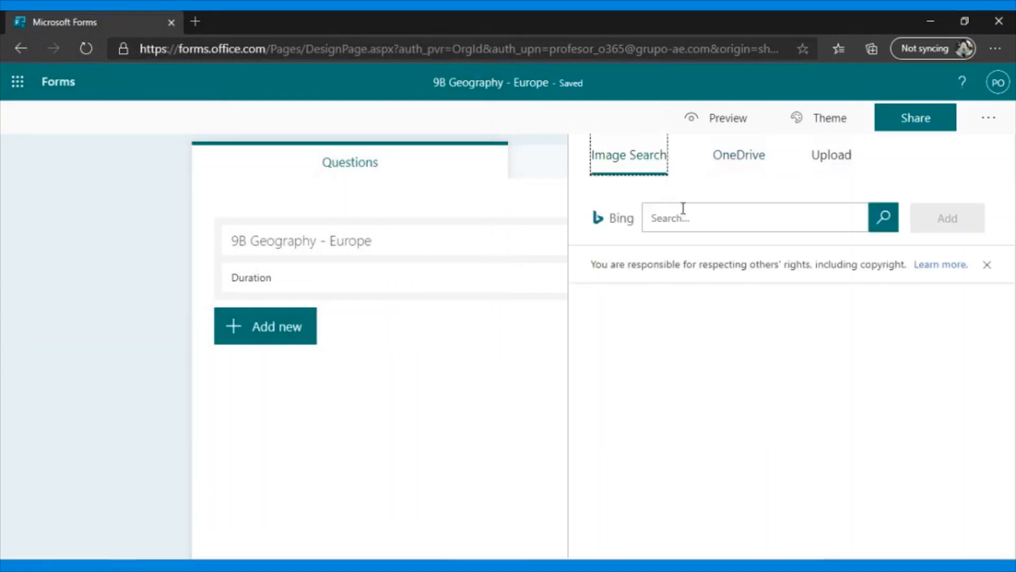
# Search Bing images for 'Europe' and browse the results.
pyautogui.write('Ei')
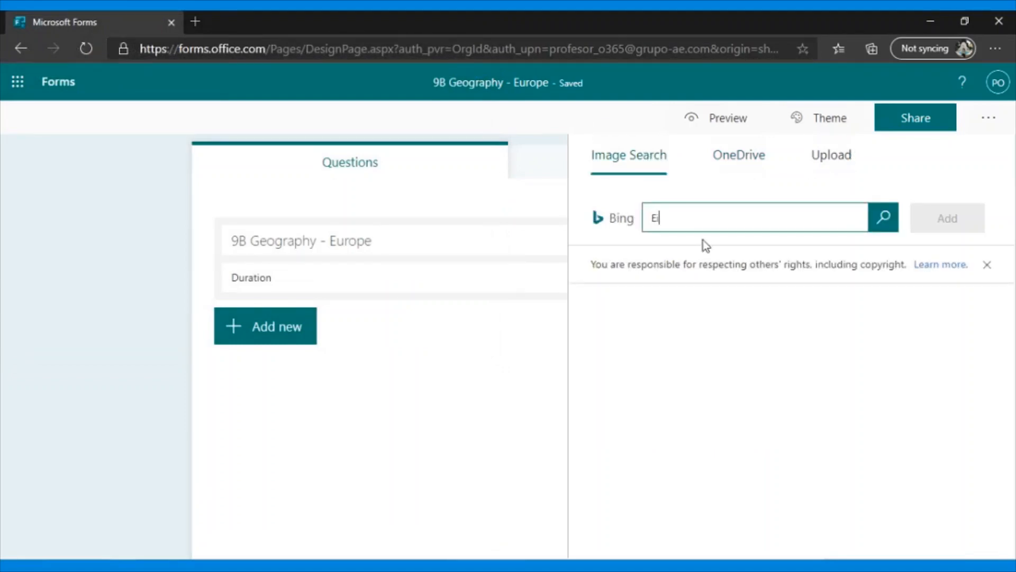
pyautogui.write('urope')
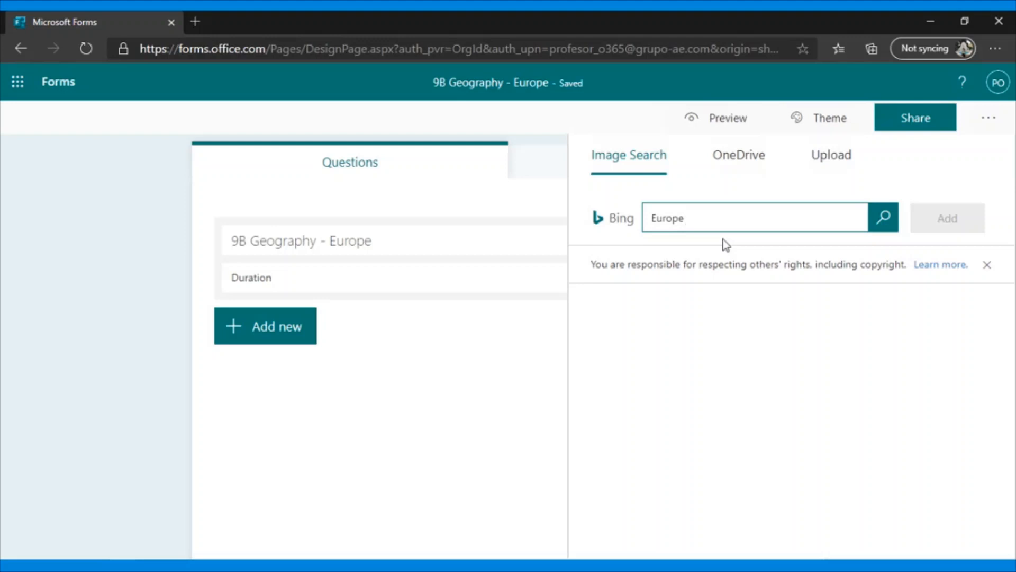
pyautogui.click(883, 217)
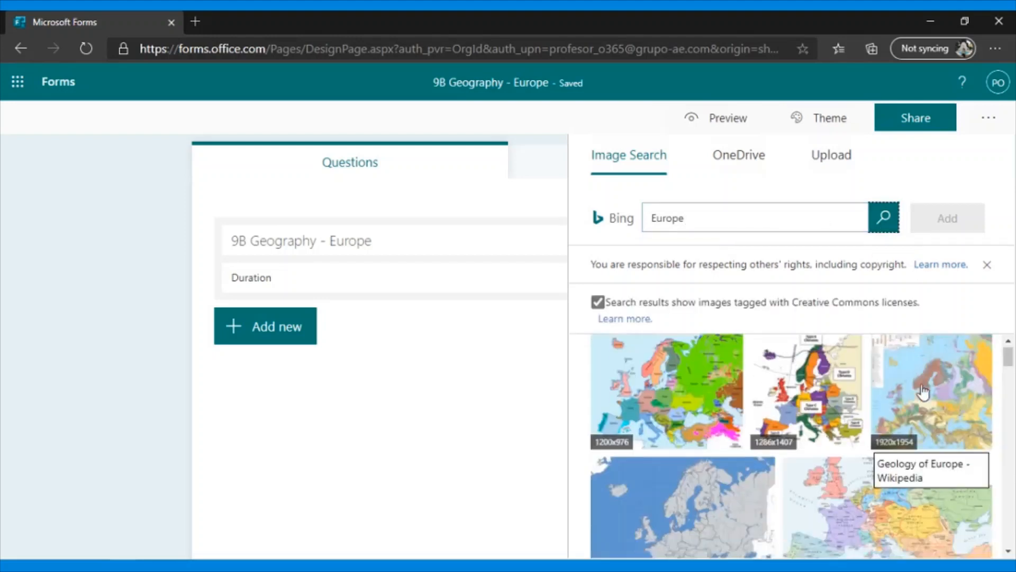
pyautogui.scroll(-3)
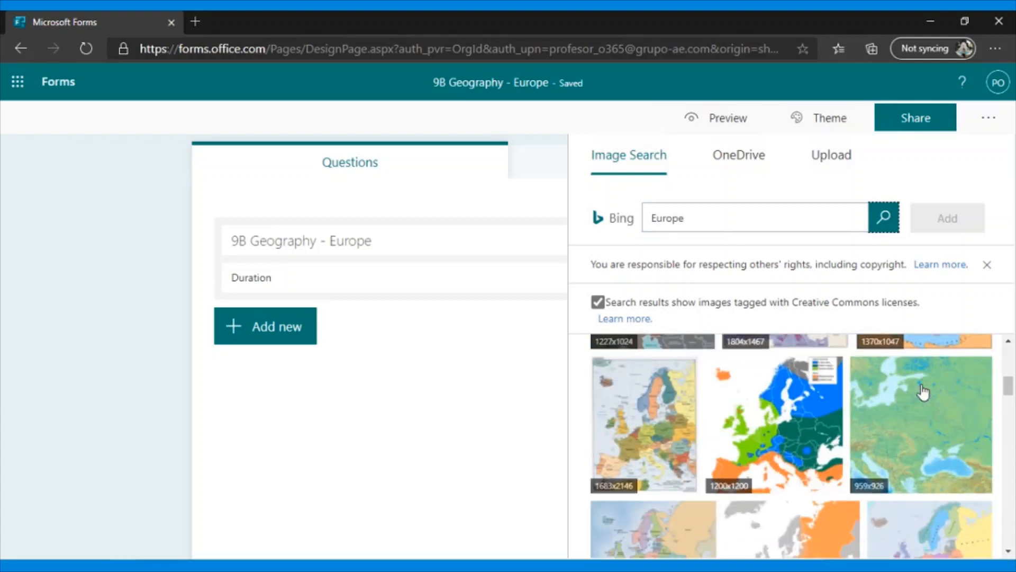
pyautogui.scroll(-3)
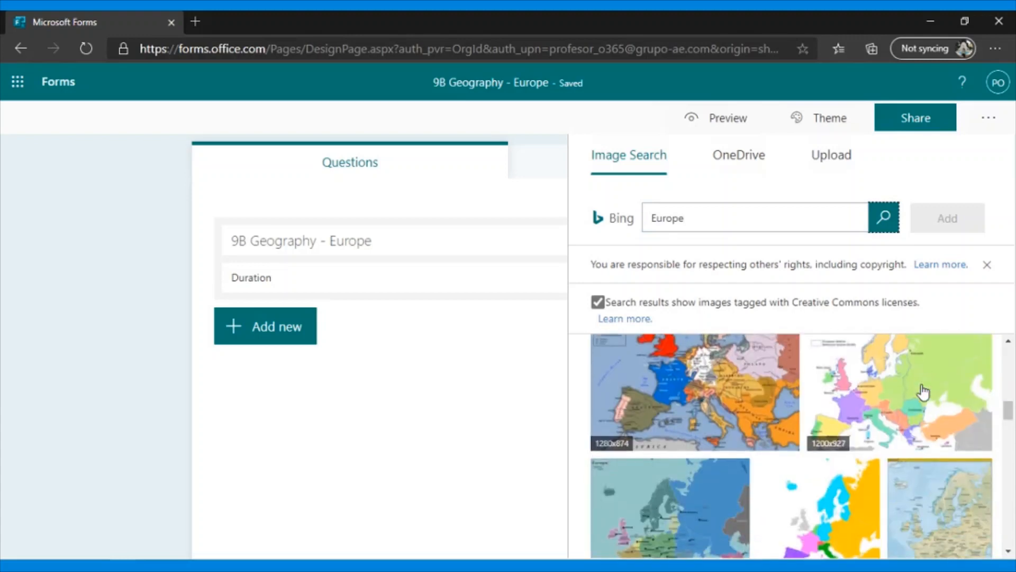
pyautogui.scroll(-3)
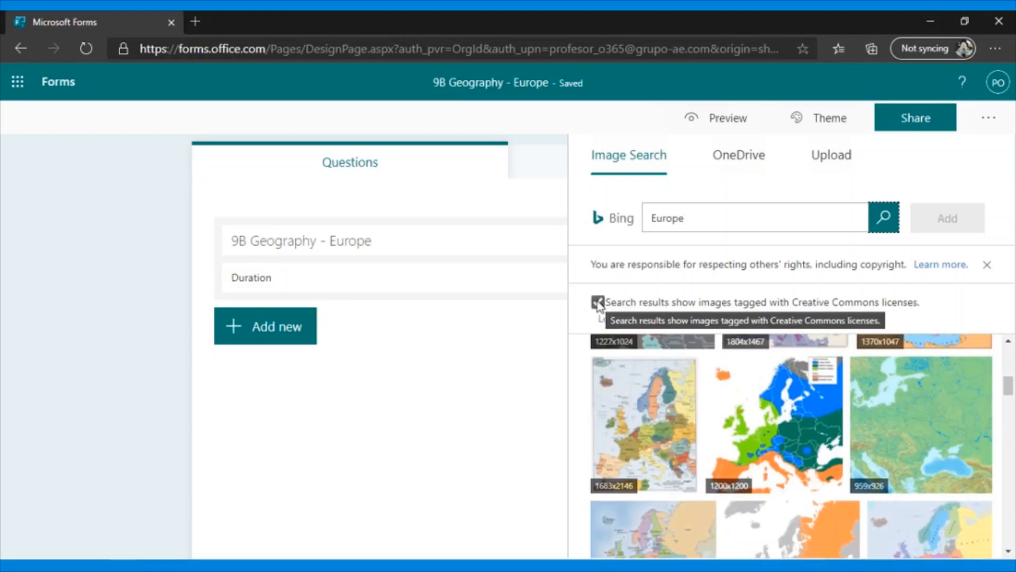
# Toggle the Creative Commons filter and choose the grey Europe map as header image.
pyautogui.click(597, 302)
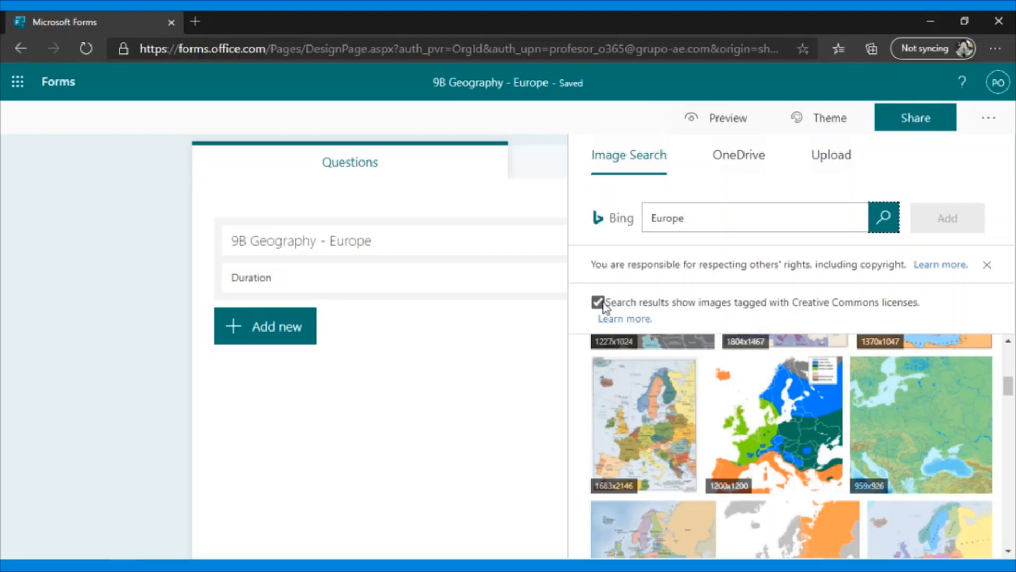
pyautogui.click(597, 302)
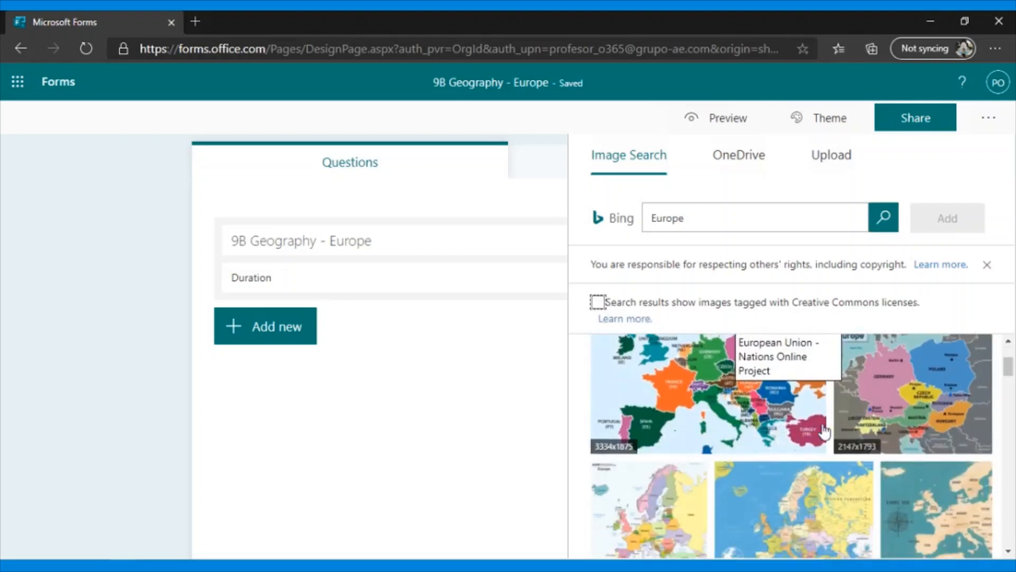
pyautogui.scroll(-3)
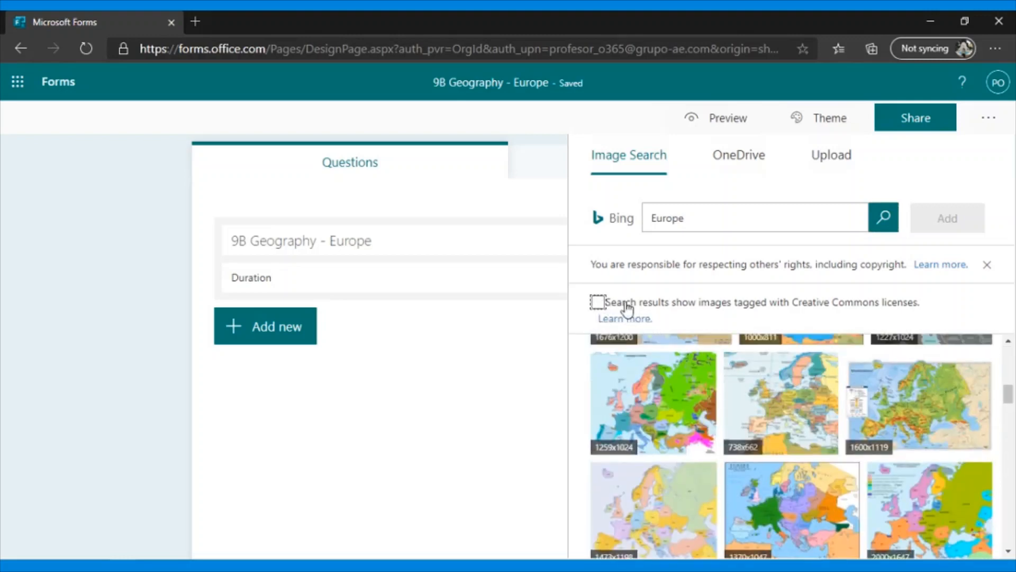
pyautogui.click(597, 302)
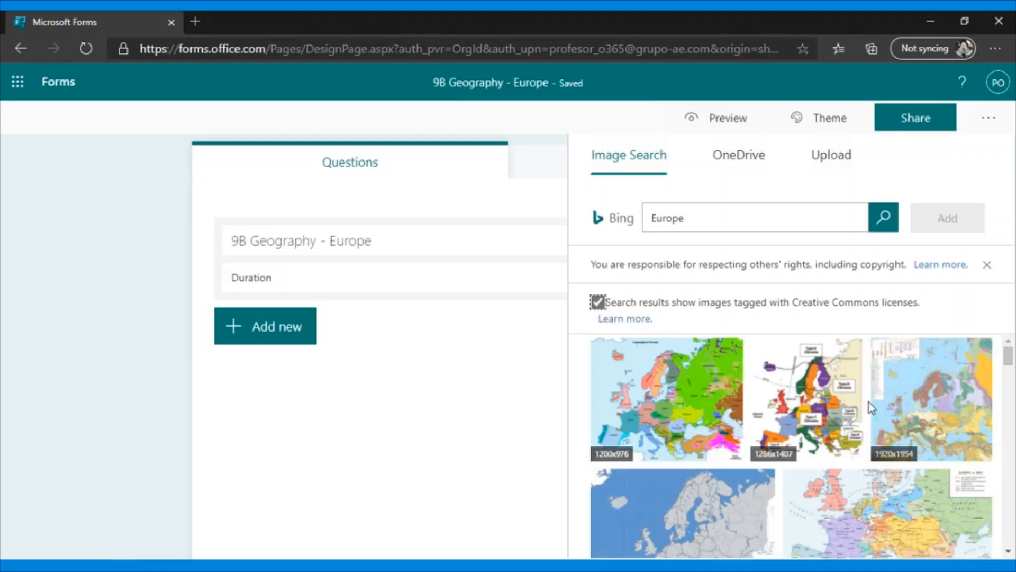
pyautogui.scroll(-3)
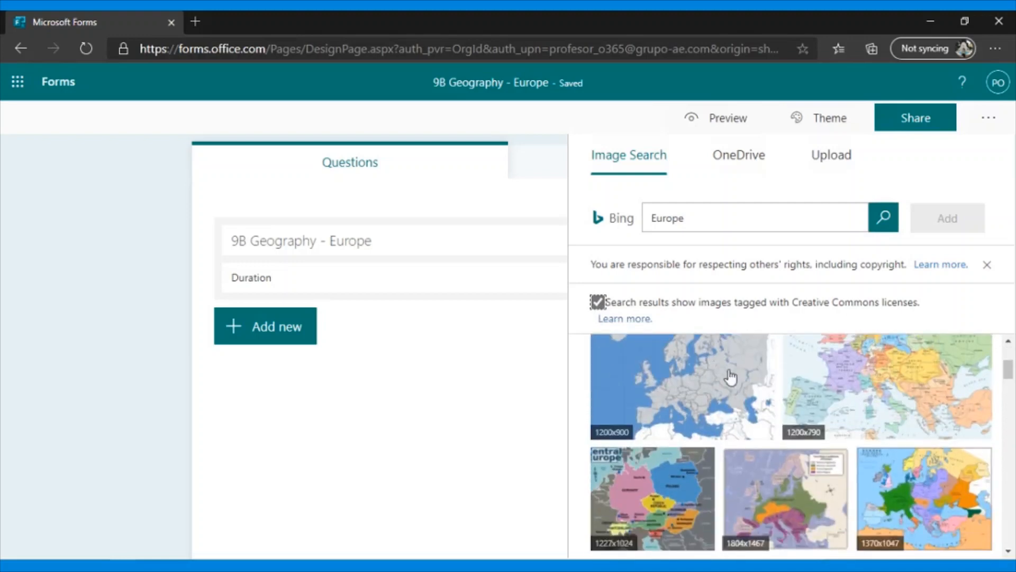
pyautogui.click(681, 386)
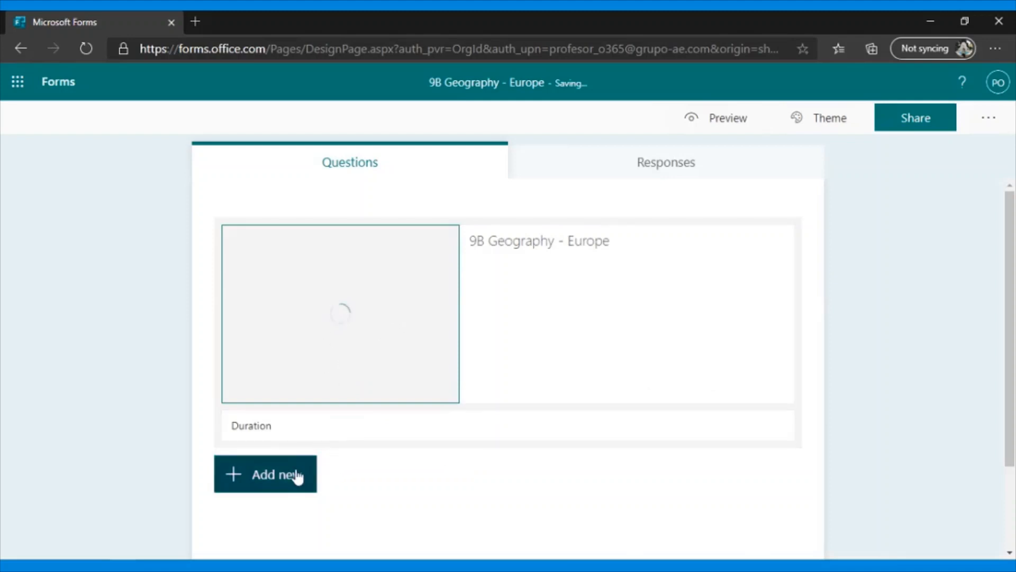
# Add a Choice question from the More question types list below the header.
pyautogui.scroll(-3)
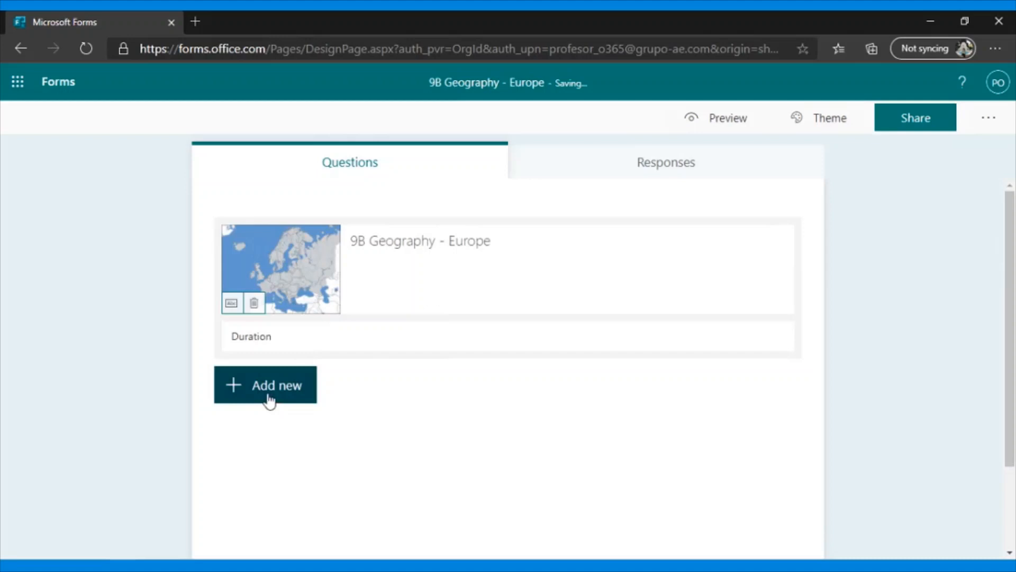
pyautogui.click(265, 384)
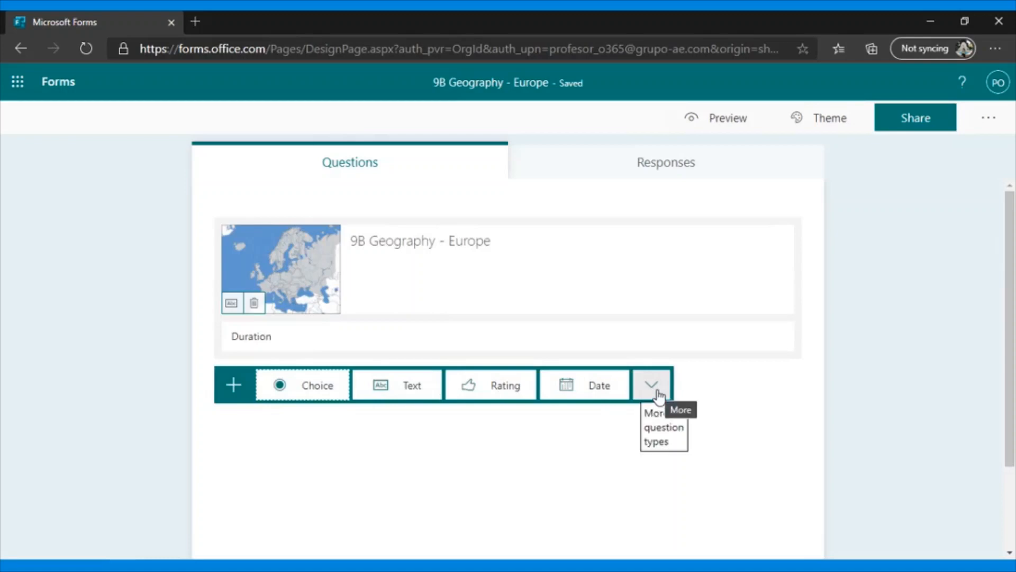
pyautogui.click(652, 384)
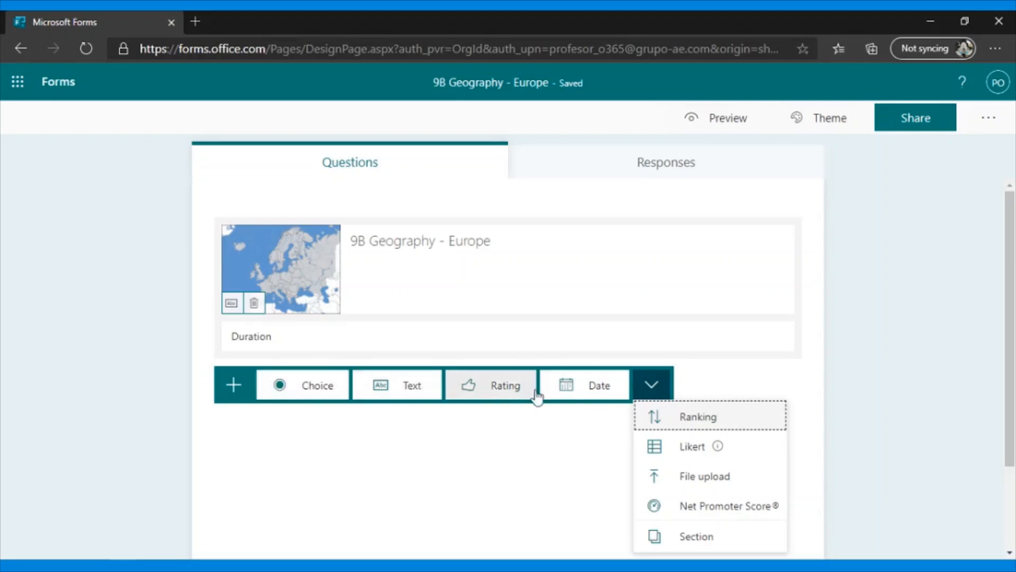
pyautogui.moveTo(710, 427)
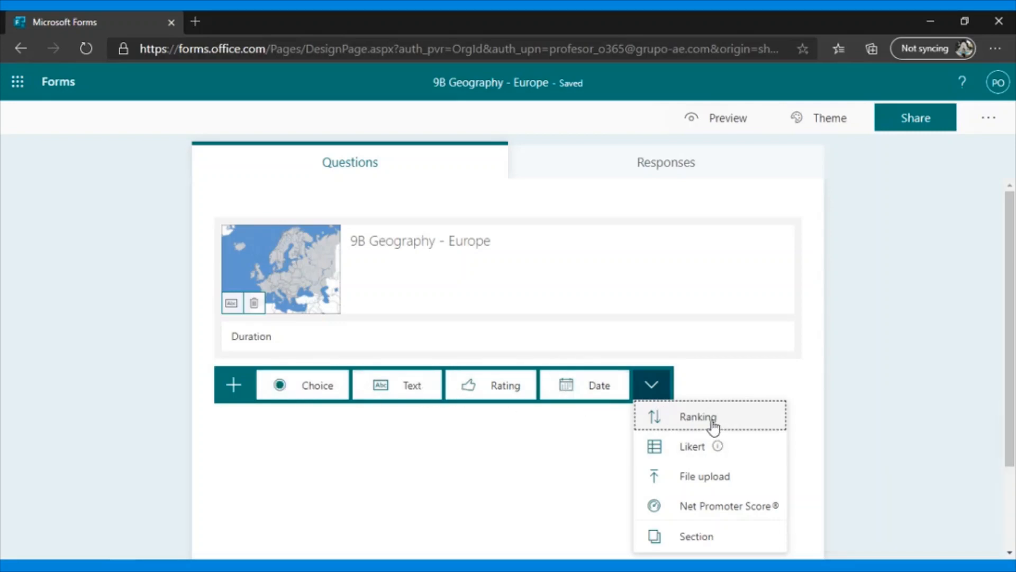
pyautogui.click(302, 384)
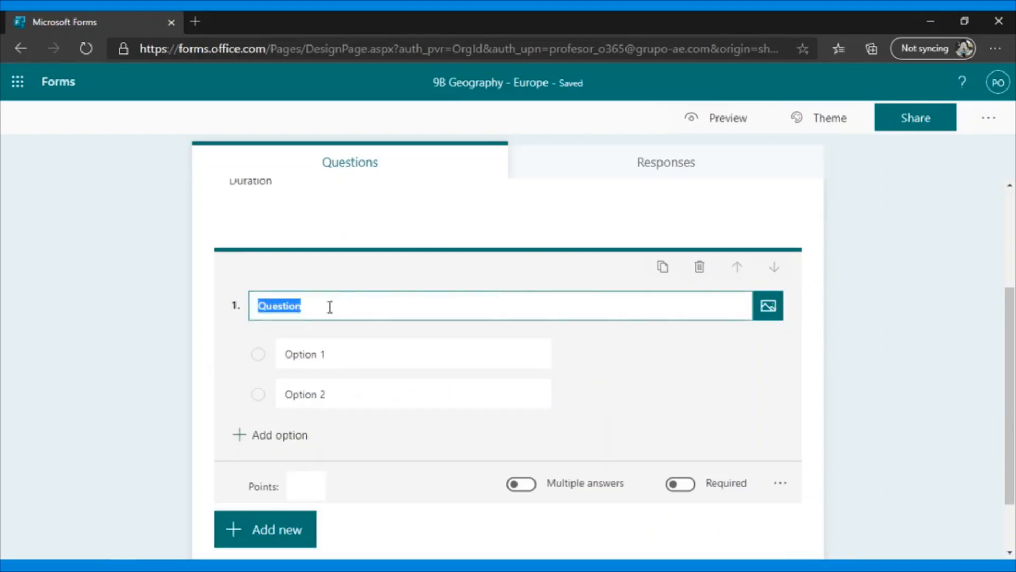
# Write 'What is the capital of Italy?' with options Rome, Madrid, Berlin and Milan.
pyautogui.write('What is the capital of Italy?')
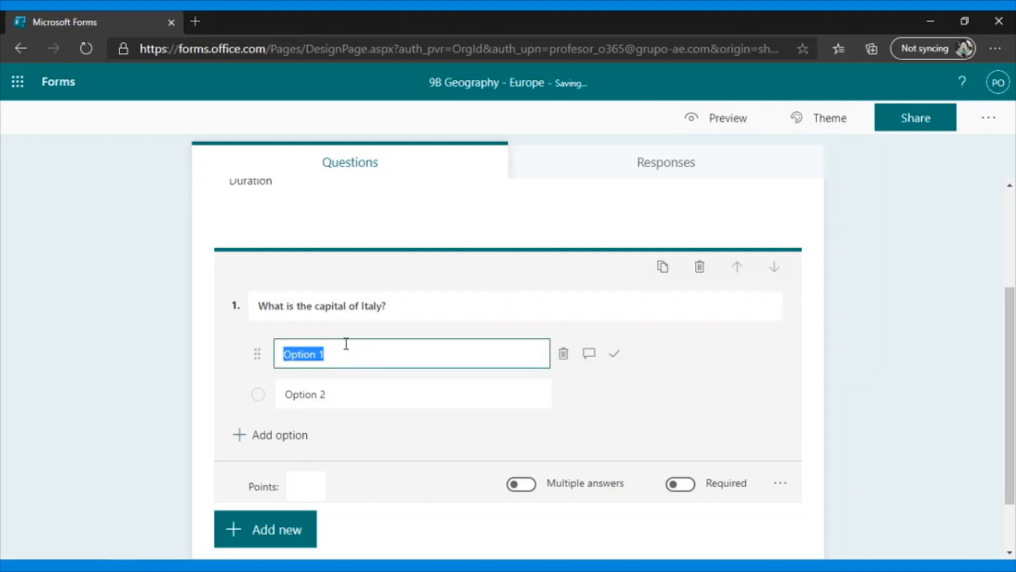
pyautogui.write('Rome')
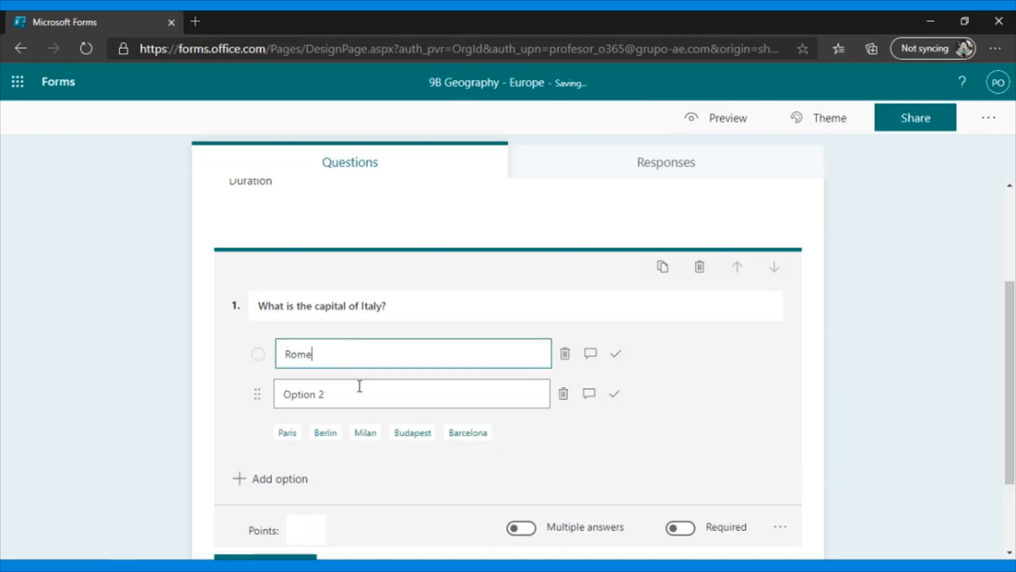
pyautogui.write('Mad')
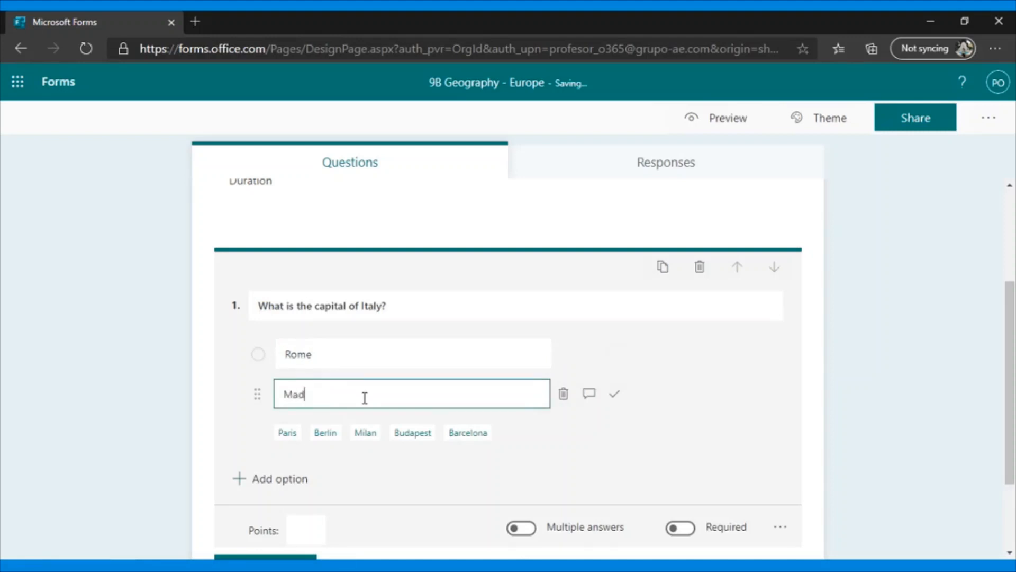
pyautogui.write('rid')
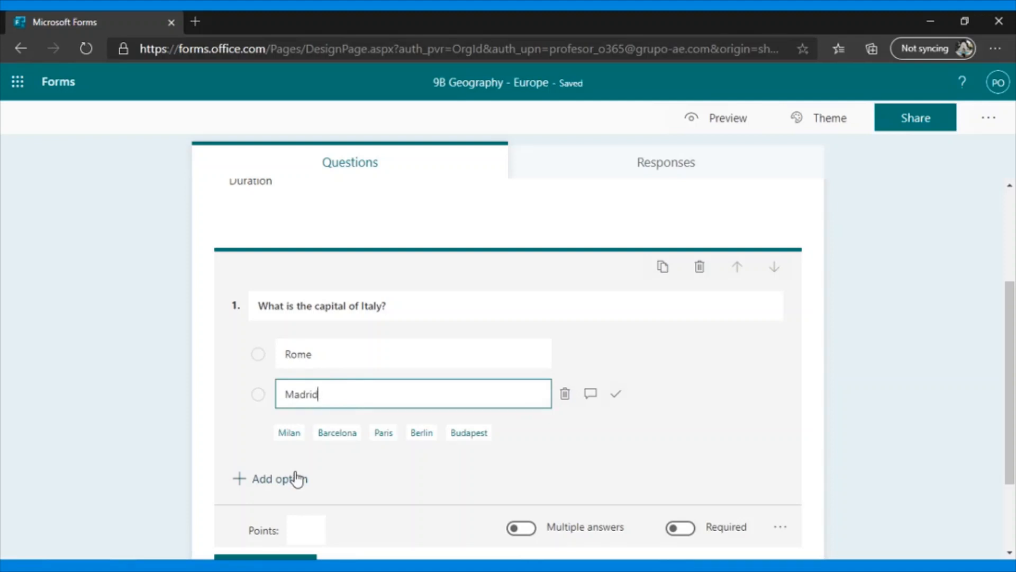
pyautogui.click(269, 478)
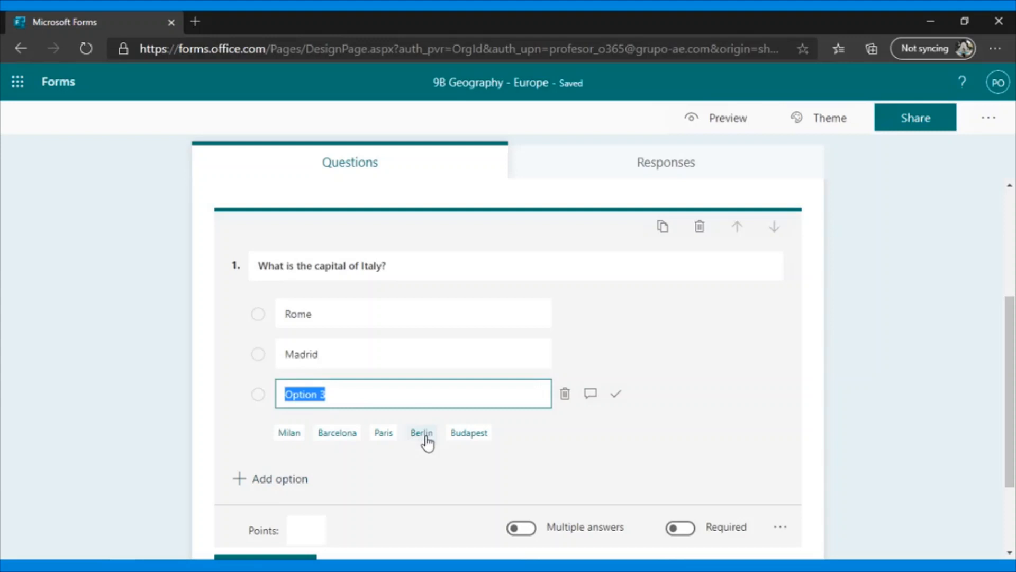
pyautogui.click(421, 432)
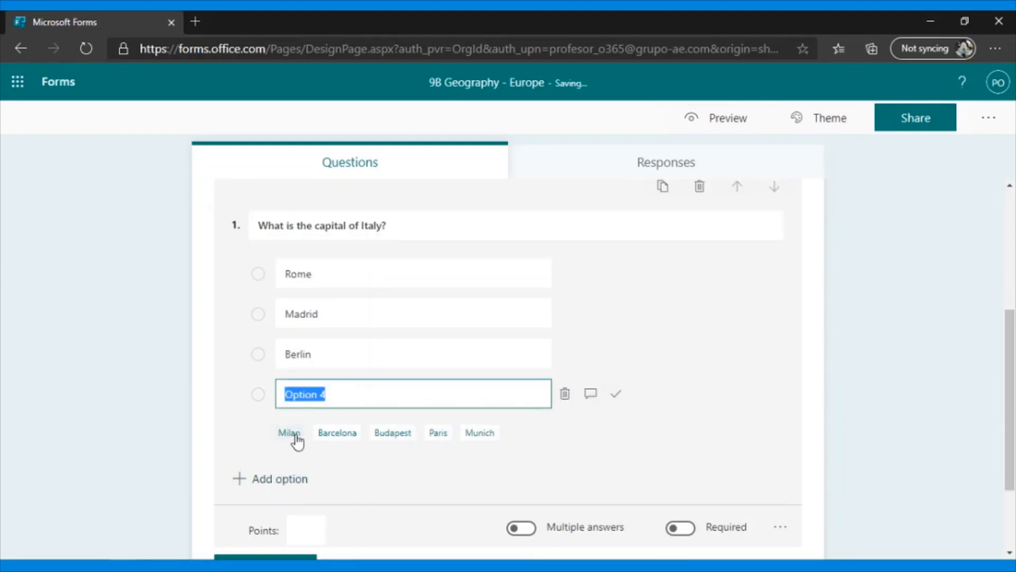
pyautogui.click(288, 432)
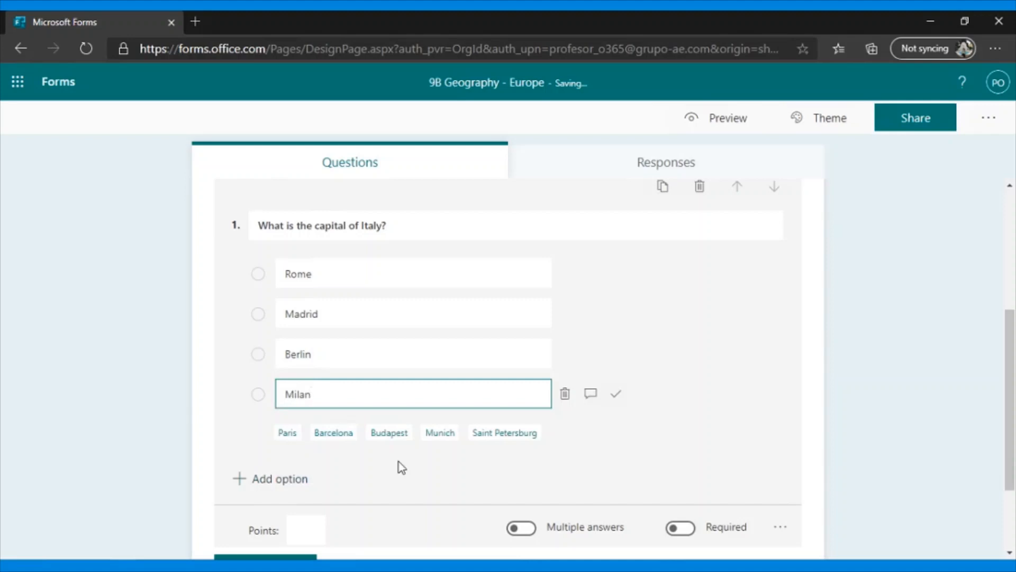
pyautogui.moveTo(596, 369)
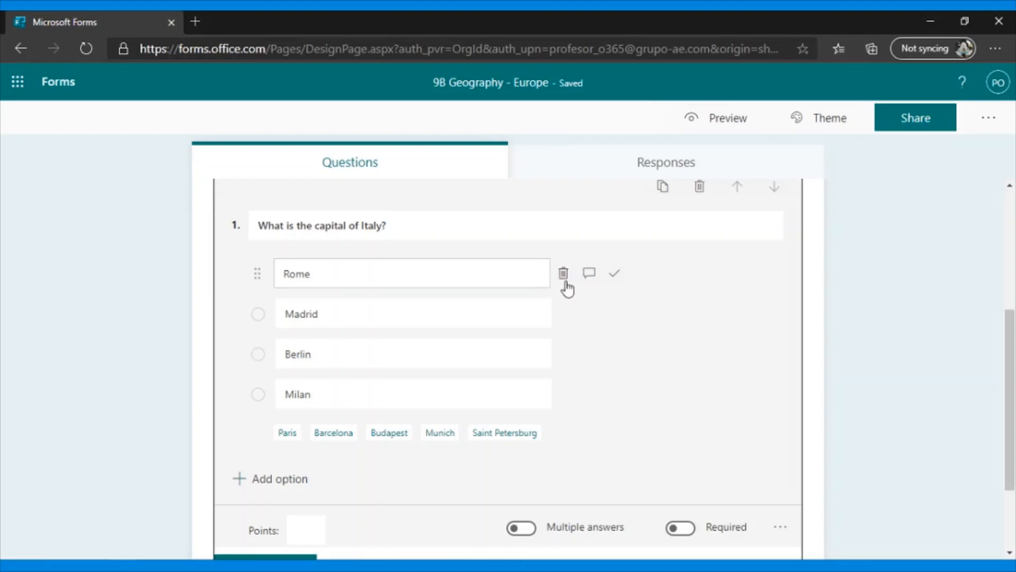
pyautogui.moveTo(563, 273)
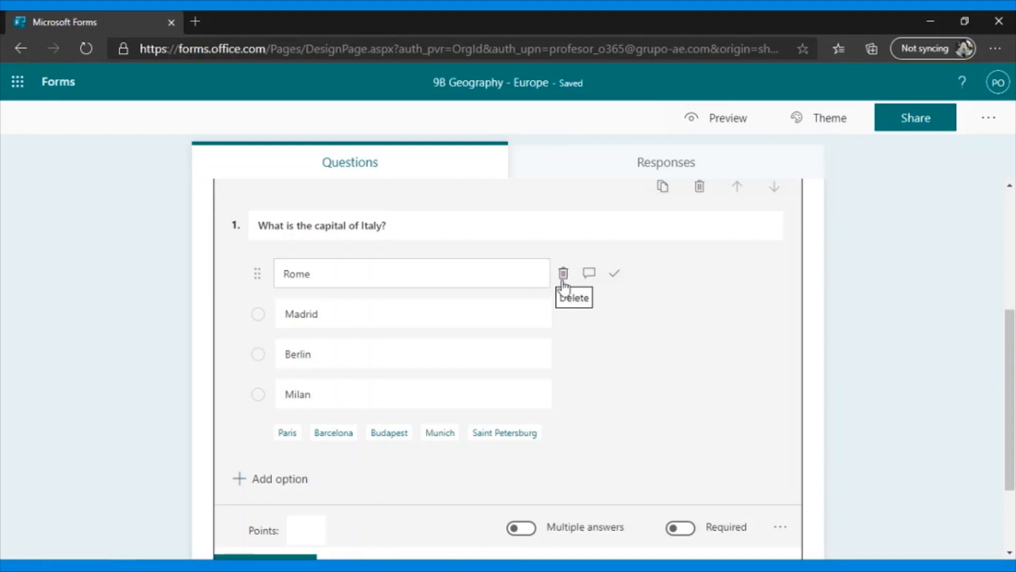
# Mark Rome correct with feedback 'Excellent answer!' and make question 1 worth 4 points.
pyautogui.click(589, 273)
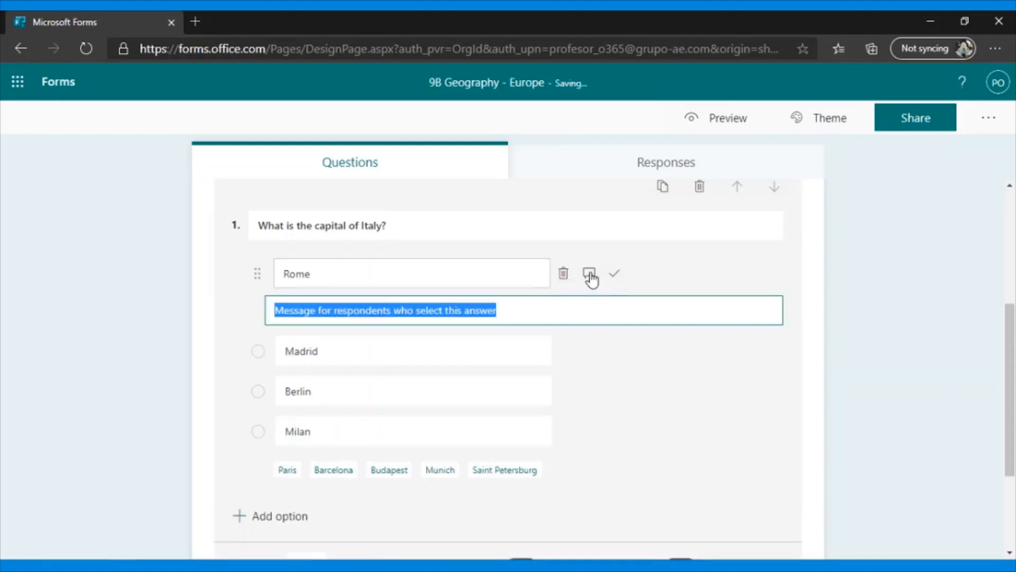
pyautogui.write('Excelle')
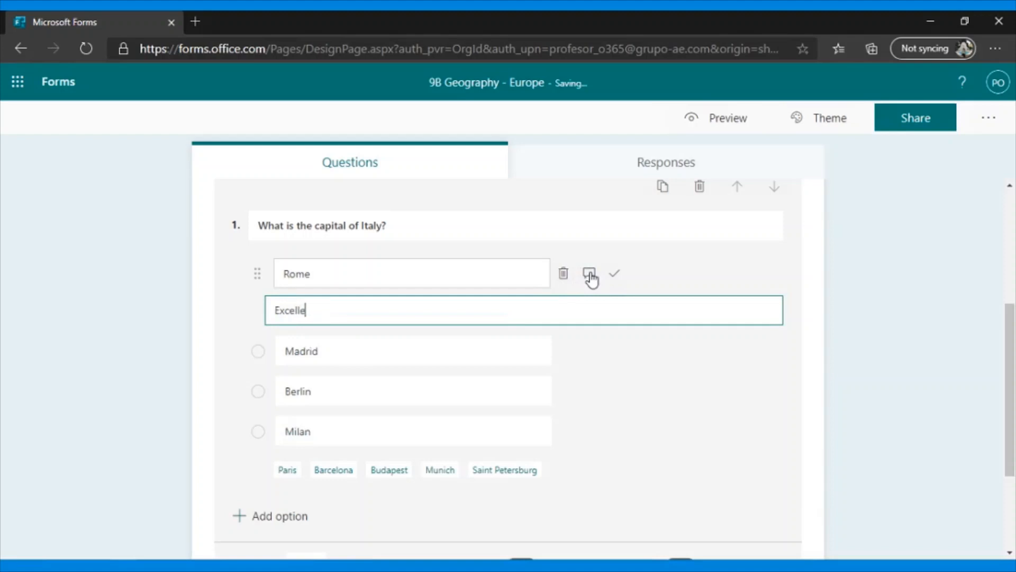
pyautogui.write('nt answer!')
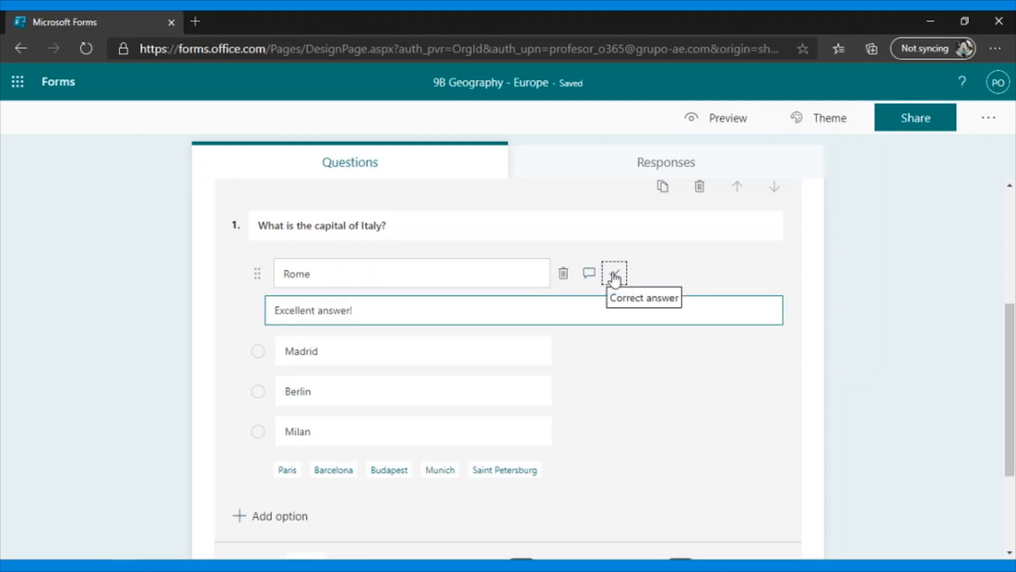
pyautogui.click(614, 272)
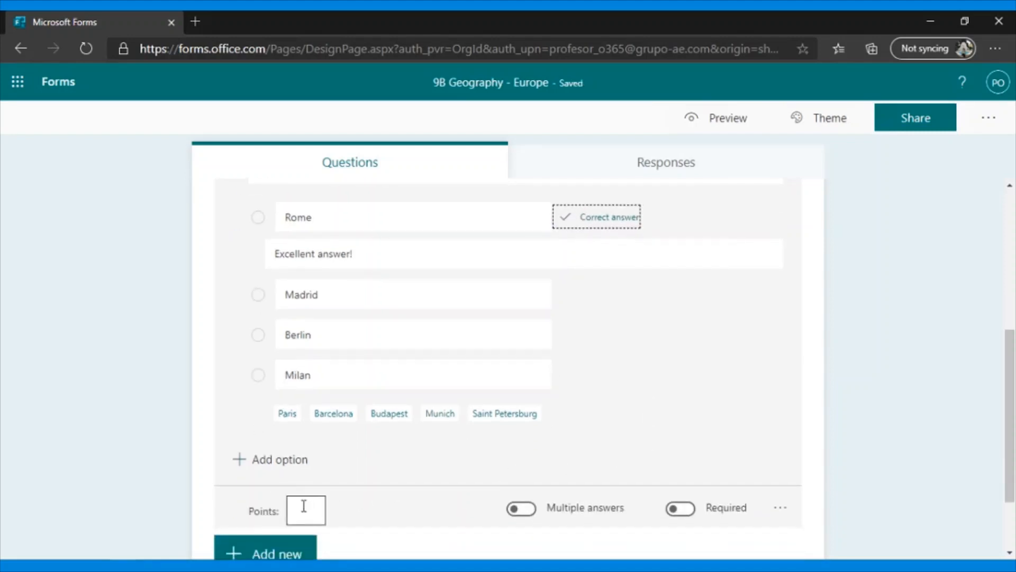
pyautogui.click(306, 510)
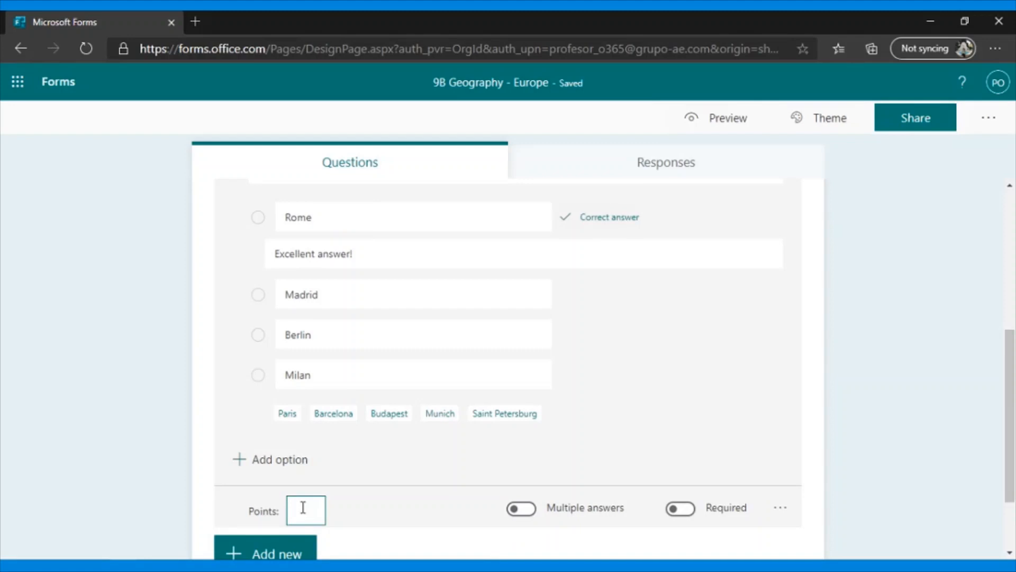
pyautogui.write('4')
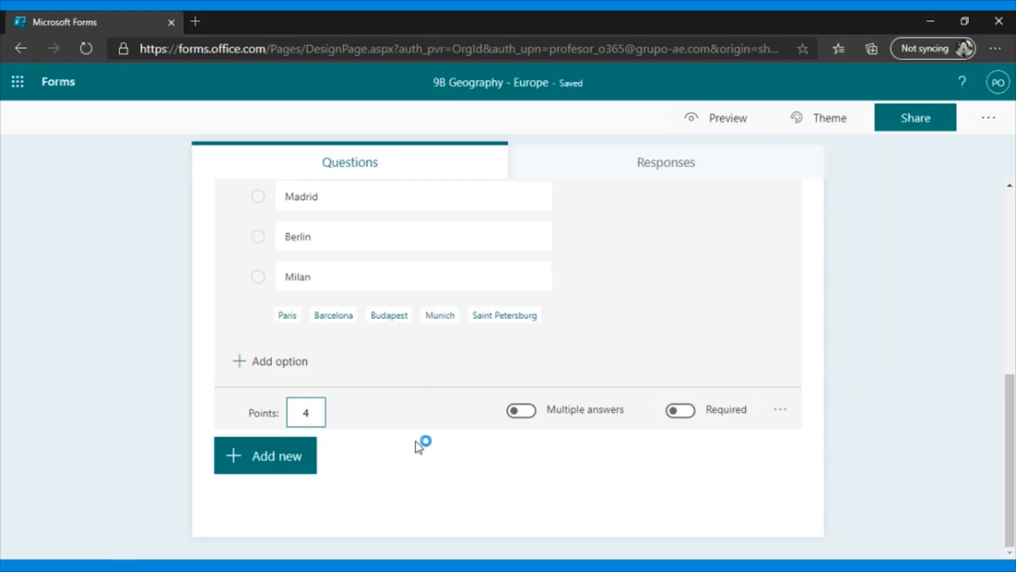
# Write question 2 'Which cities are found in Spain?' with Berlin, Madrid, Lisbon, Valencia, Venice.
pyautogui.click(305, 413)
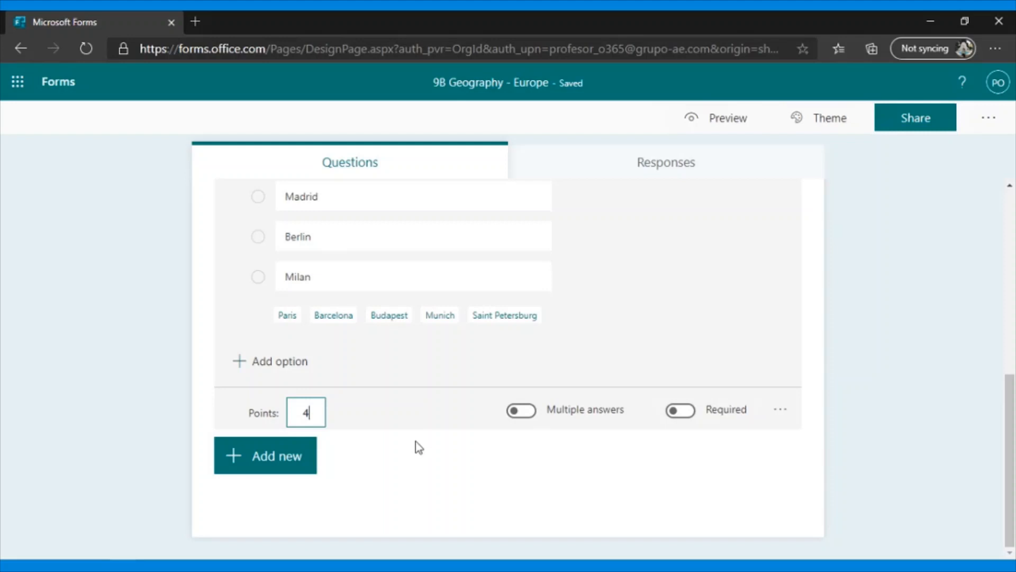
pyautogui.click(265, 455)
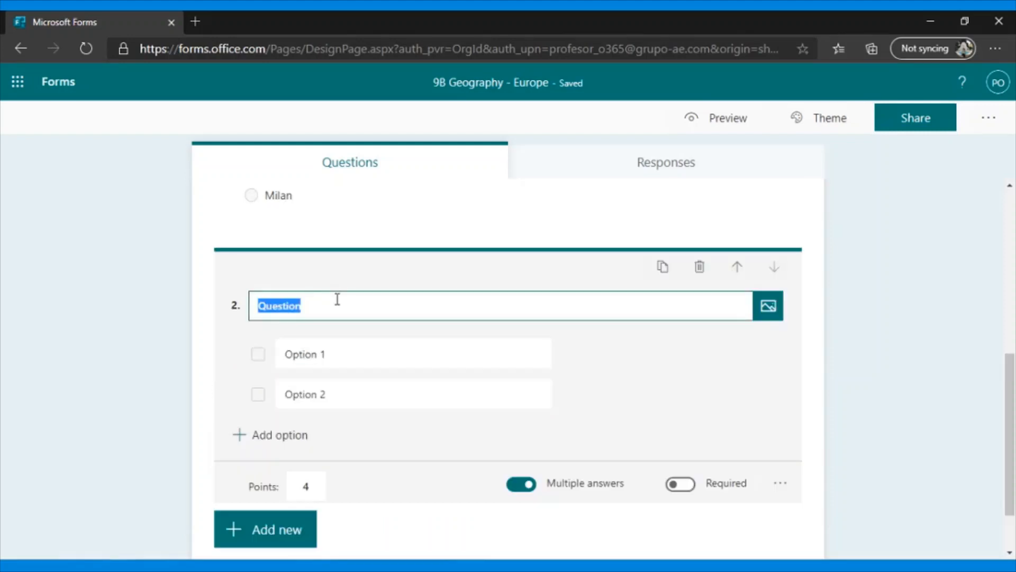
pyautogui.write('Which cities are found in Spain?')
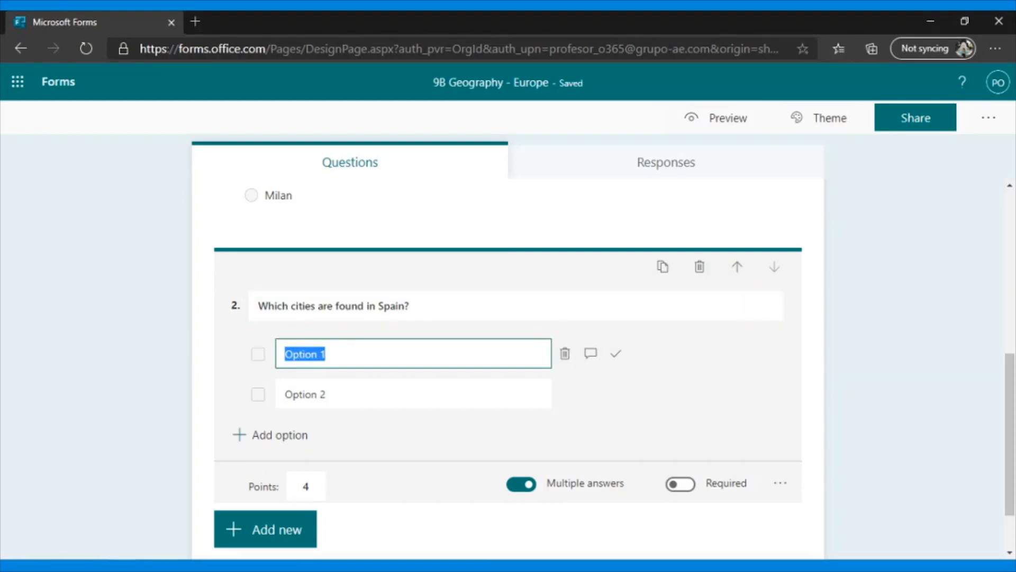
pyautogui.write('Berlin')
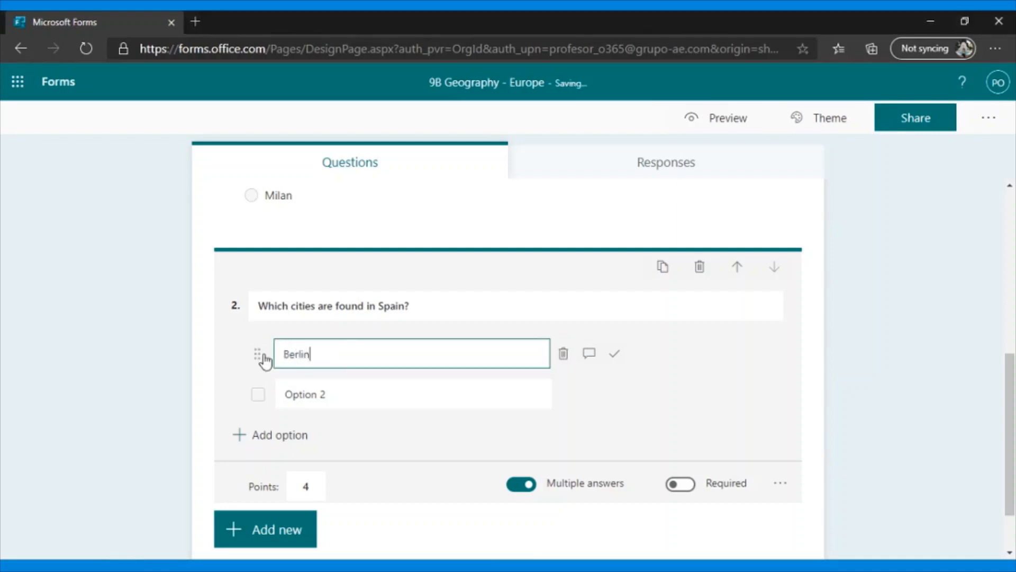
pyautogui.click(413, 393)
pyautogui.write('Madrid')
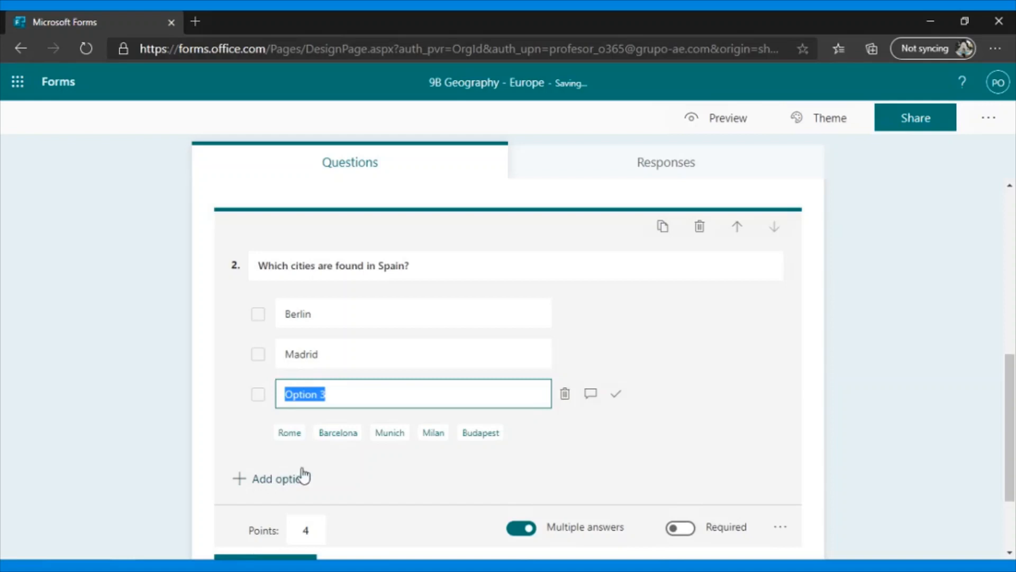
pyautogui.write('Lisbon')
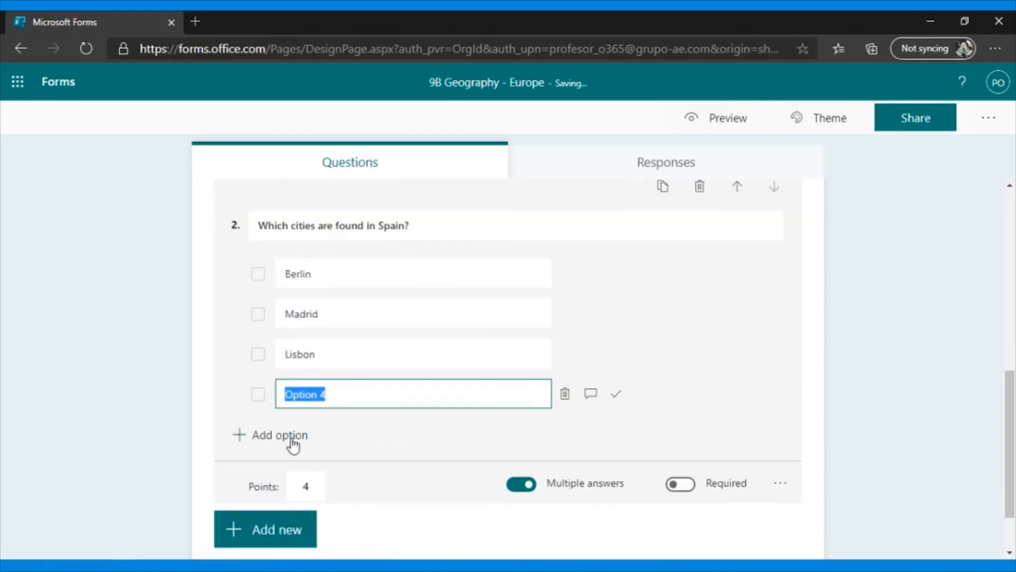
pyautogui.write('Valenc')
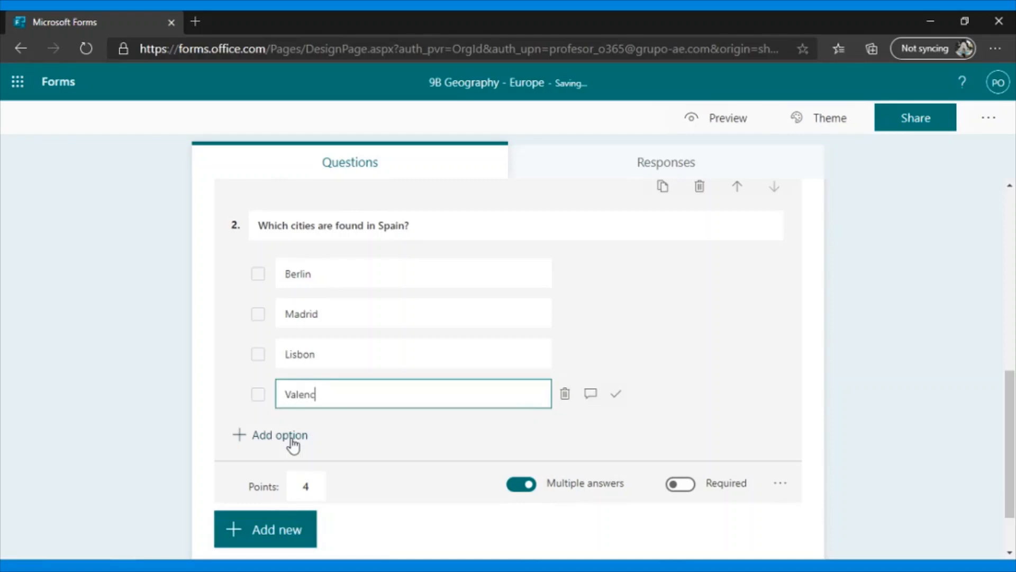
pyautogui.click(278, 435)
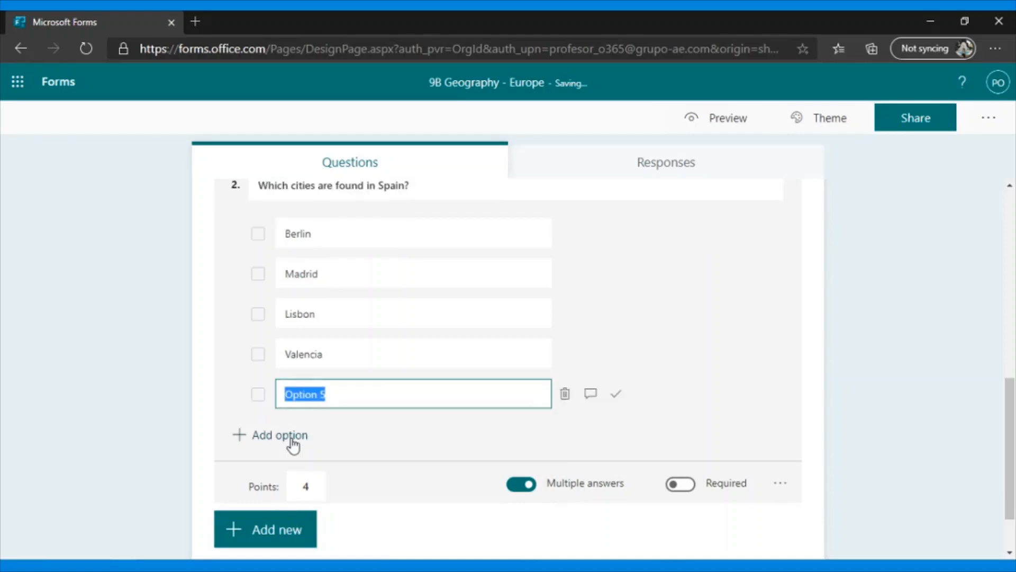
pyautogui.write('Venice')
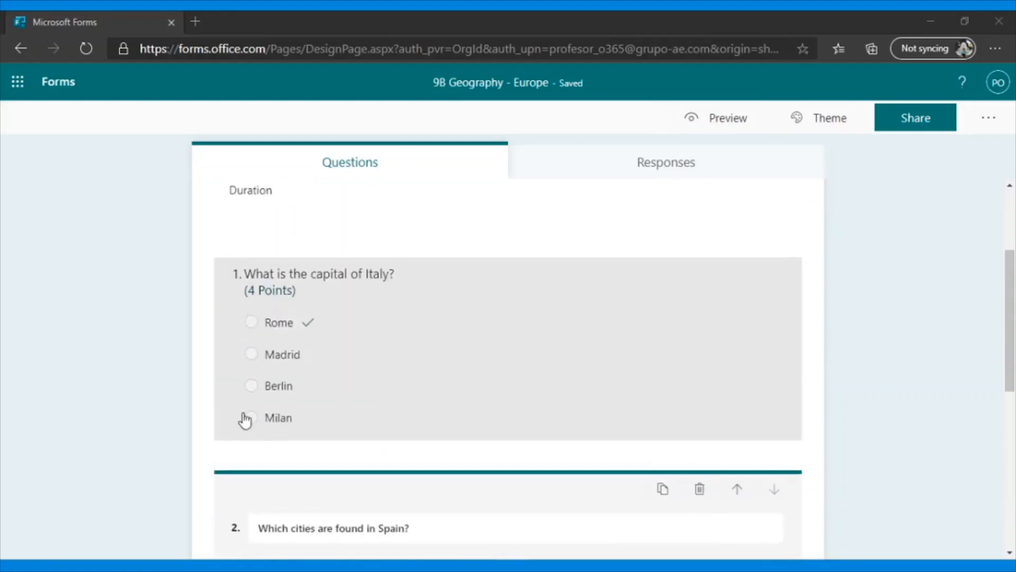
# Mark Madrid and Valencia correct for question 2 and make it required.
pyautogui.scroll(-3)
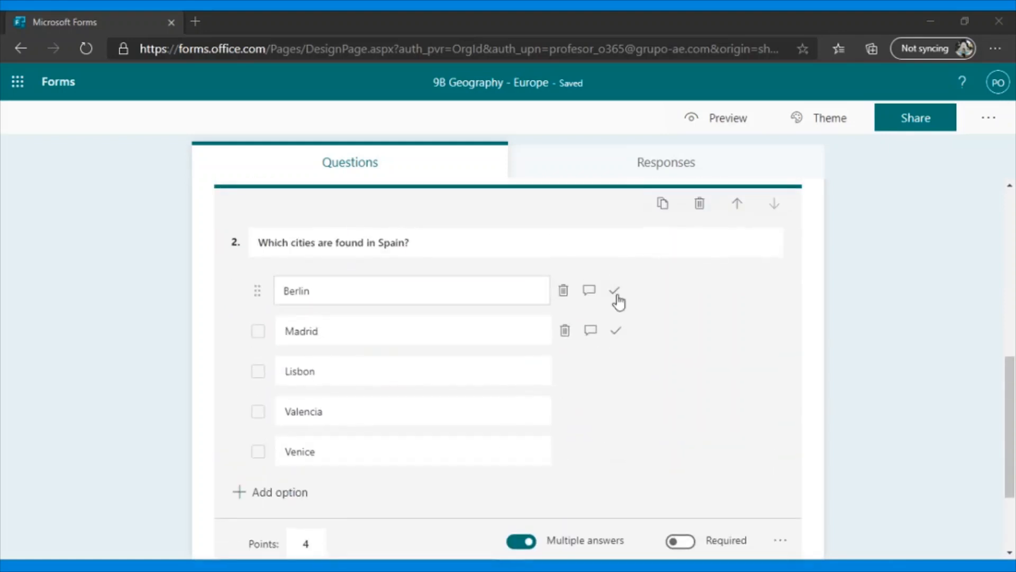
pyautogui.click(615, 330)
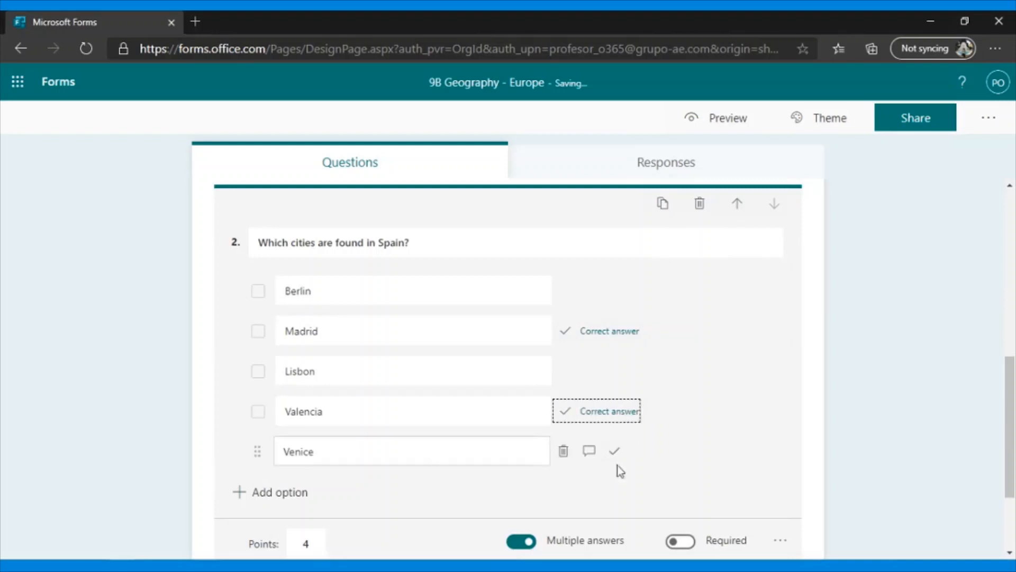
pyautogui.scroll(-3)
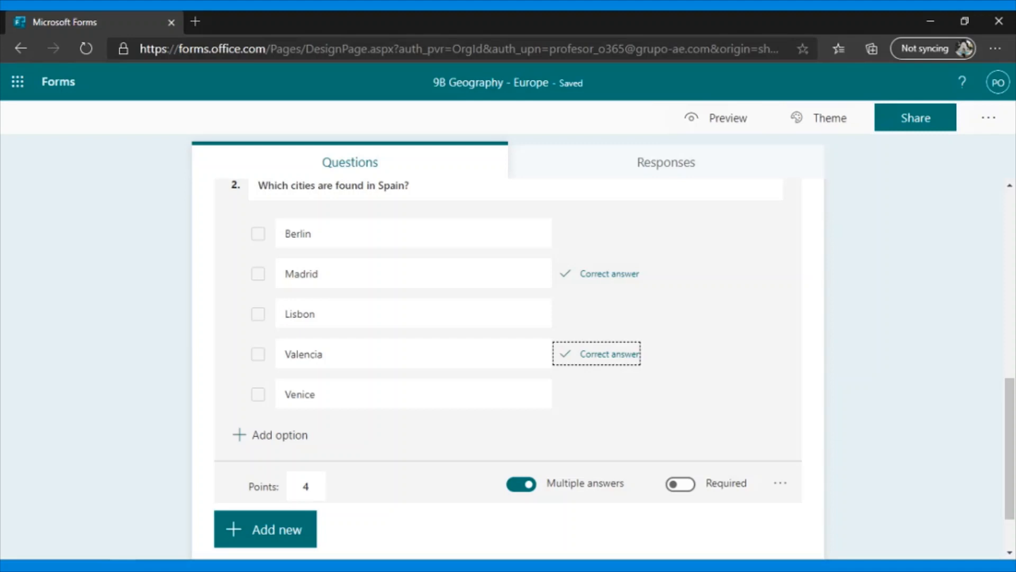
pyautogui.moveTo(614, 485)
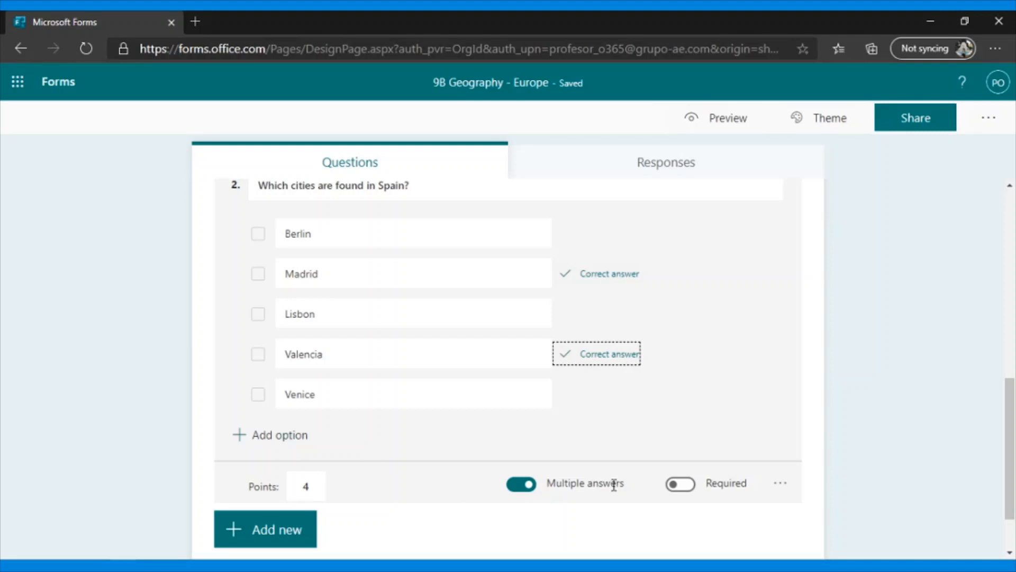
pyautogui.moveTo(707, 493)
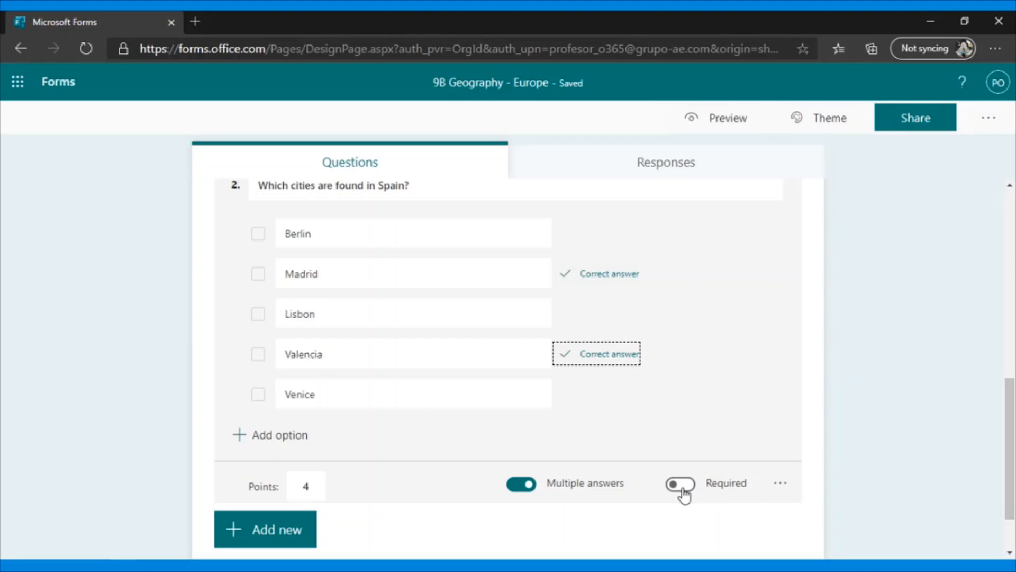
pyautogui.click(680, 484)
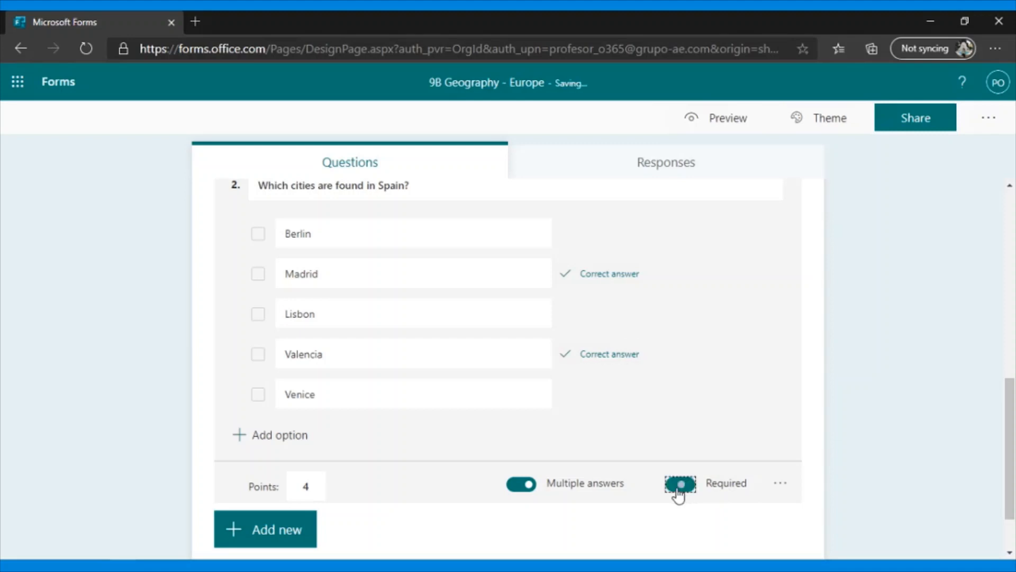
pyautogui.click(678, 484)
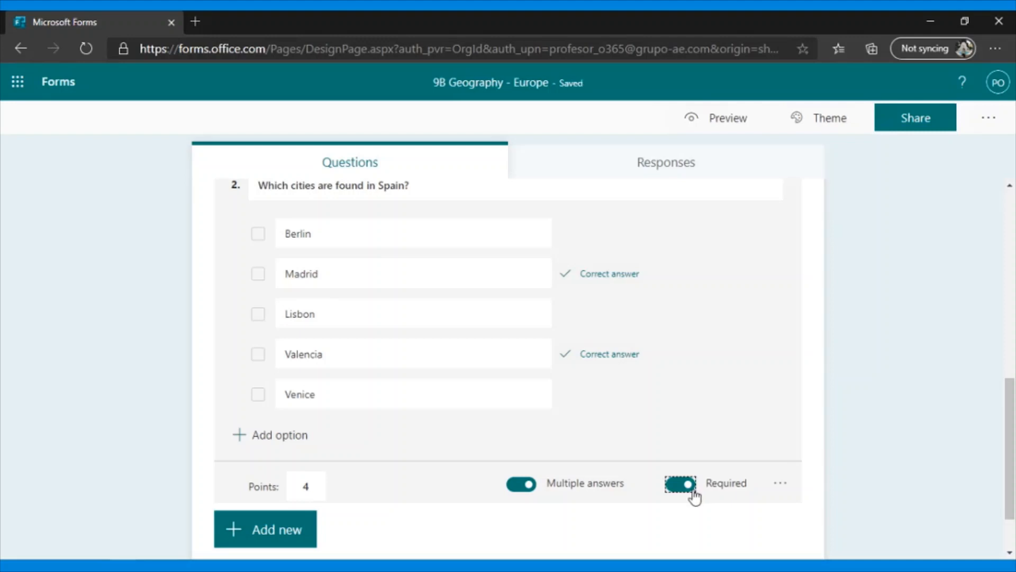
pyautogui.click(679, 484)
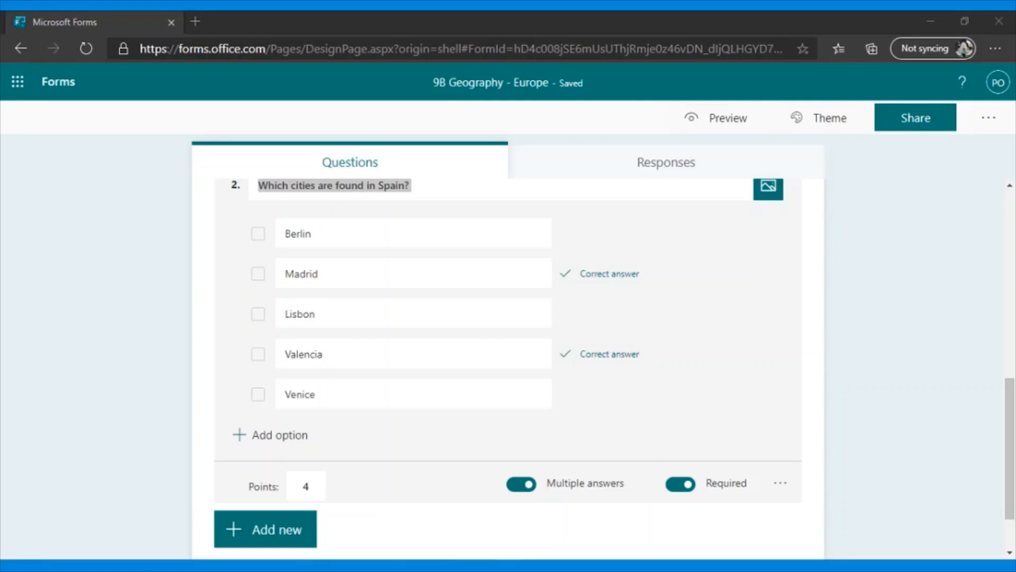
pyautogui.moveTo(734, 507)
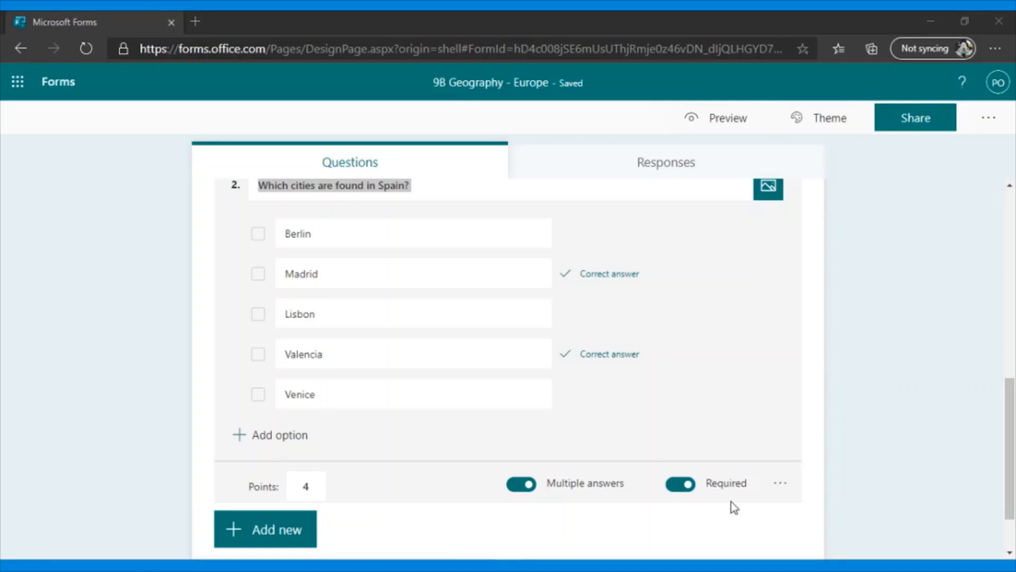
pyautogui.moveTo(780, 482)
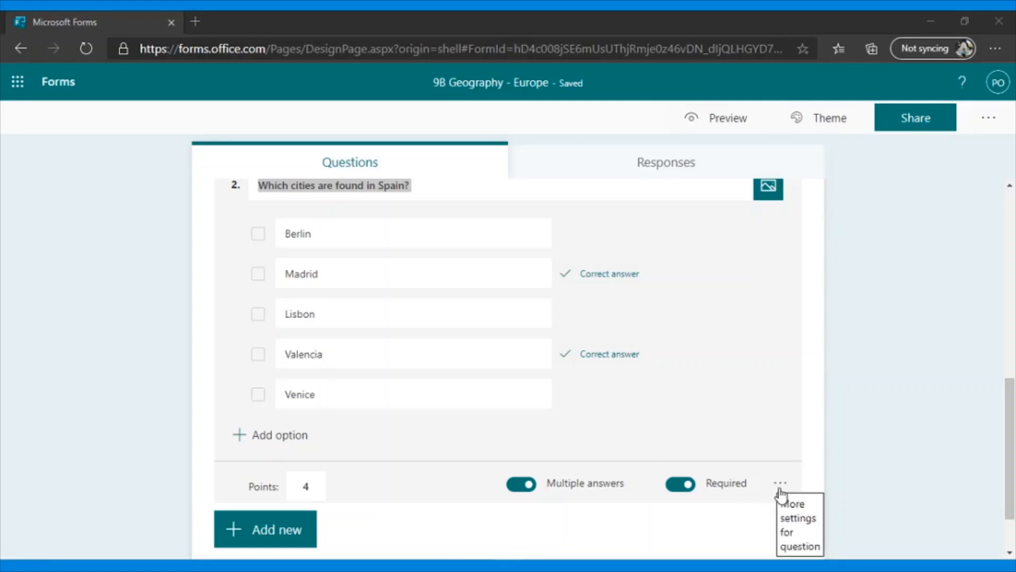
# Turn on Shuffle options for question 2 from its More settings menu.
pyautogui.click(780, 483)
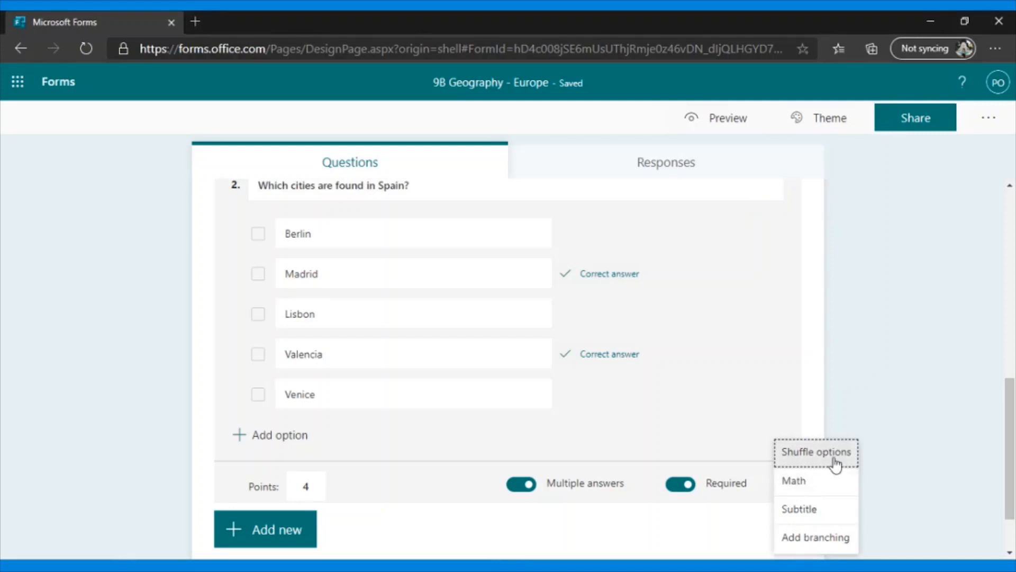
pyautogui.click(816, 451)
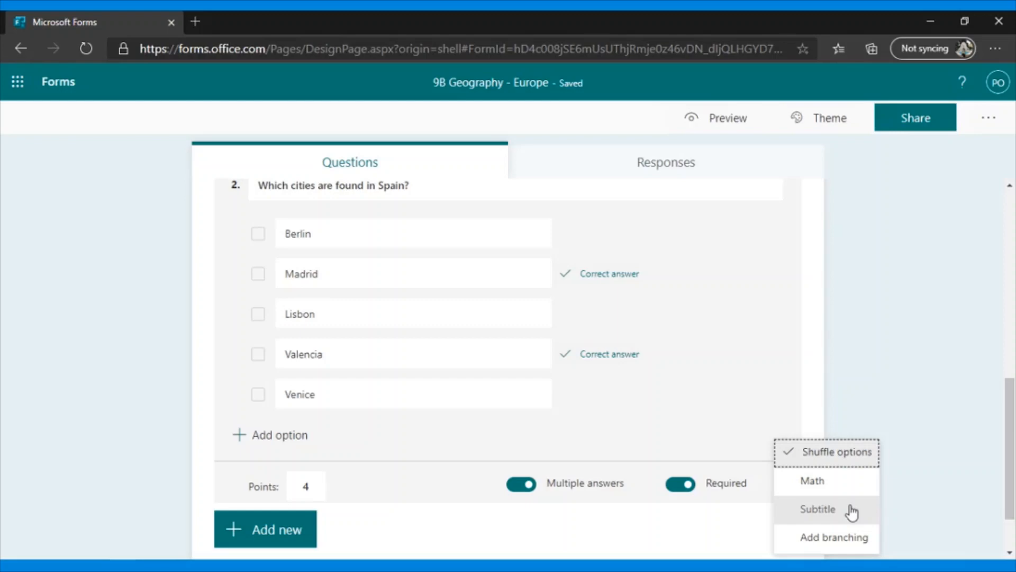
pyautogui.moveTo(851, 539)
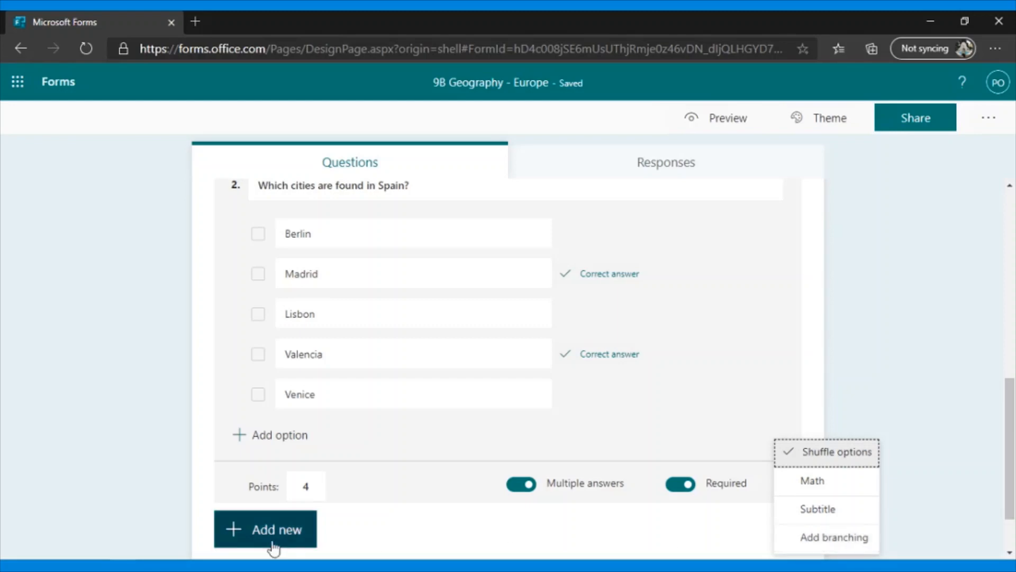
# Add text question 3 'What is the capital of Germany?' with Berlin as the correct answer.
pyautogui.click(265, 528)
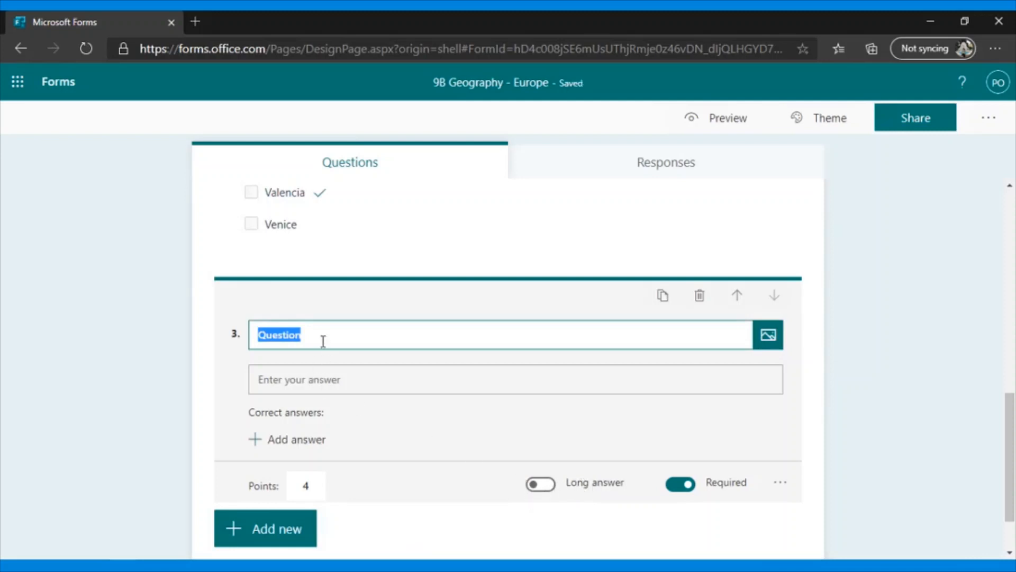
pyautogui.moveTo(512, 483)
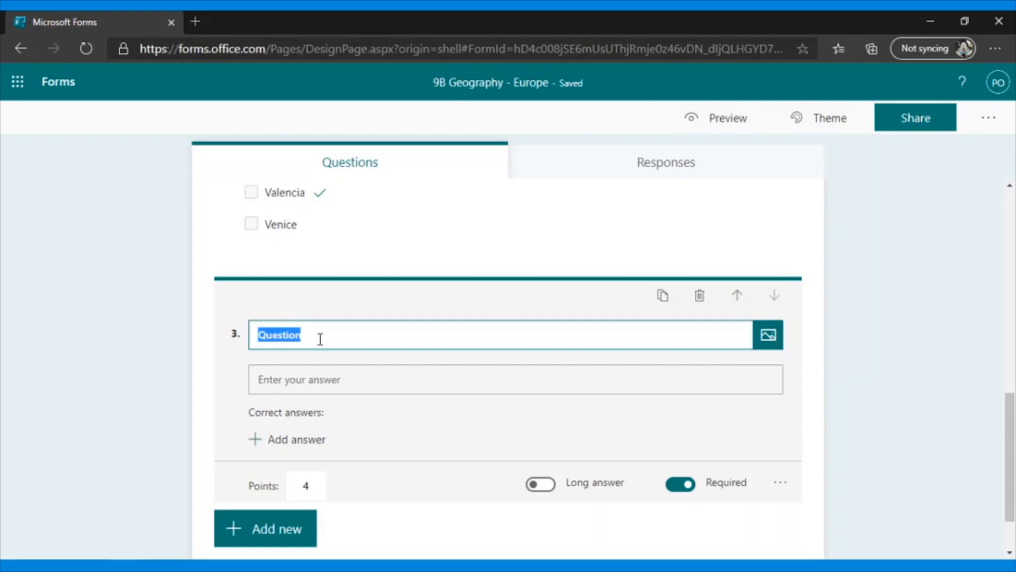
pyautogui.write('What is the capital of Germany?')
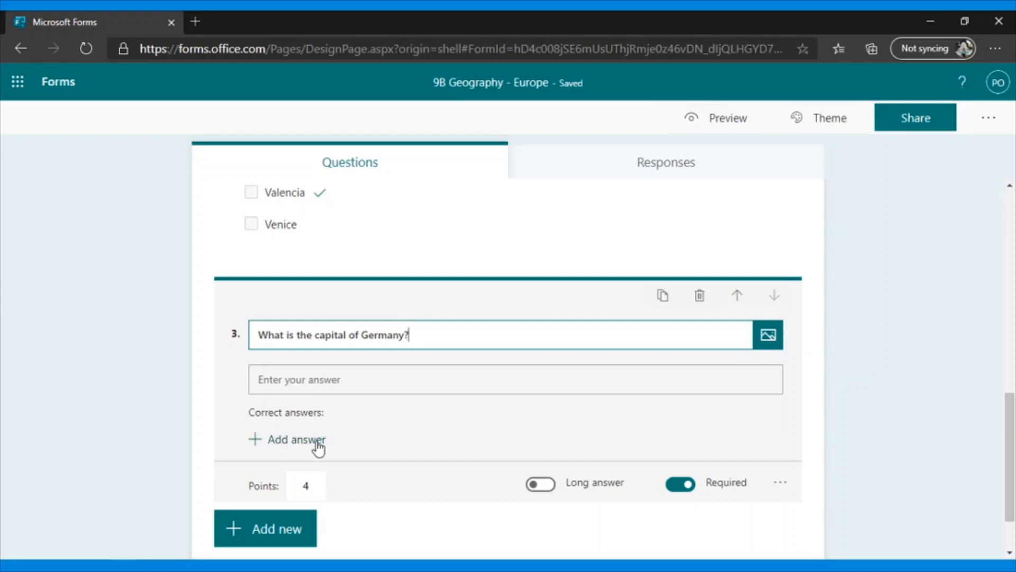
pyautogui.click(296, 438)
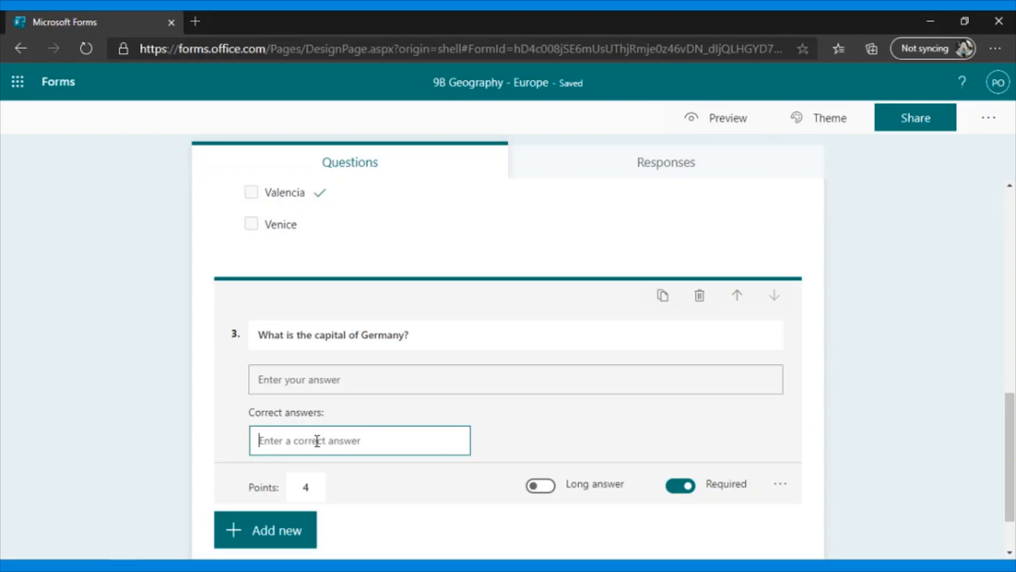
pyautogui.write('Berlin')
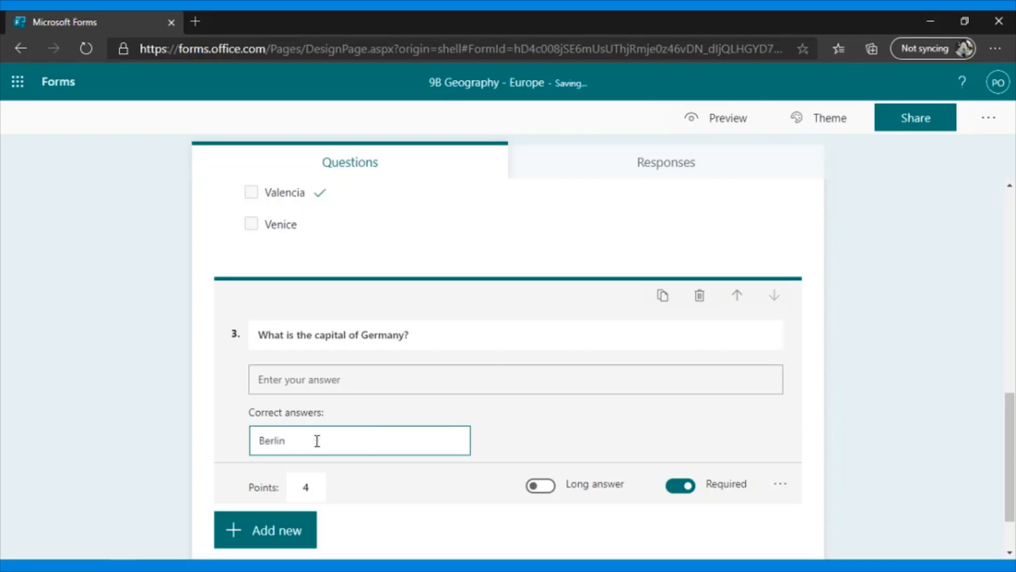
pyautogui.click(522, 432)
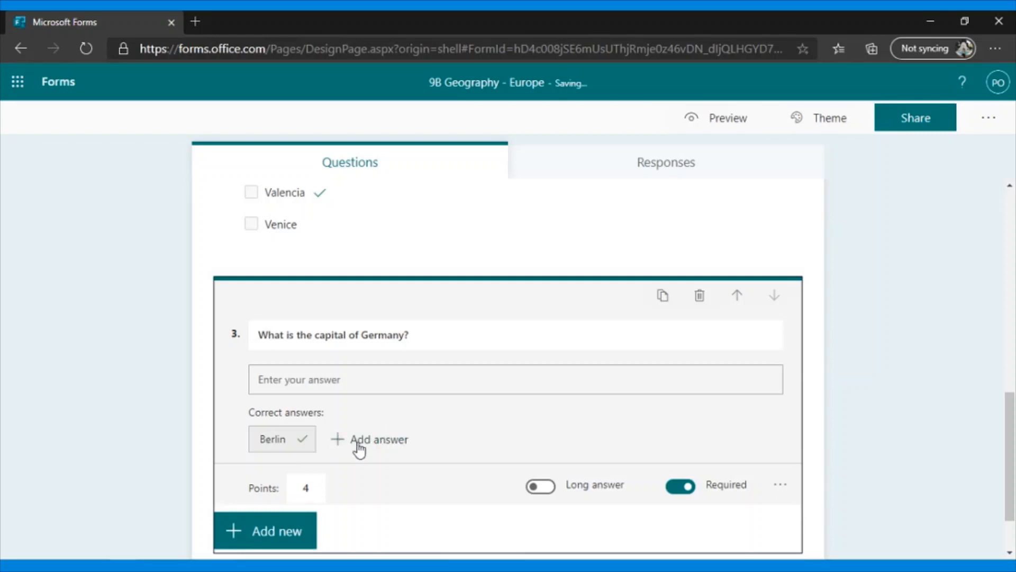
pyautogui.click(264, 530)
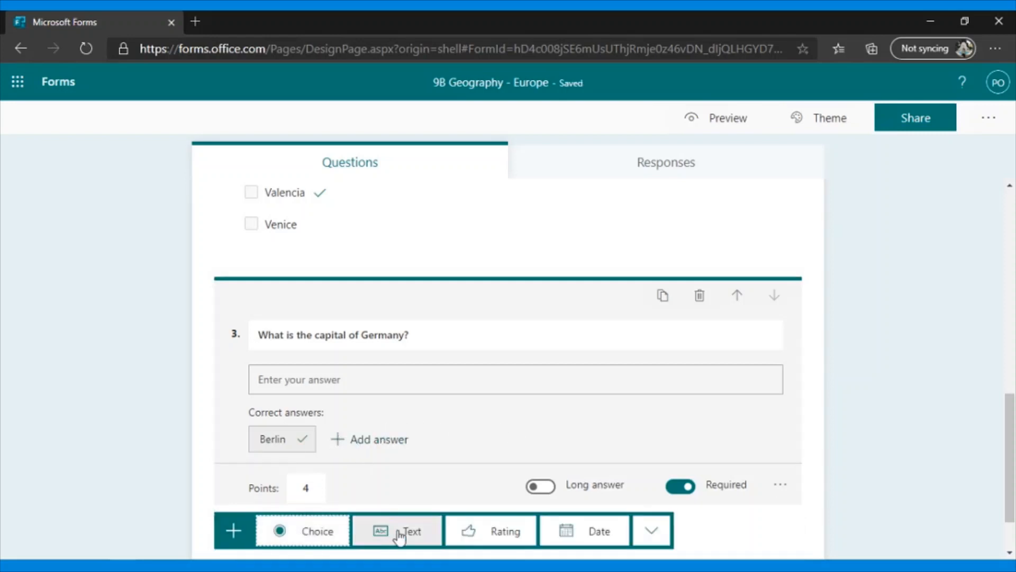
# Add 'Four' and '4' as correct answers for question 4.
pyautogui.click(396, 530)
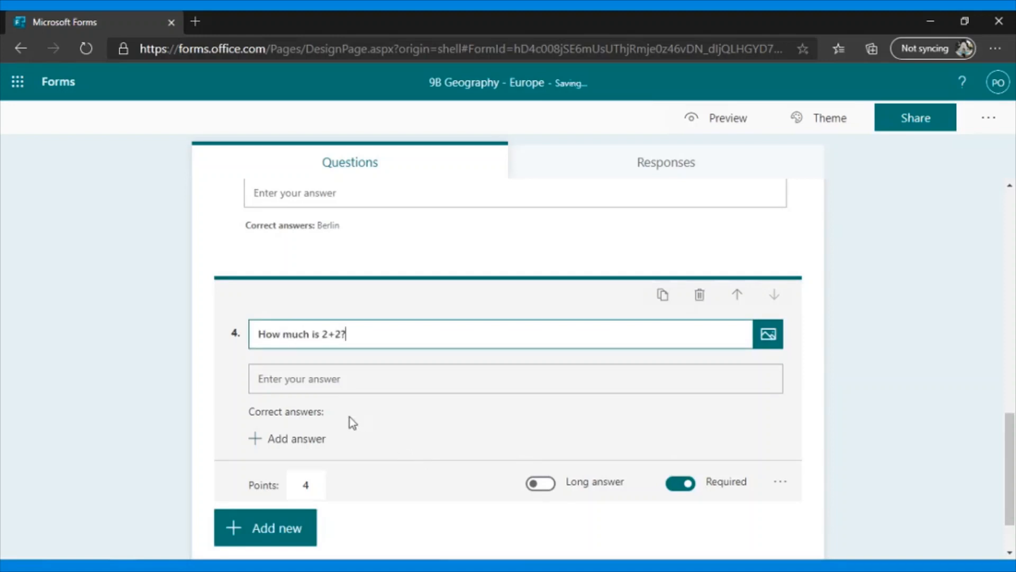
pyautogui.click(286, 438)
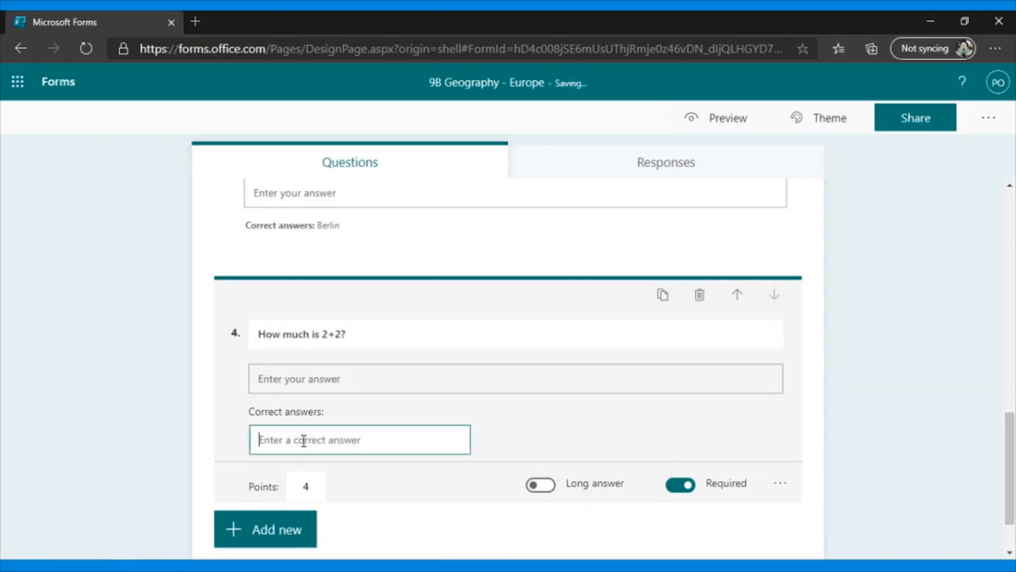
pyautogui.write('fOU')
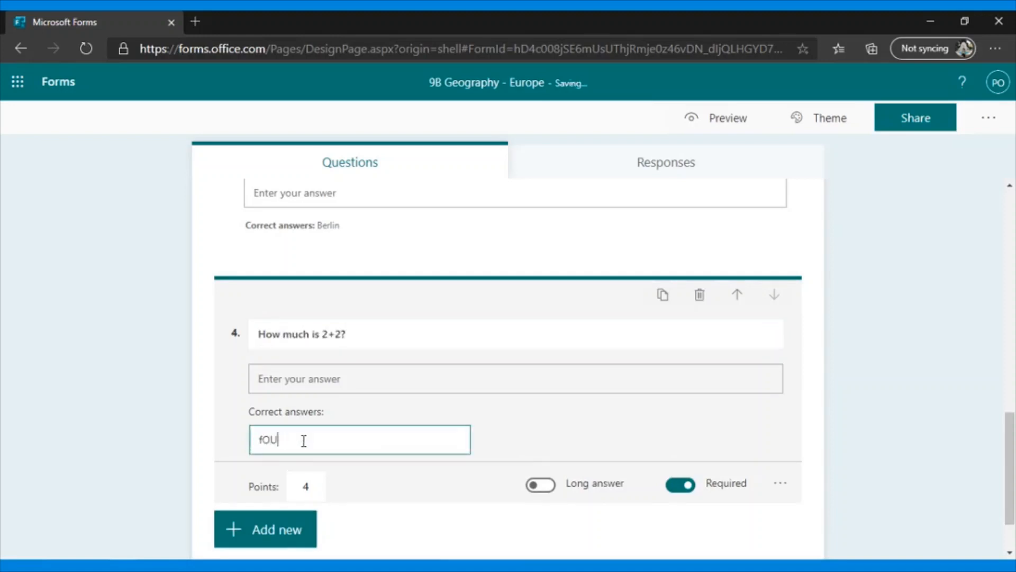
pyautogui.write('Four')
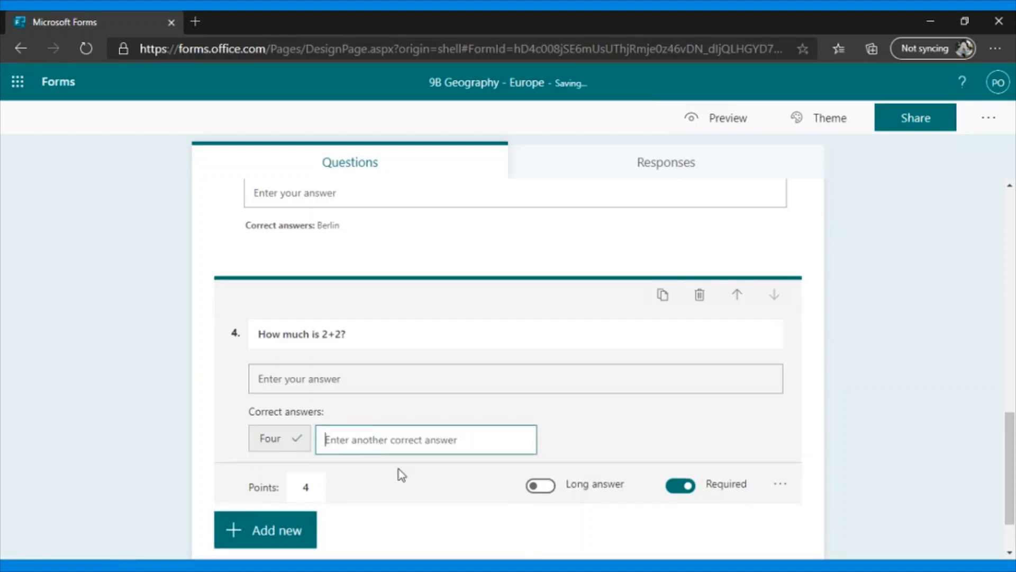
pyautogui.write('4')
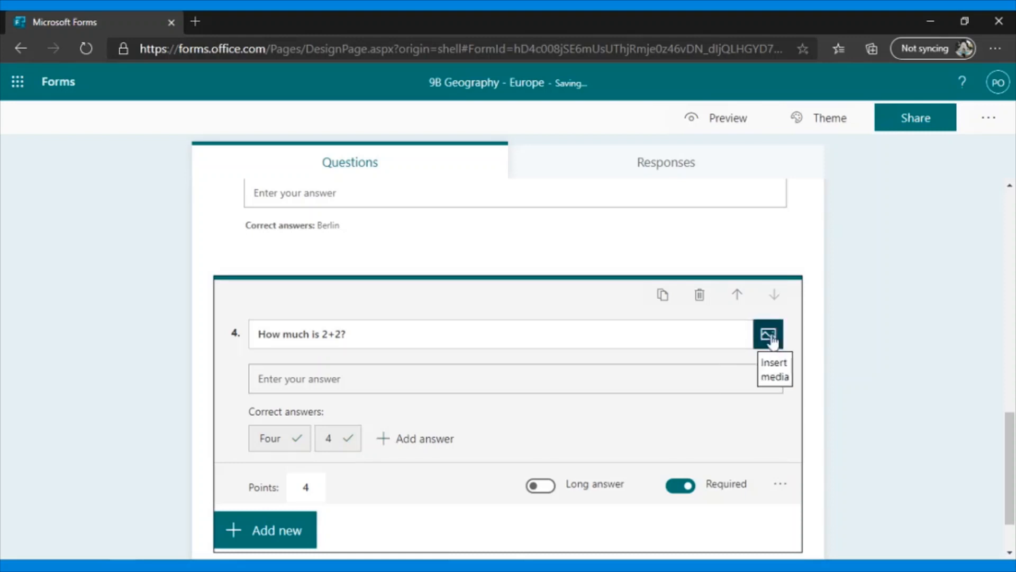
# Open and close the media options without inserting anything, then reselect question 4.
pyautogui.click(768, 334)
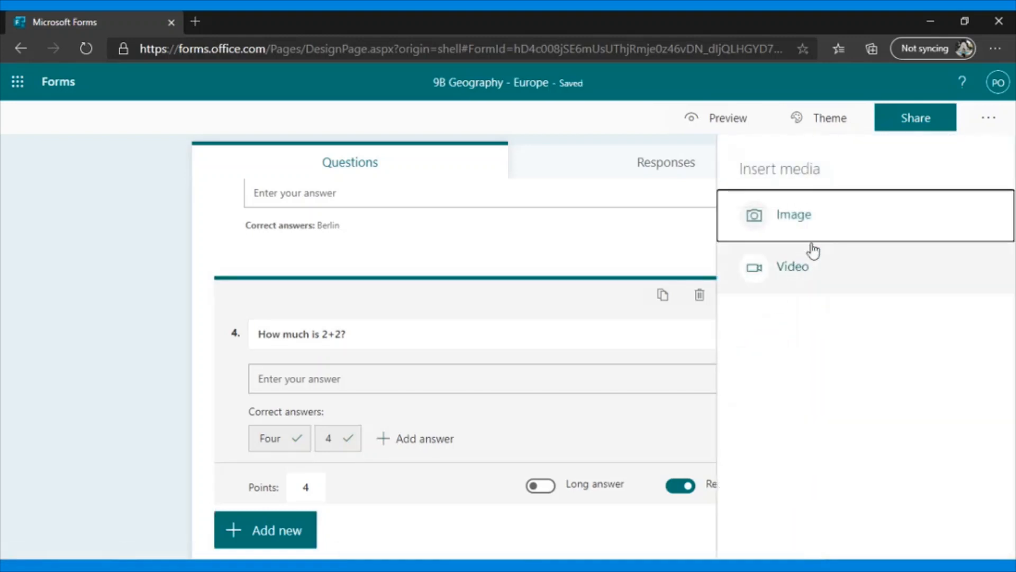
pyautogui.click(794, 214)
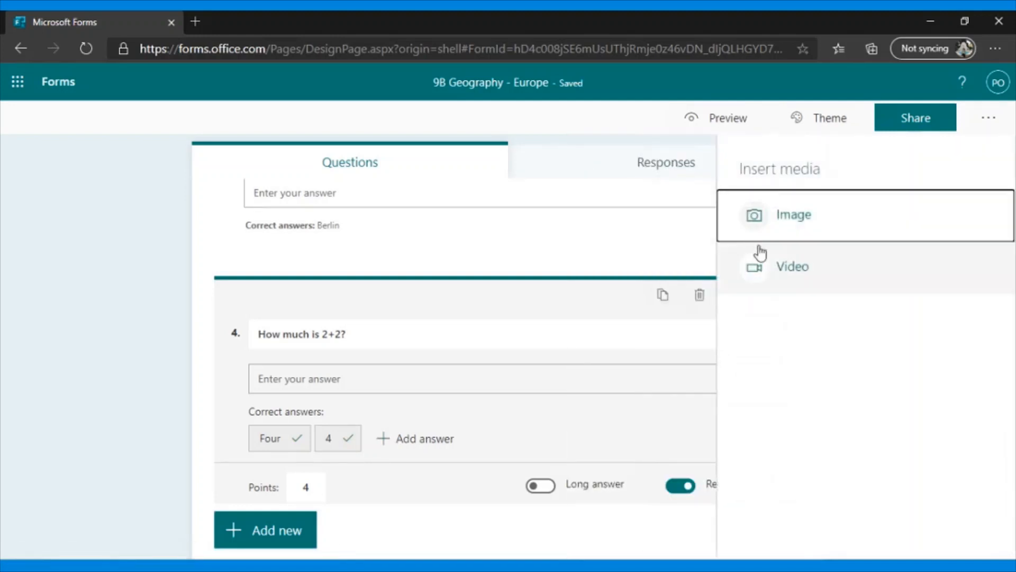
pyautogui.click(791, 265)
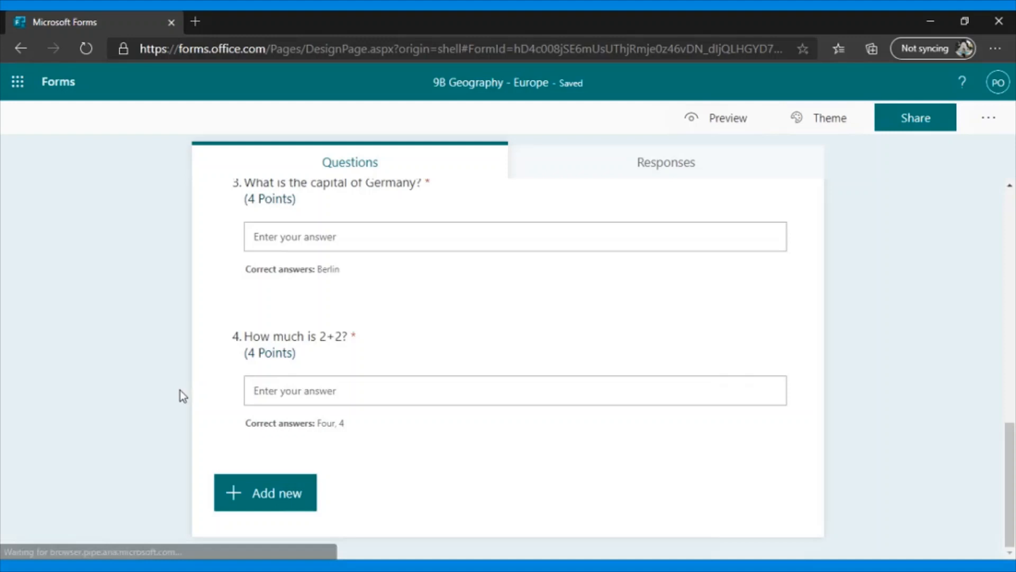
pyautogui.click(295, 335)
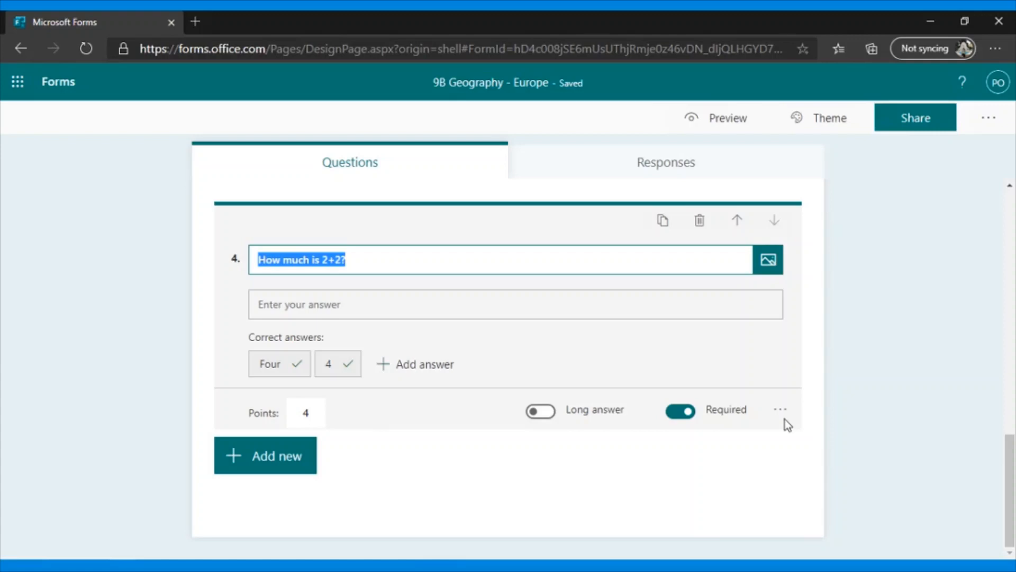
# Add a Number restriction to question 4, leaving 4 as its only correct answer.
pyautogui.click(780, 409)
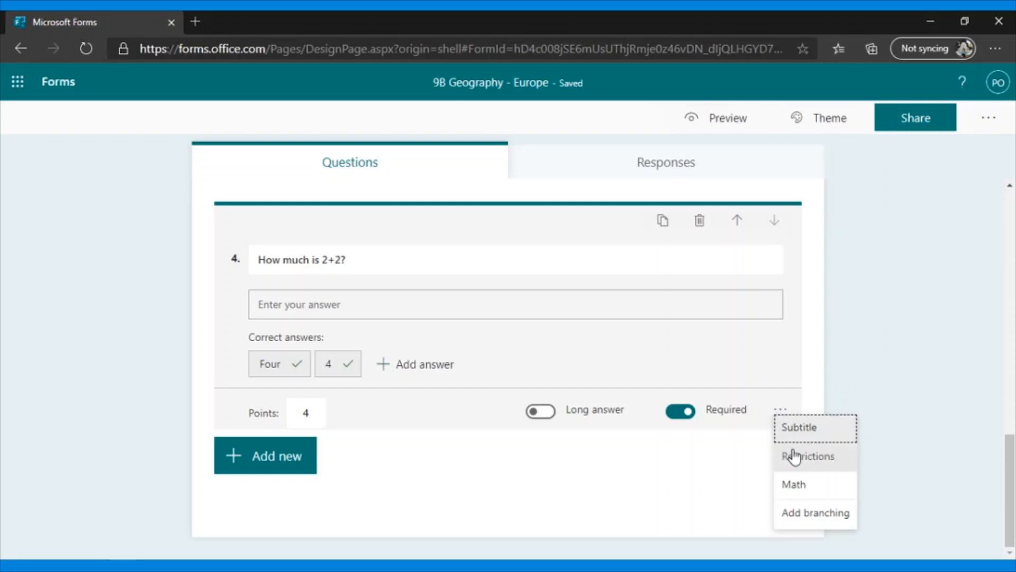
pyautogui.click(808, 455)
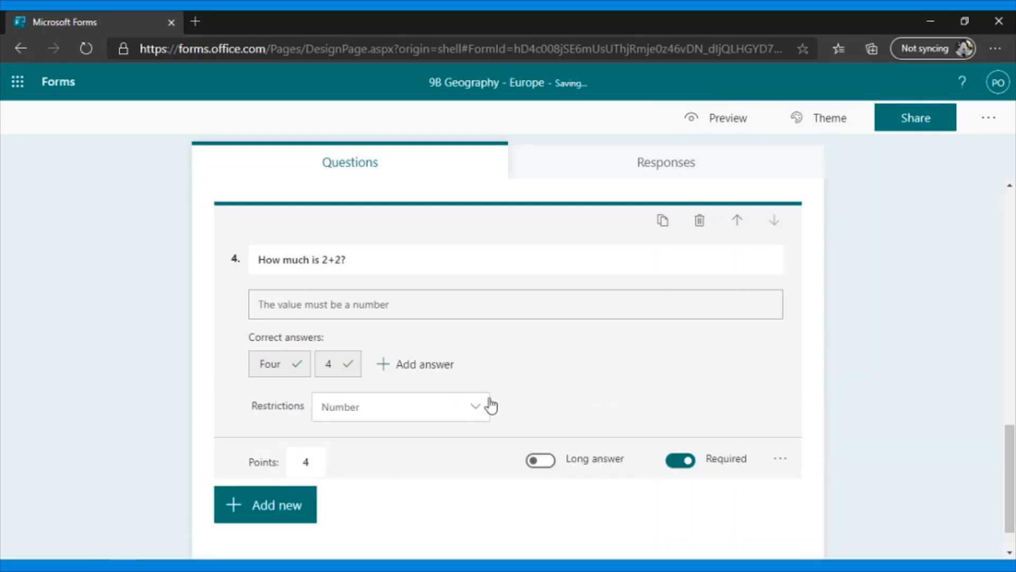
pyautogui.click(400, 406)
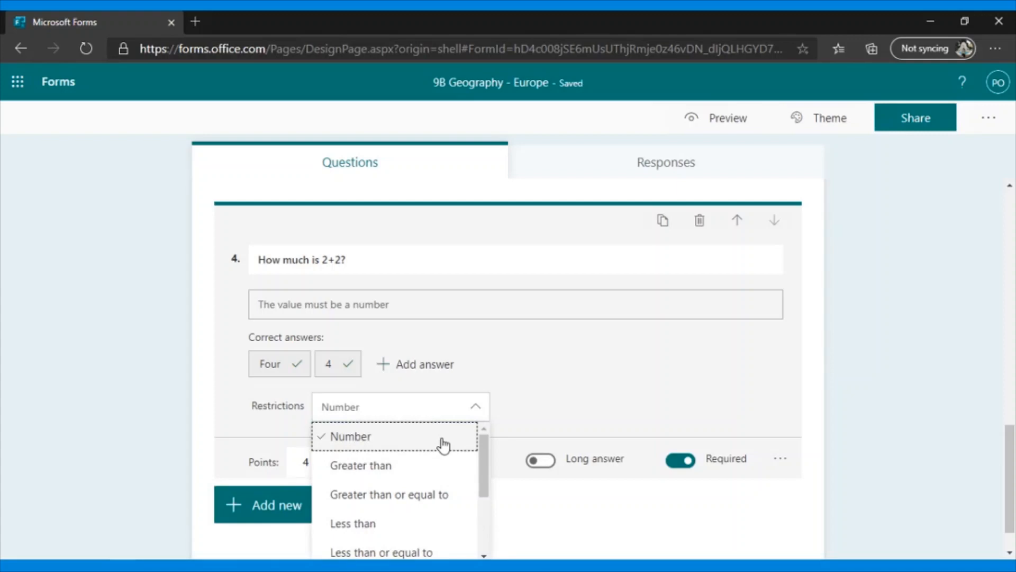
pyautogui.click(351, 435)
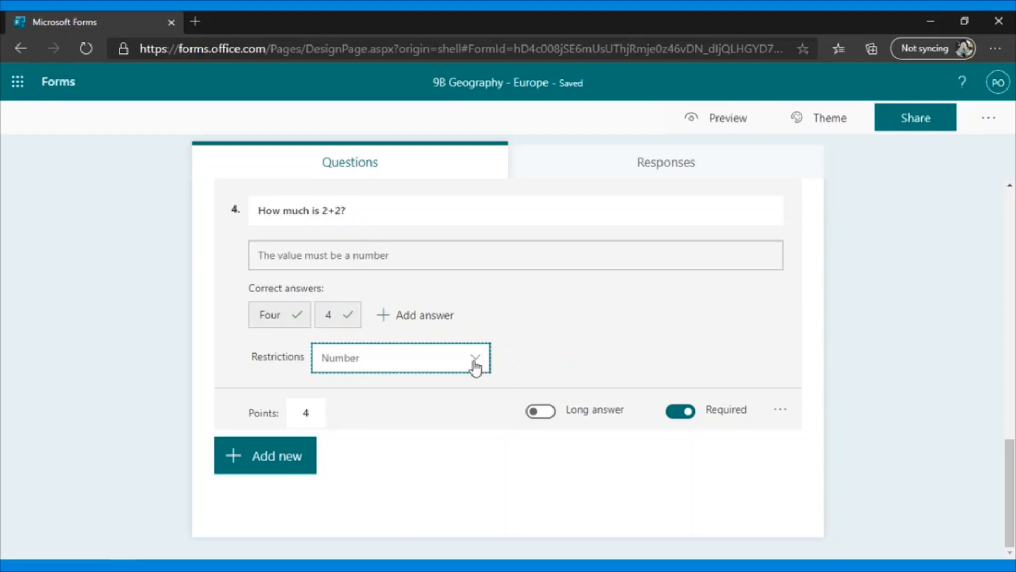
pyautogui.click(298, 314)
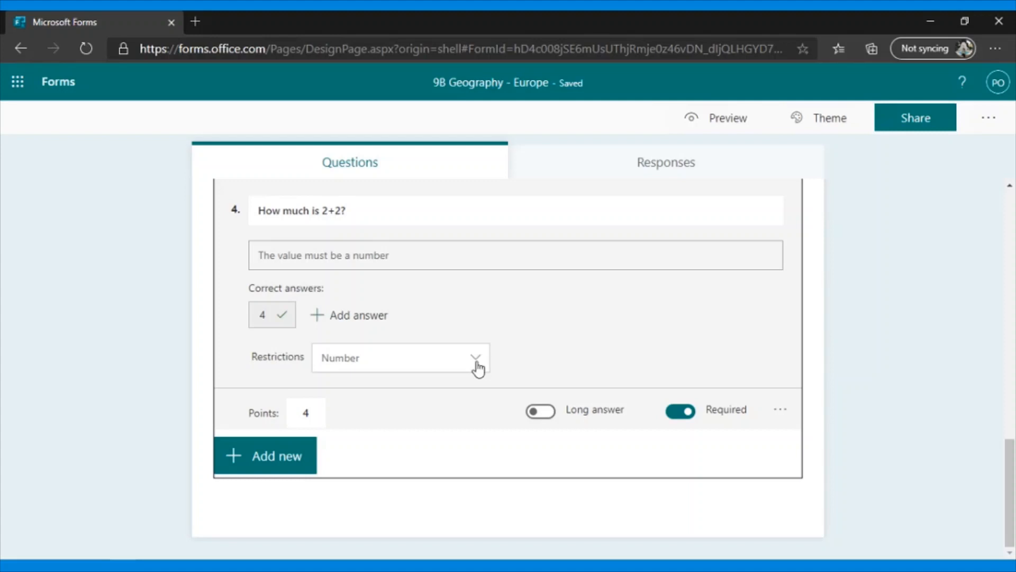
pyautogui.click(400, 357)
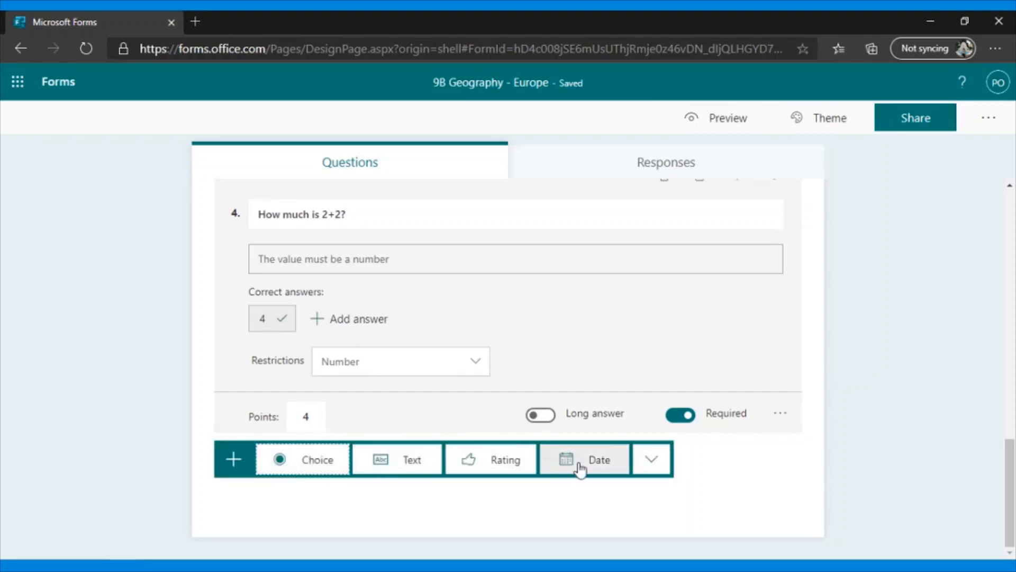
# Add an untitled Date question as question 5.
pyautogui.click(584, 459)
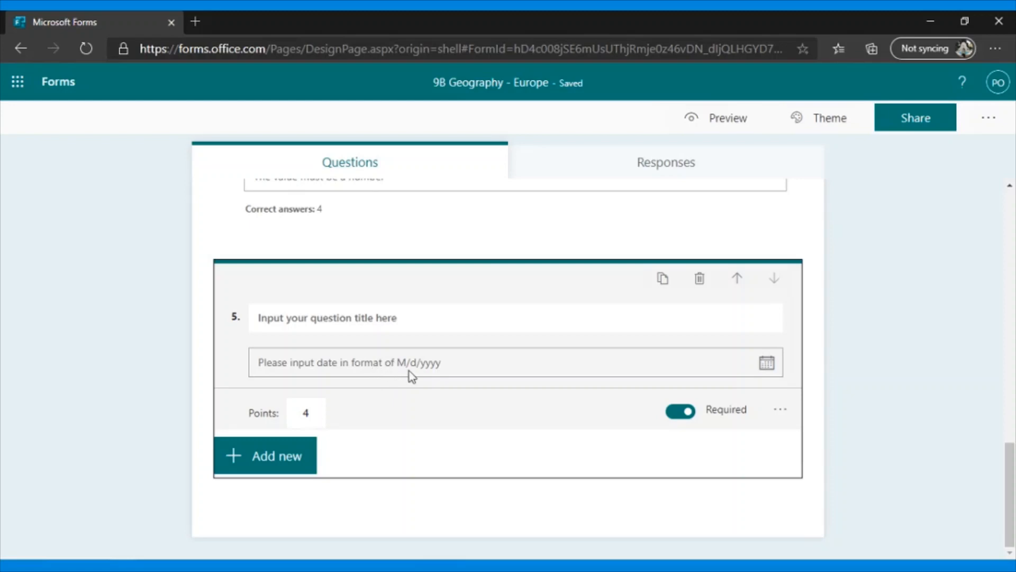
pyautogui.moveTo(717, 361)
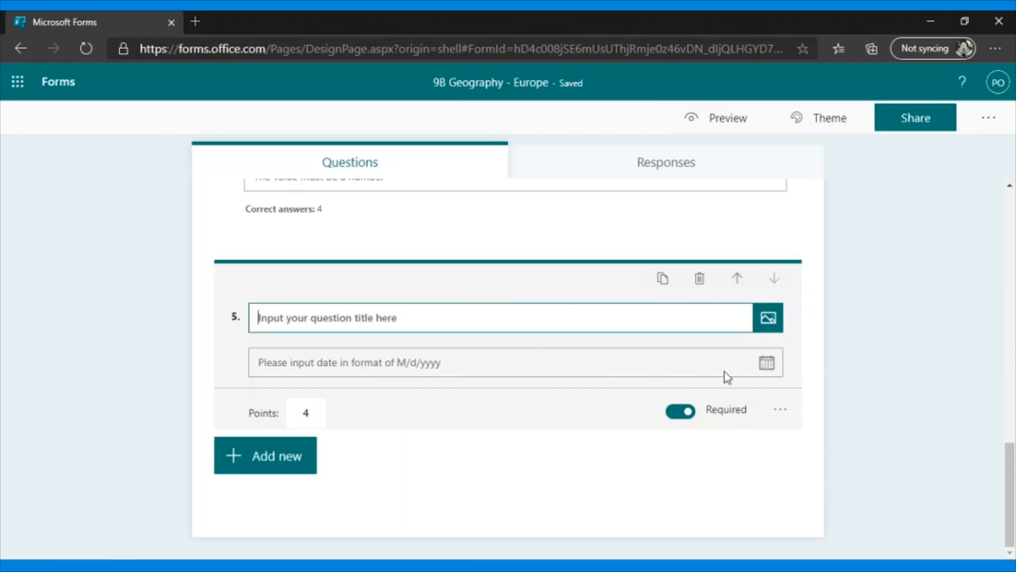
pyautogui.moveTo(386, 385)
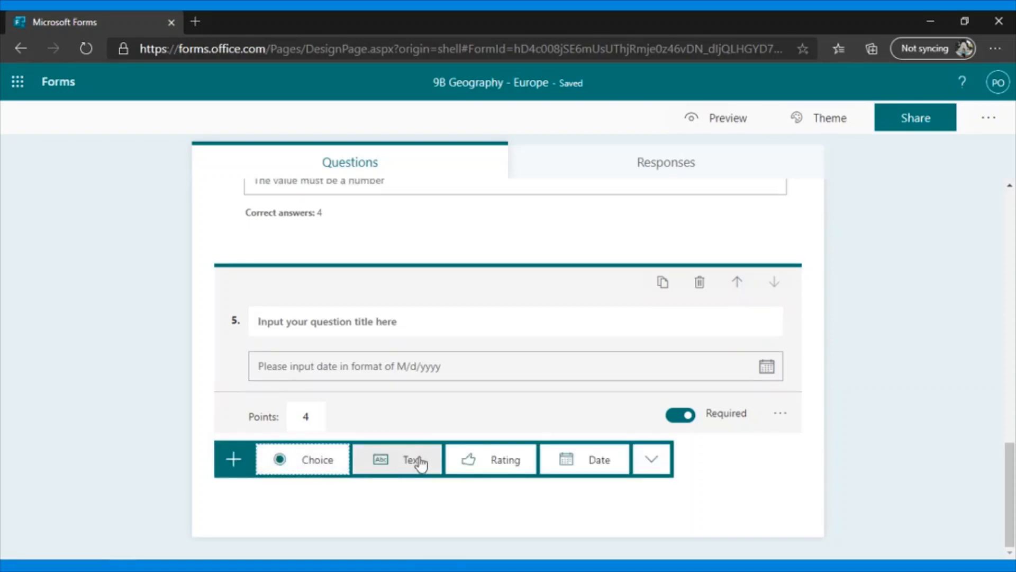
# Add text question 6 'What year did the French Revolution begin?' answering 1789, numbers only.
pyautogui.click(397, 459)
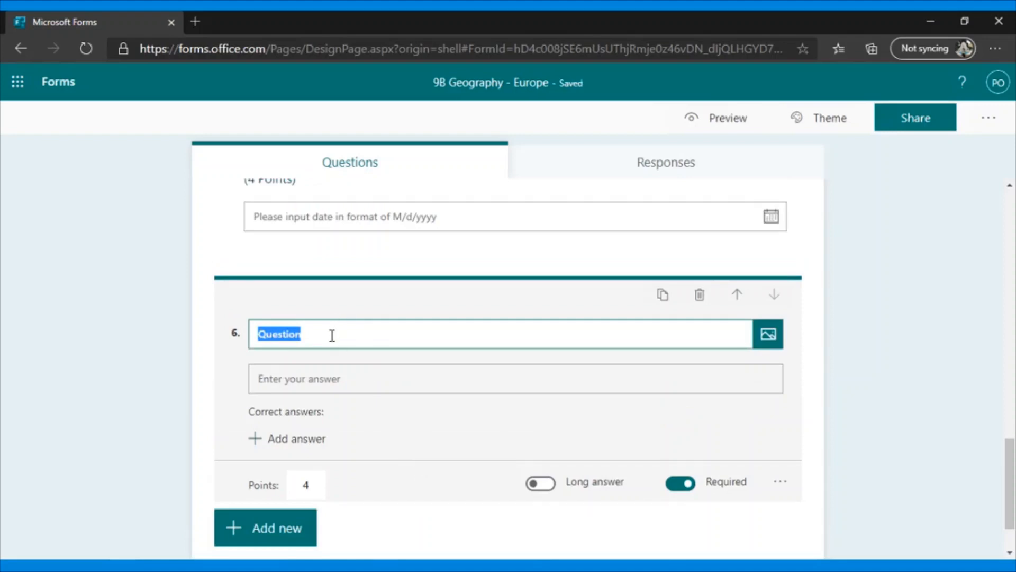
pyautogui.write('What year did the French Revolution begin?')
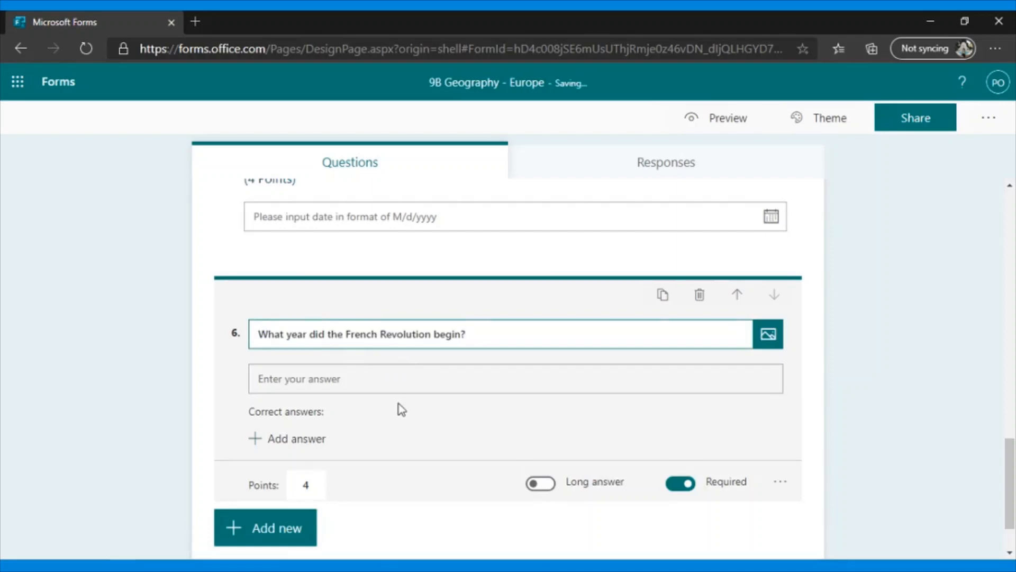
pyautogui.click(295, 438)
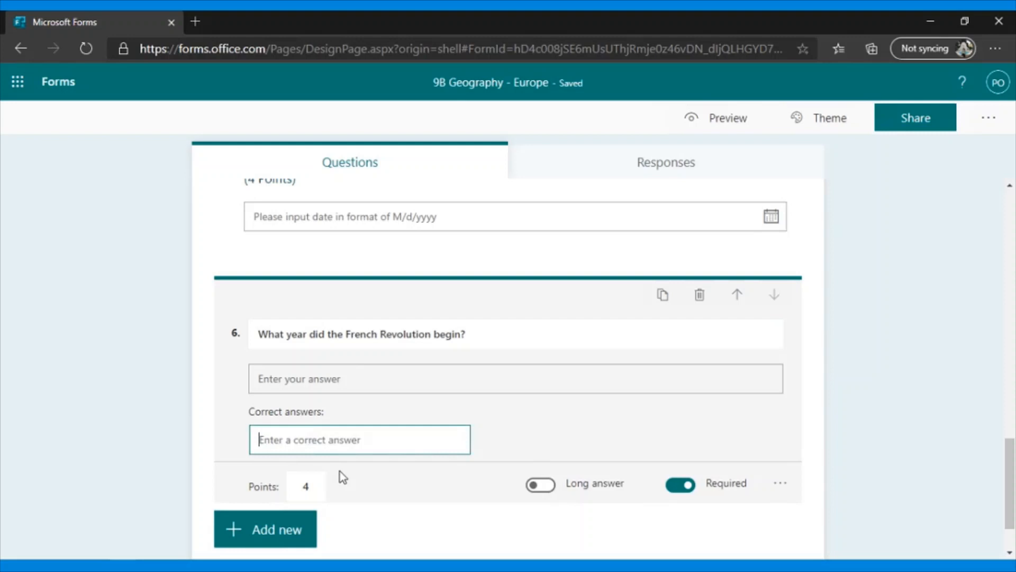
pyautogui.write('1789')
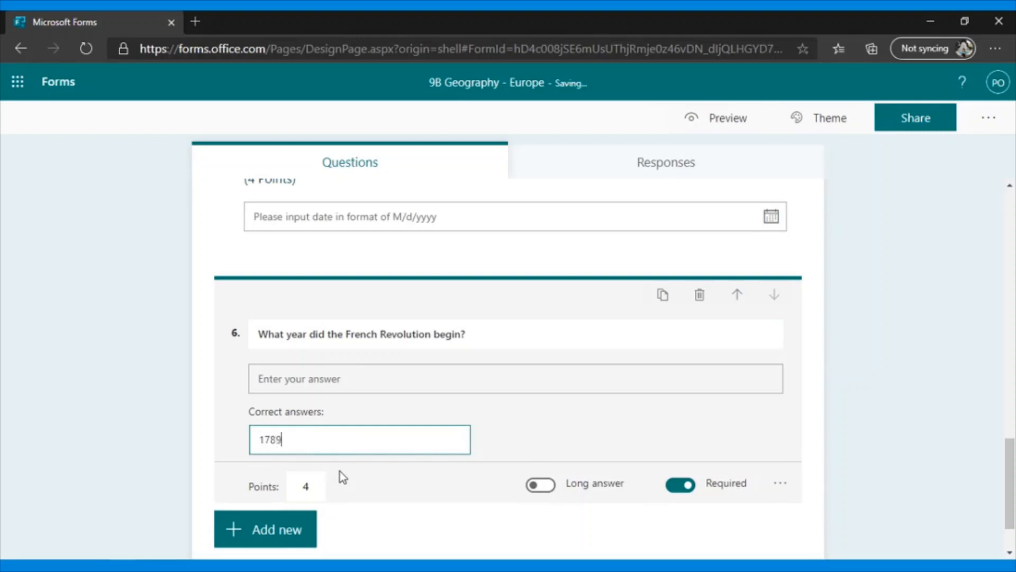
pyautogui.moveTo(360, 480)
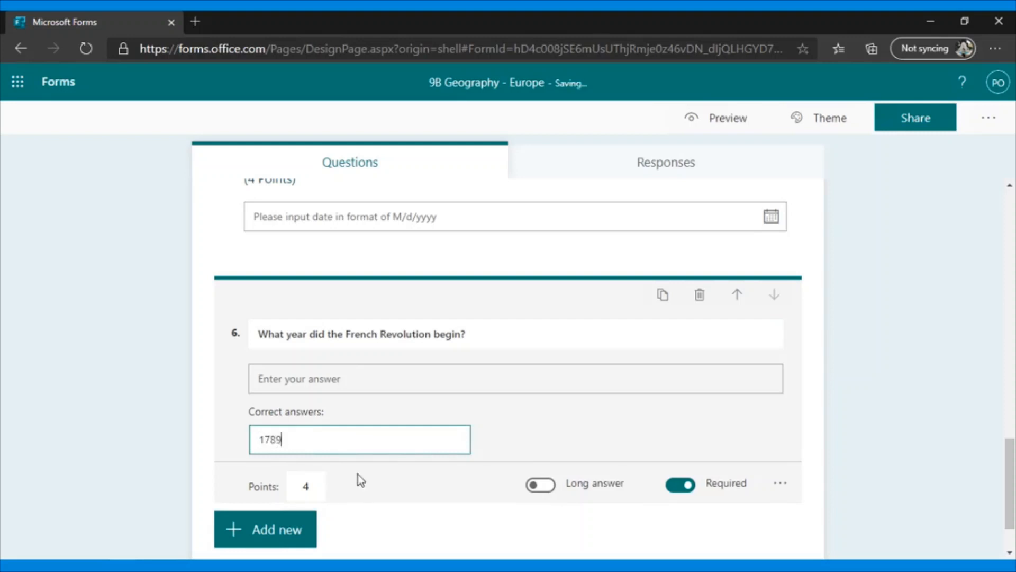
pyautogui.moveTo(611, 471)
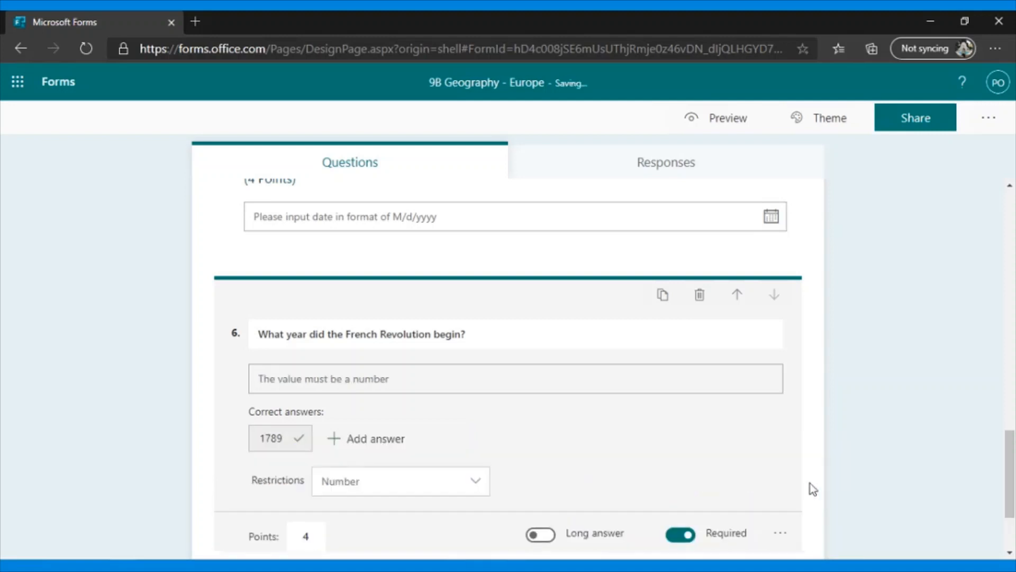
pyautogui.click(400, 480)
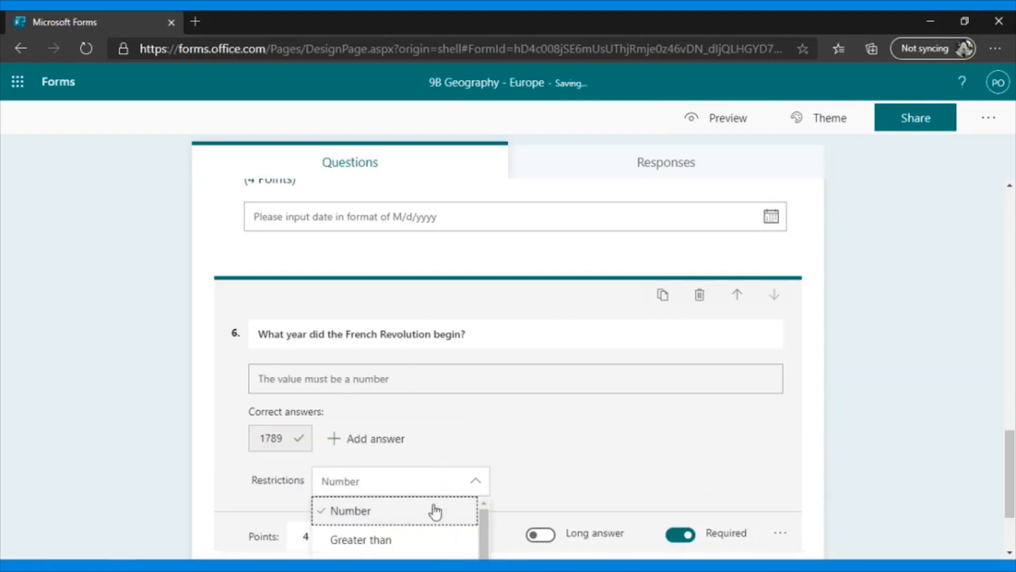
pyautogui.click(350, 510)
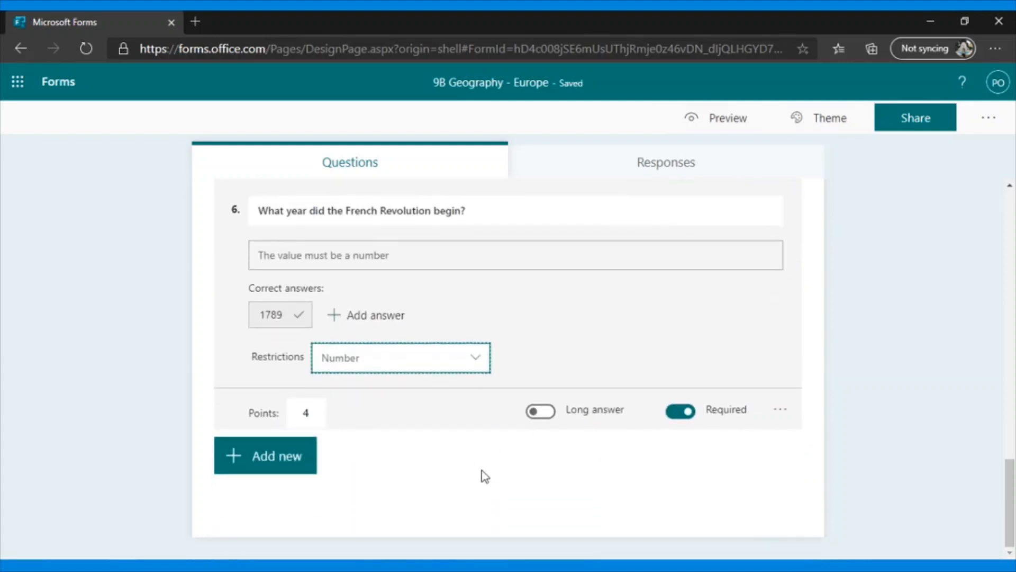
pyautogui.click(264, 454)
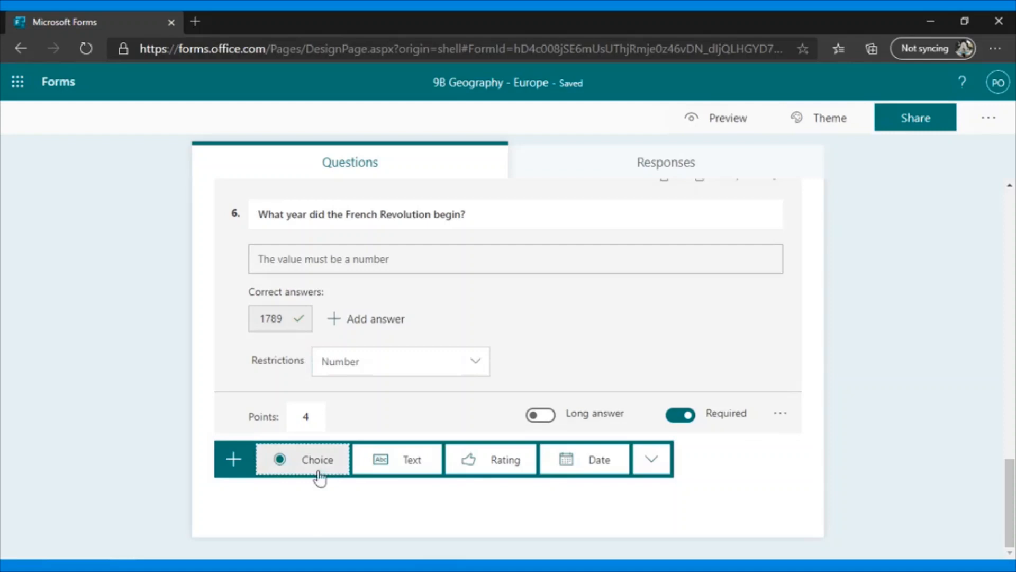
# Add ordering question 7 'Sort the following historical facts chronologically.' with three historical events.
pyautogui.click(650, 459)
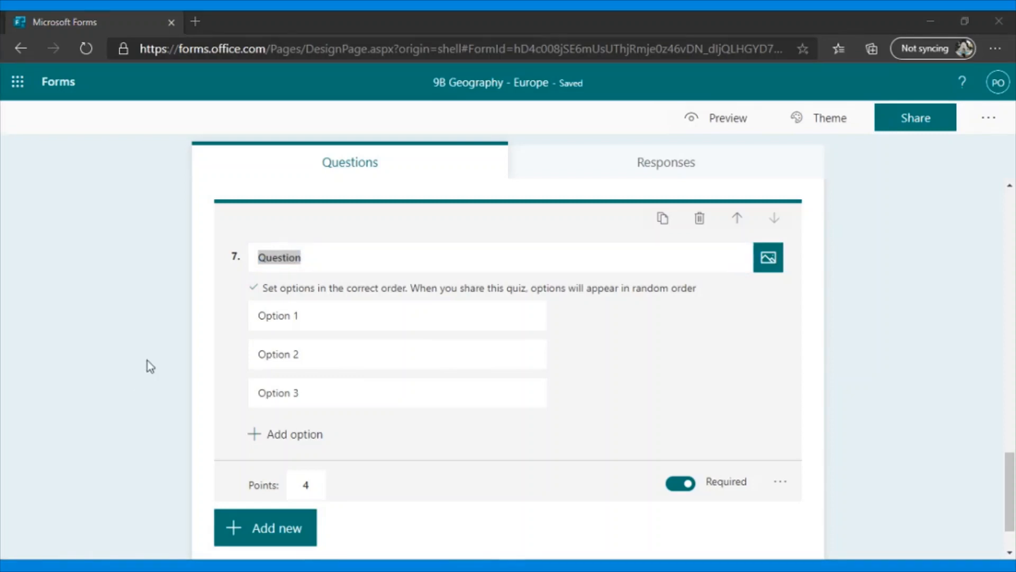
pyautogui.click(279, 256)
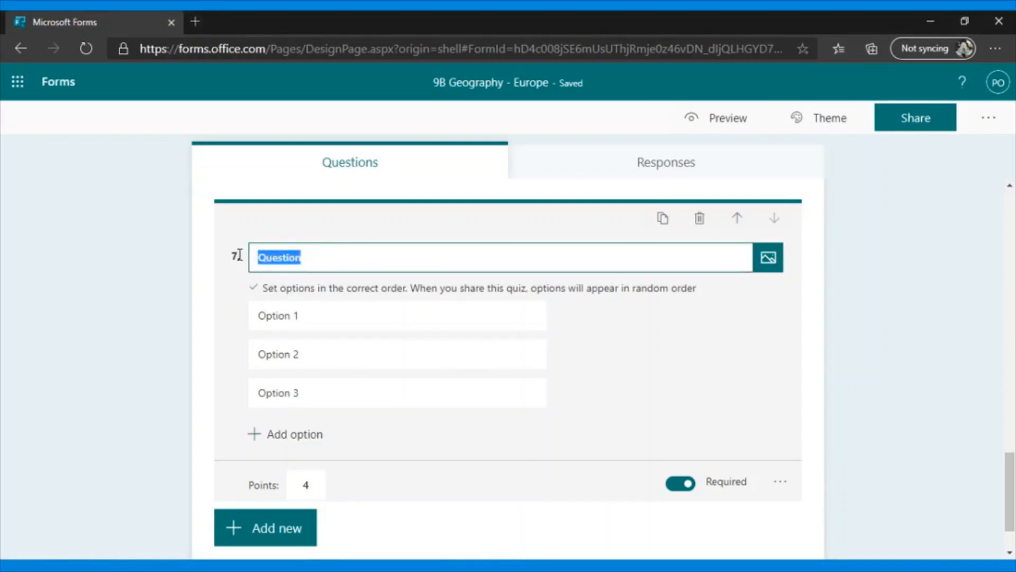
pyautogui.write('Sort the following historical facts chronologically.')
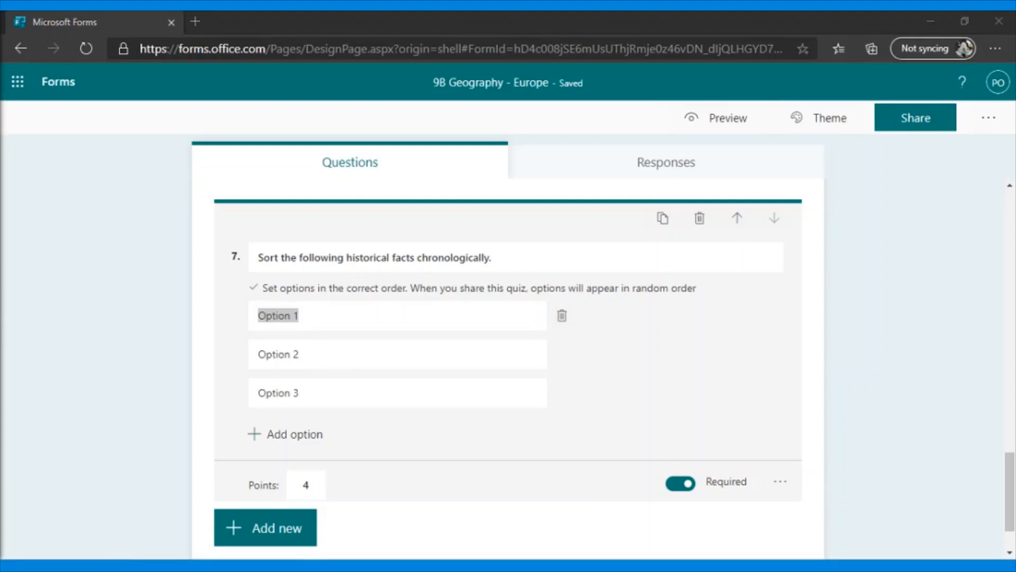
pyautogui.moveTo(109, 403)
pyautogui.write('French Revolution')
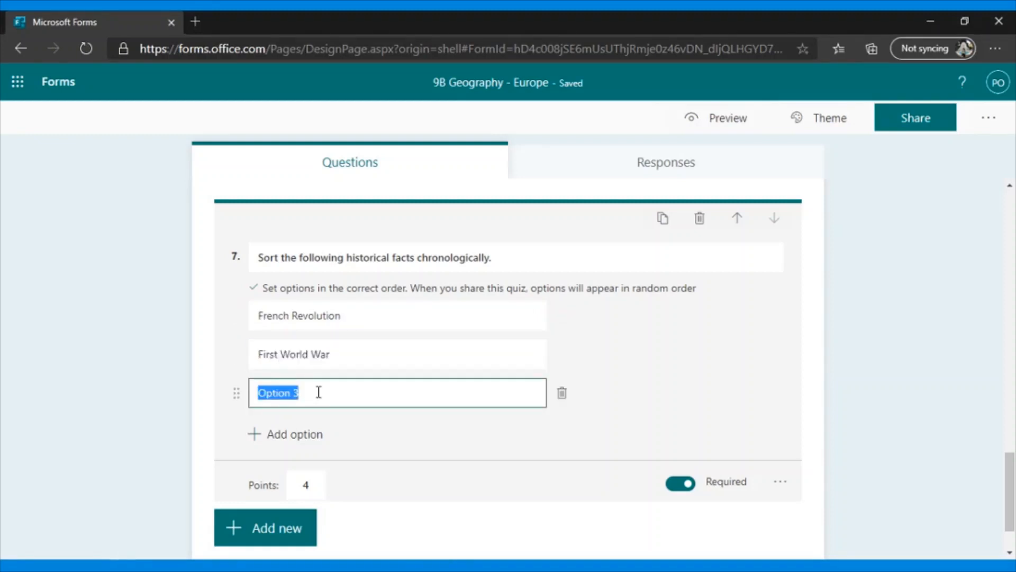
pyautogui.write('Spanish Civil war')
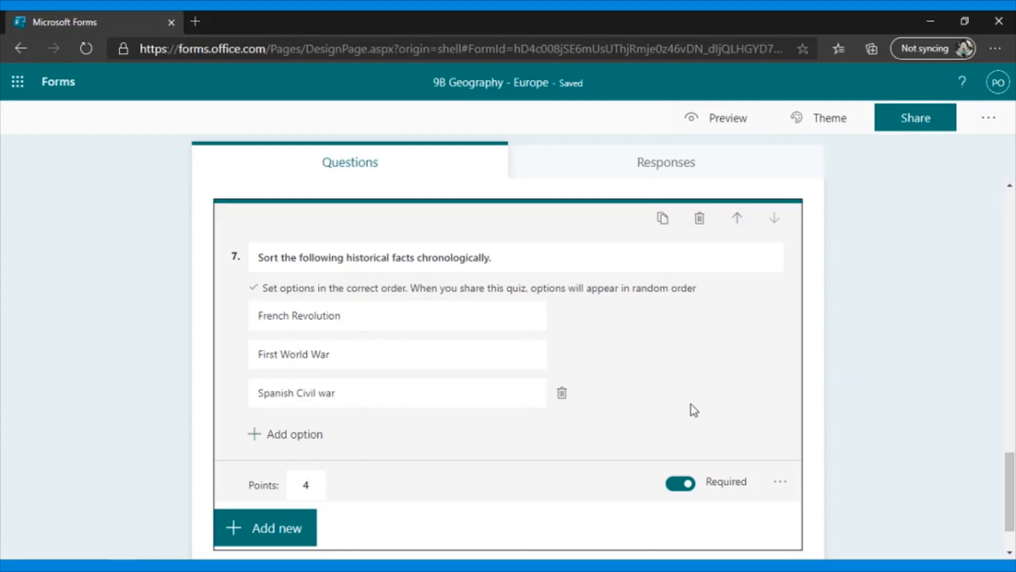
pyautogui.click(780, 481)
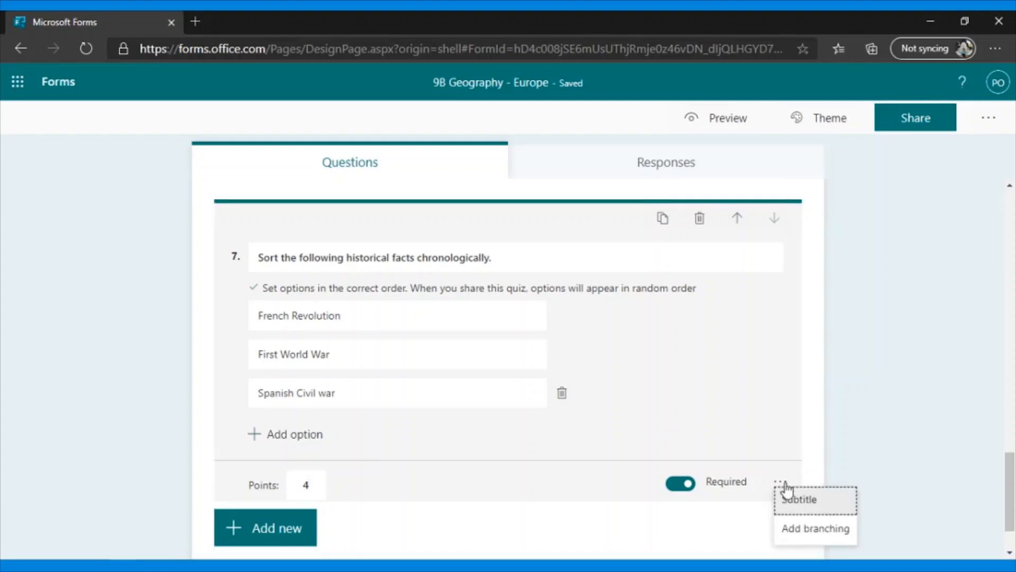
pyautogui.moveTo(840, 537)
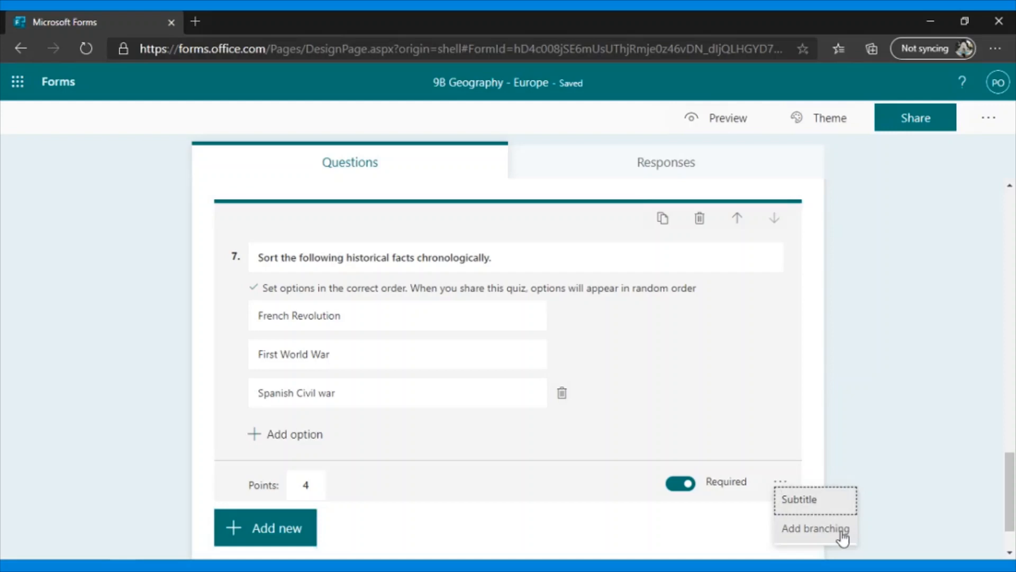
pyautogui.moveTo(607, 479)
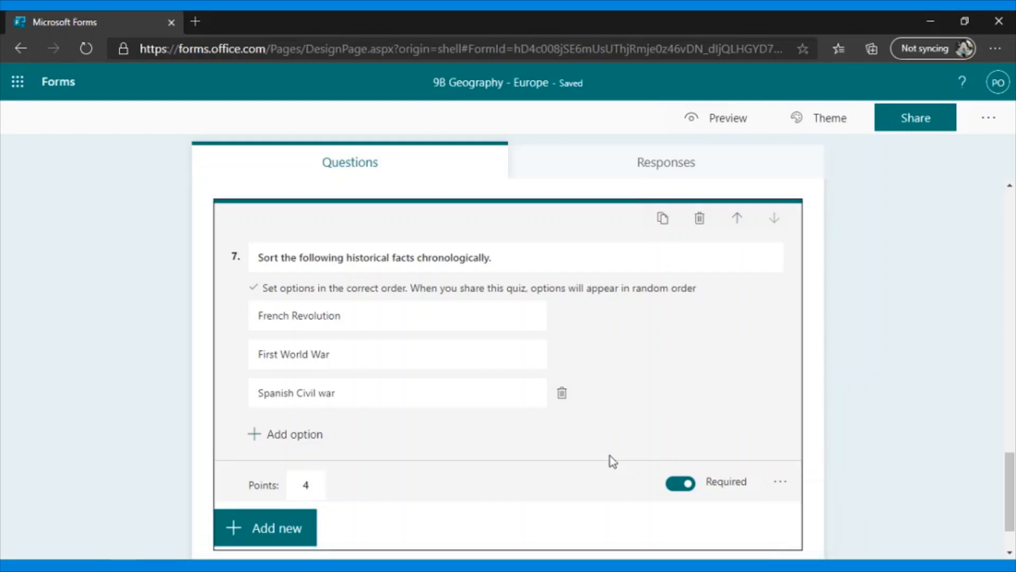
pyautogui.moveTo(631, 357)
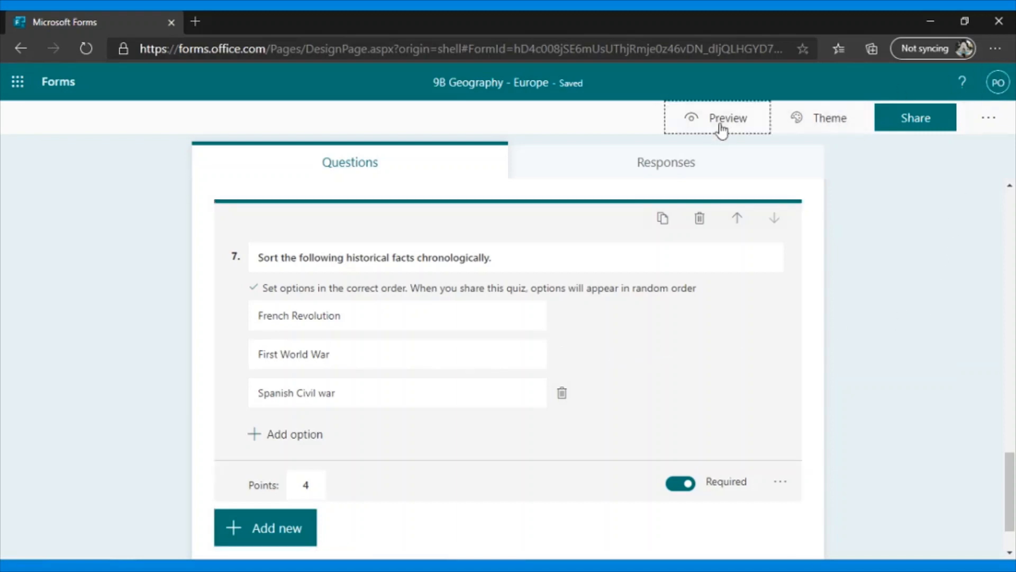
# Preview the quiz, scrolling through and switching between the mobile and computer layouts.
pyautogui.click(716, 118)
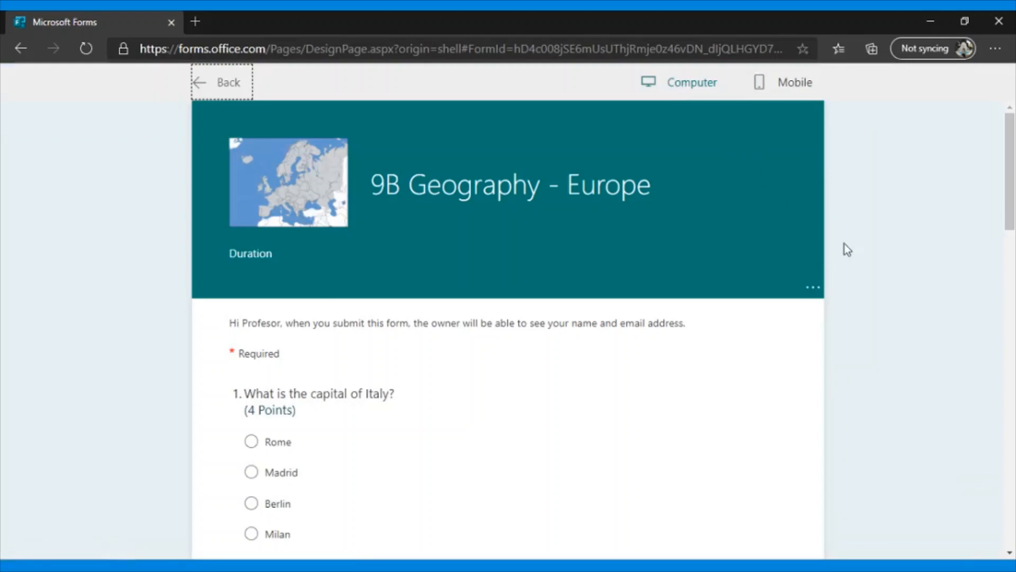
pyautogui.scroll(-3)
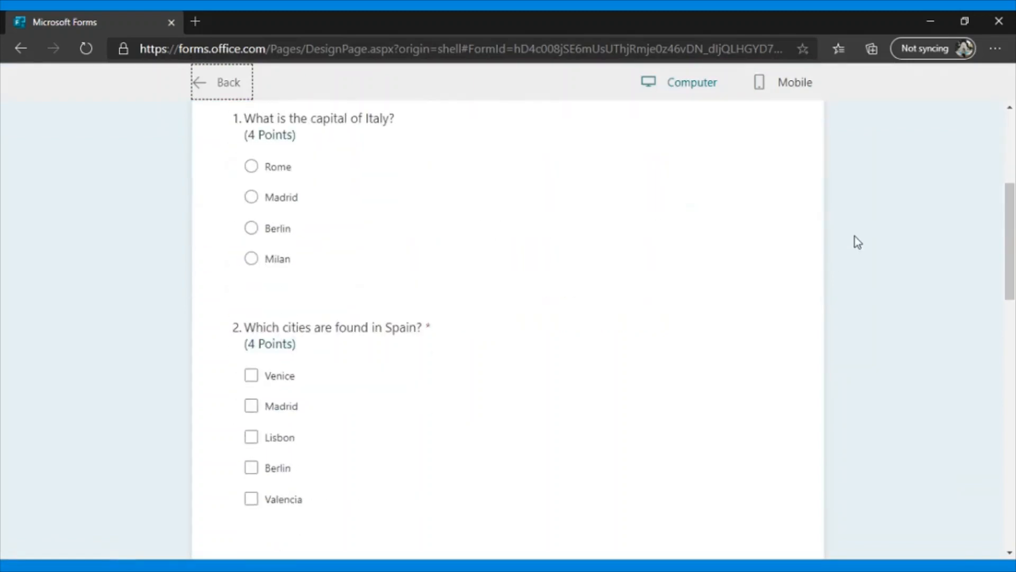
pyautogui.scroll(-3)
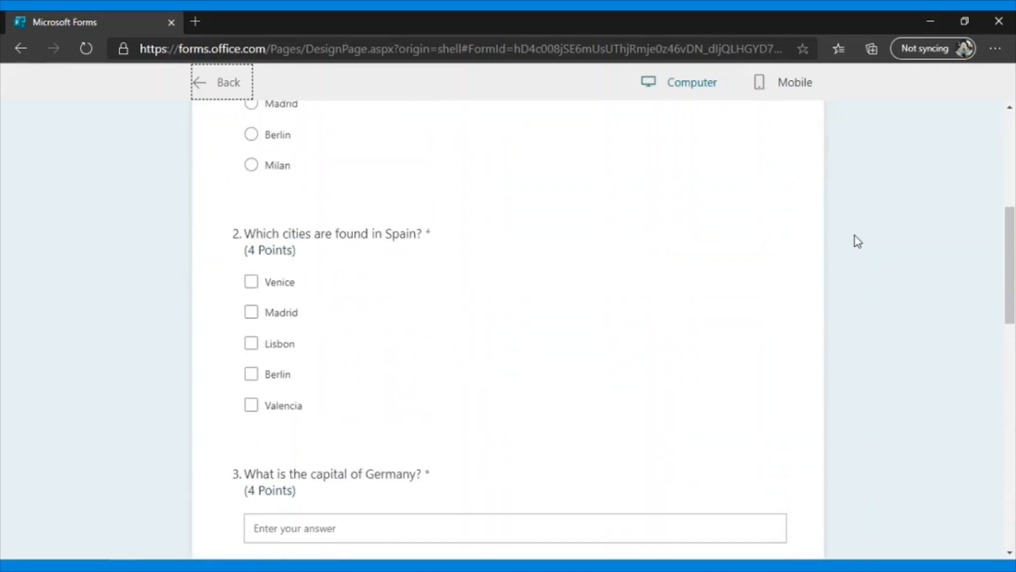
pyautogui.click(793, 82)
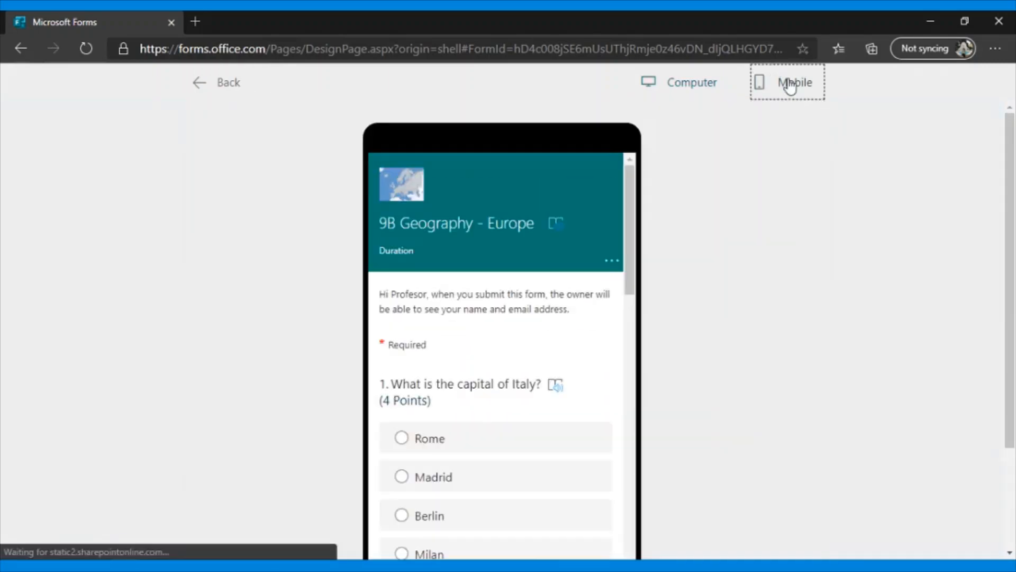
pyautogui.click(681, 82)
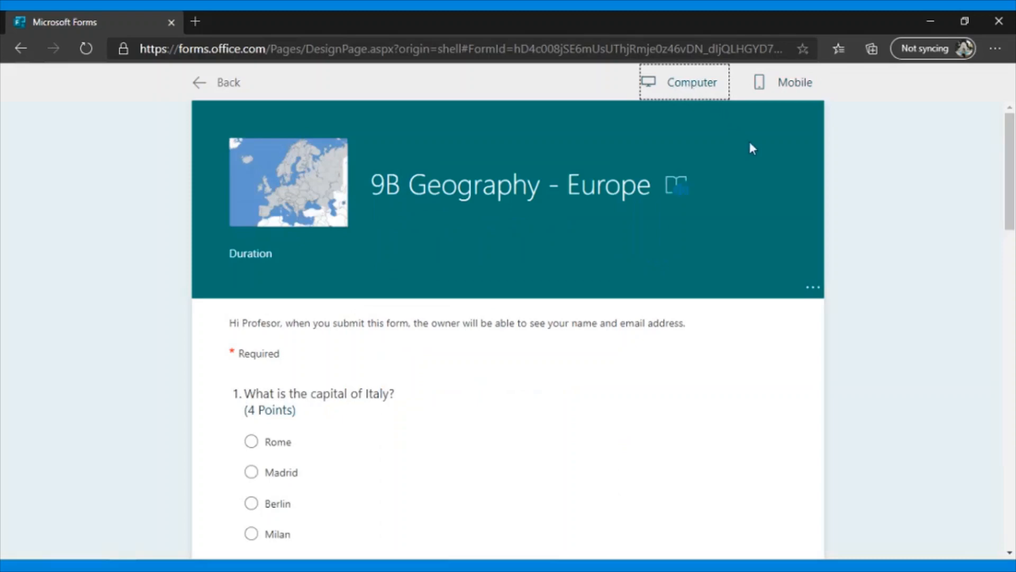
pyautogui.moveTo(677, 188)
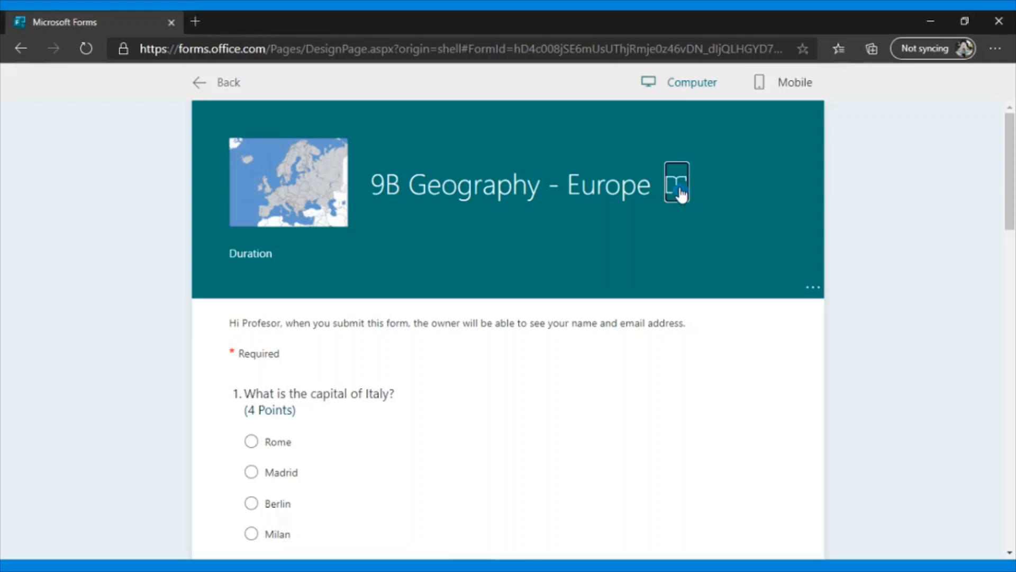
pyautogui.click(676, 184)
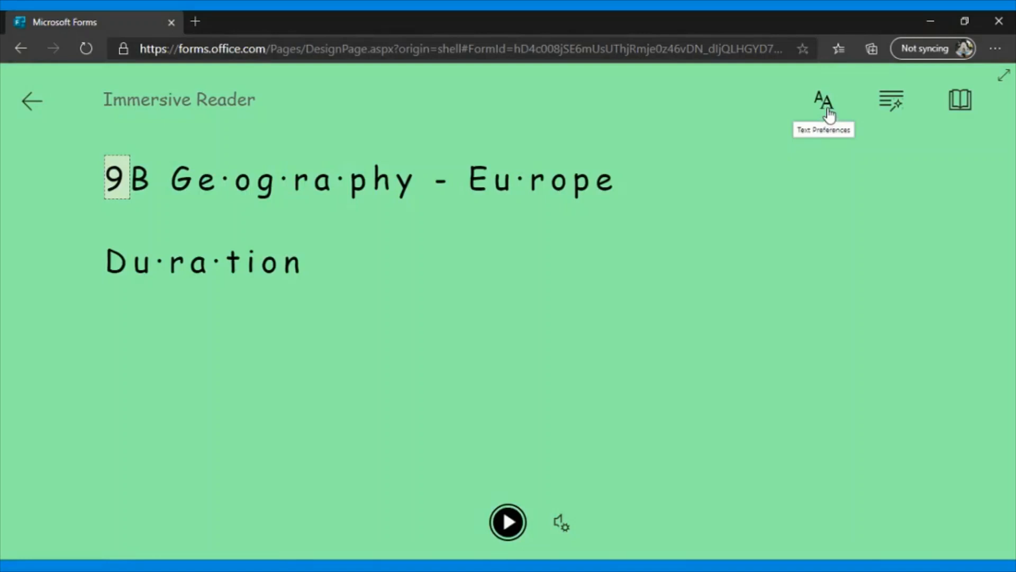
# Set the Immersive Reader to the blue theme with verb highlighting on.
pyautogui.click(823, 101)
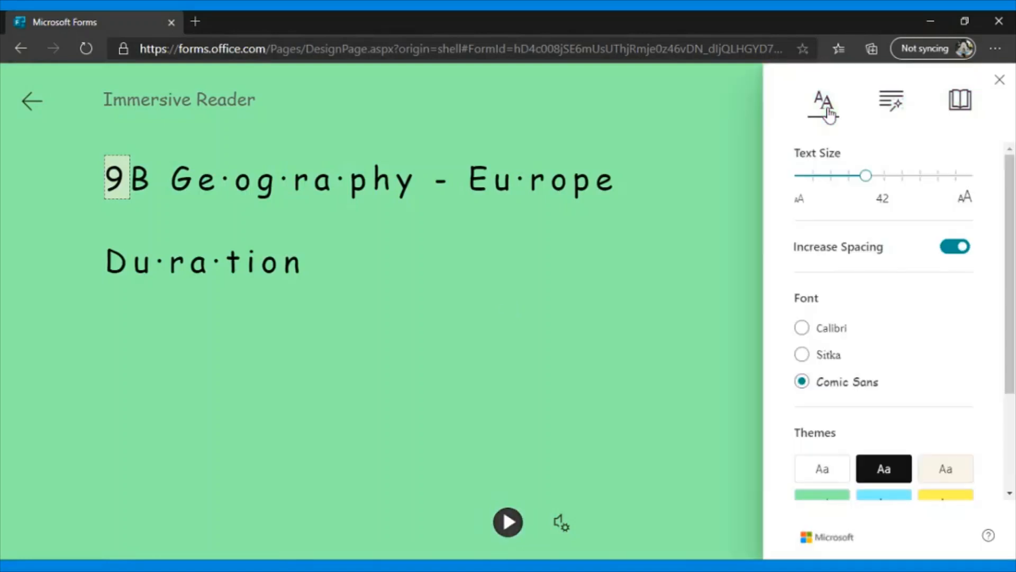
pyautogui.moveTo(848, 305)
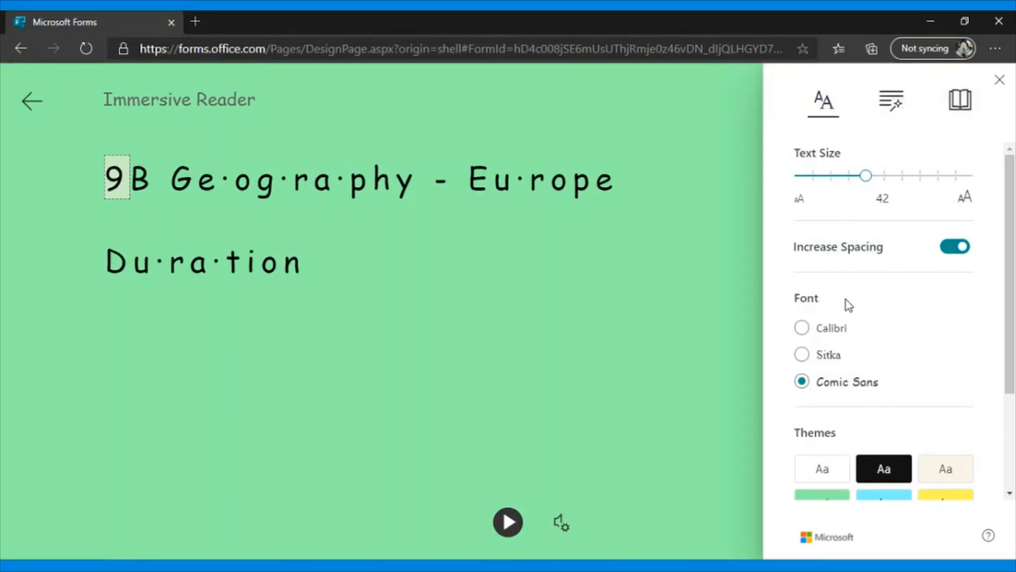
pyautogui.scroll(-3)
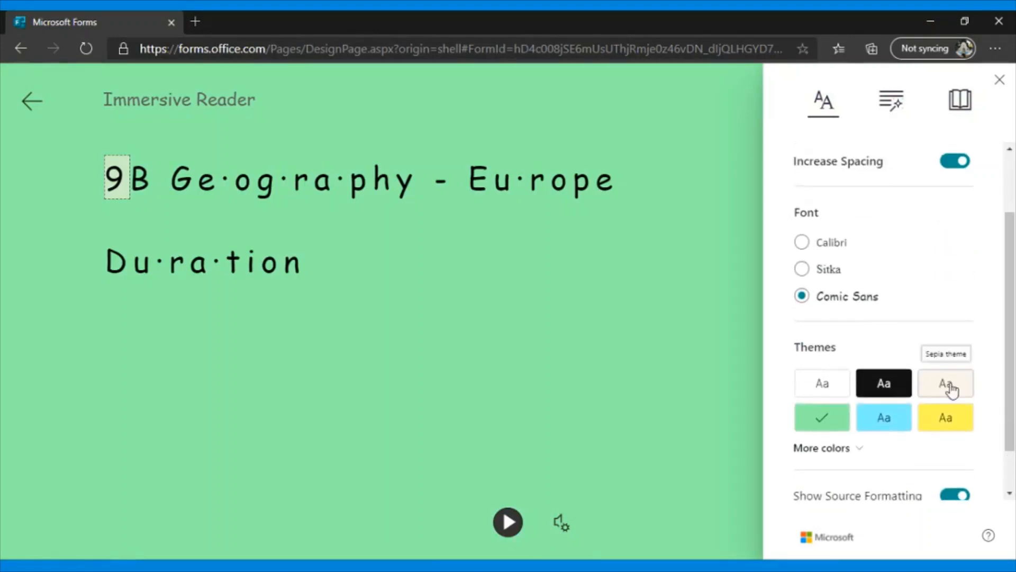
pyautogui.click(883, 417)
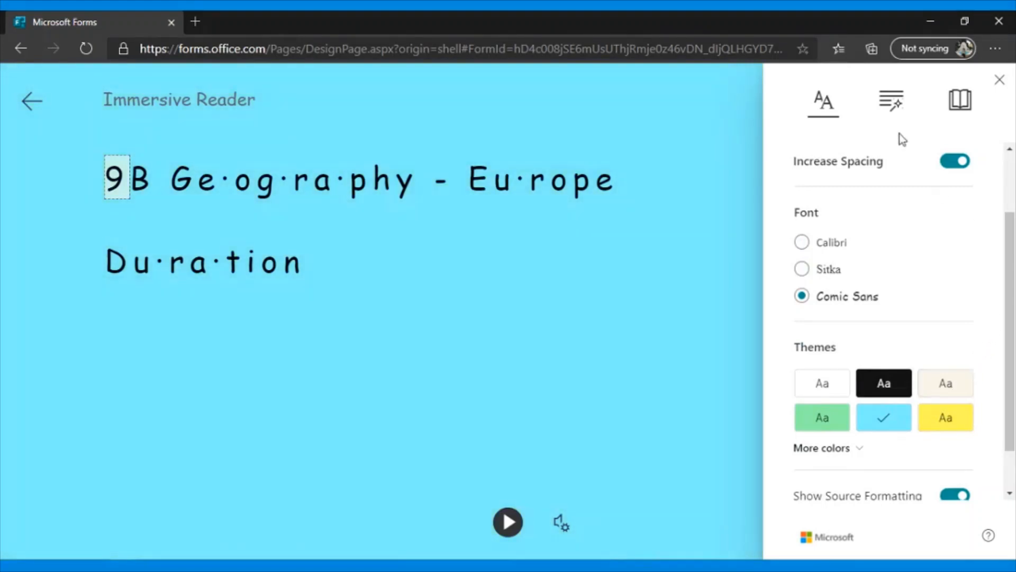
pyautogui.click(891, 101)
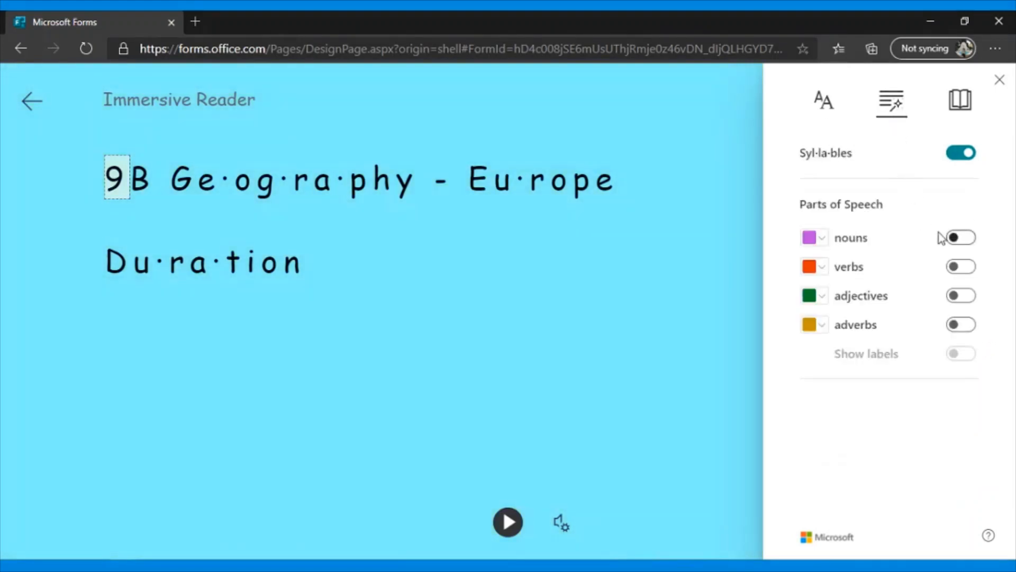
pyautogui.click(961, 266)
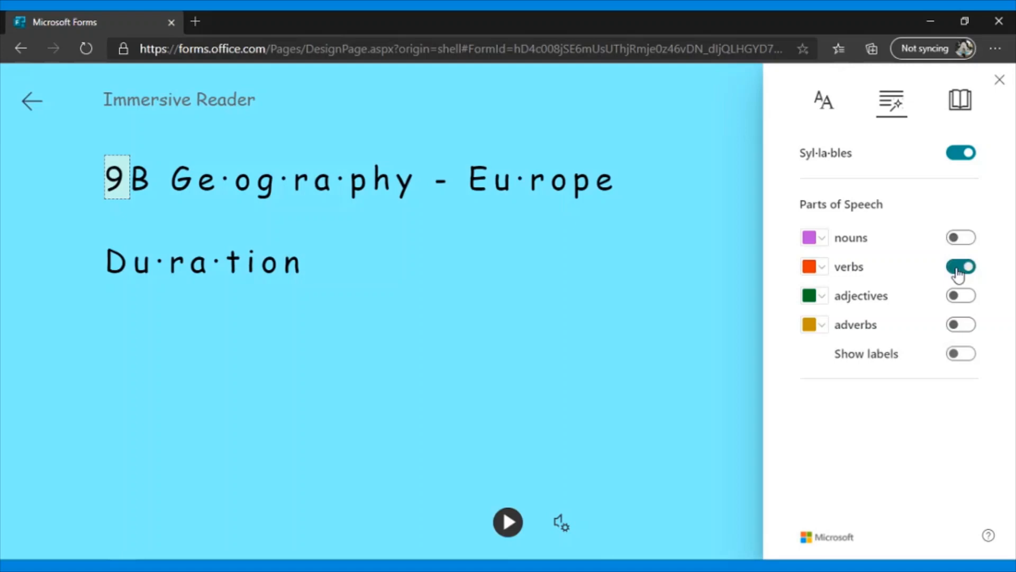
pyautogui.click(959, 101)
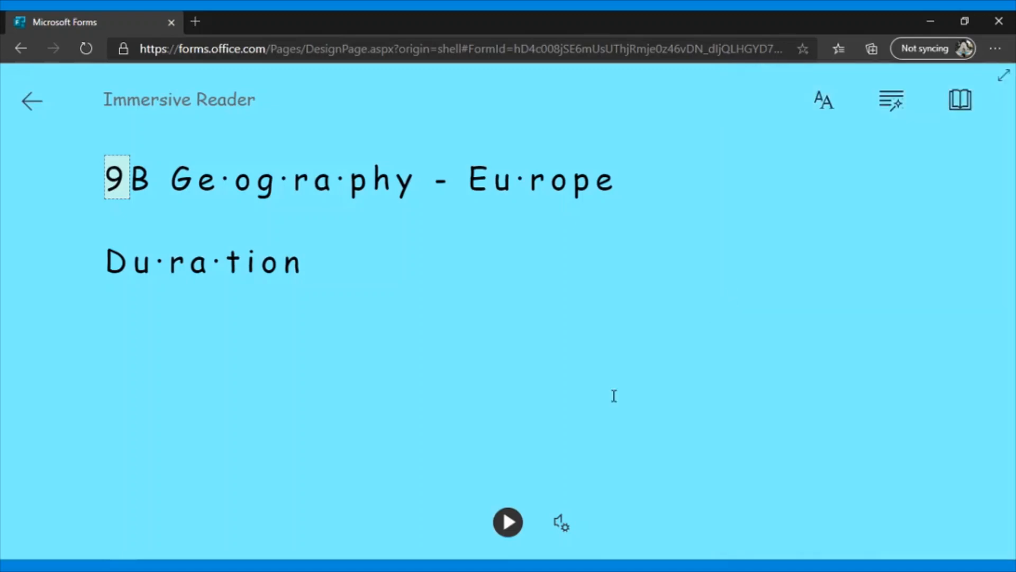
# Play and pause the read-aloud, then exit Immersive Reader to the preview.
pyautogui.click(508, 522)
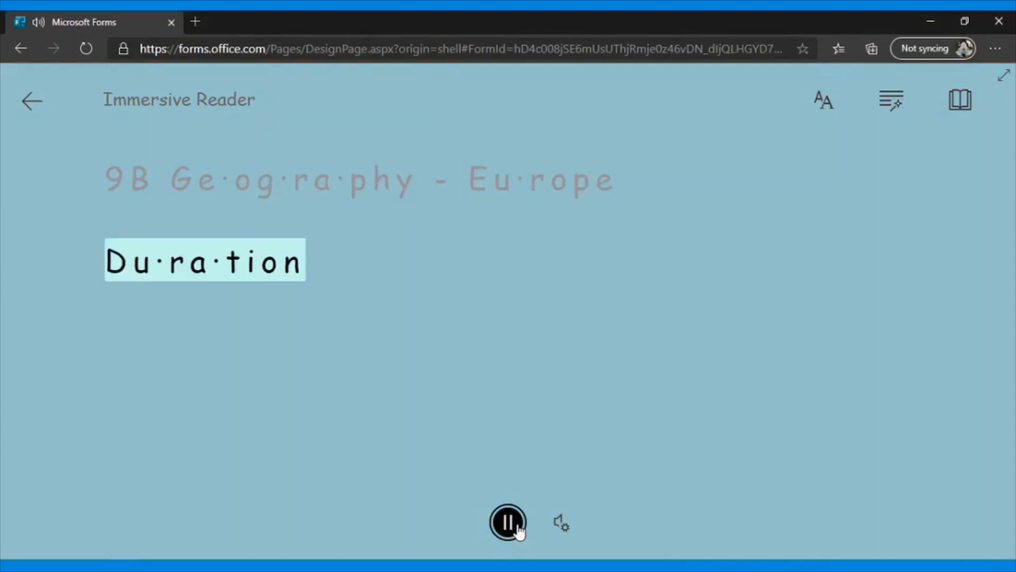
pyautogui.click(508, 522)
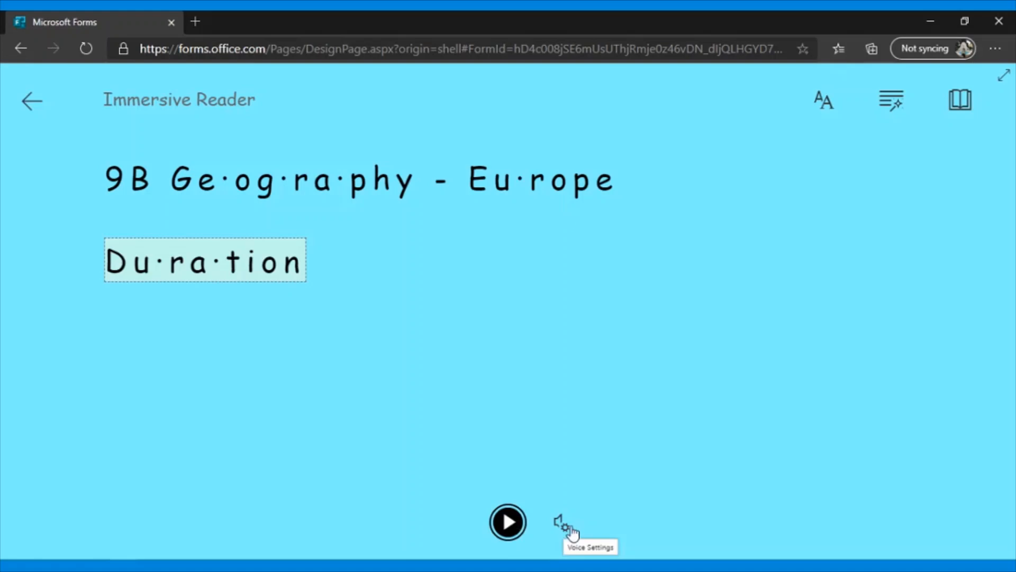
pyautogui.click(560, 522)
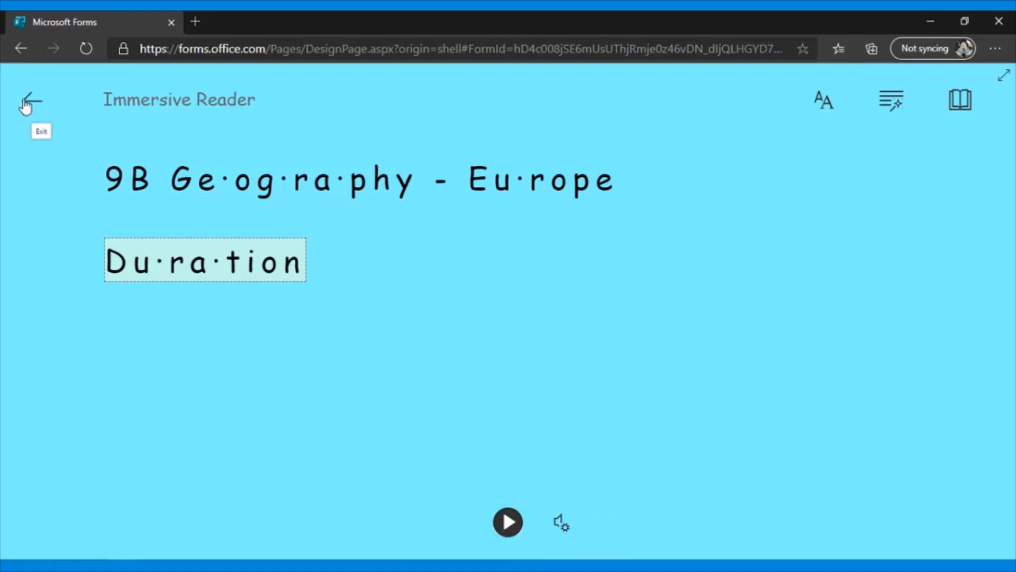
pyautogui.click(29, 100)
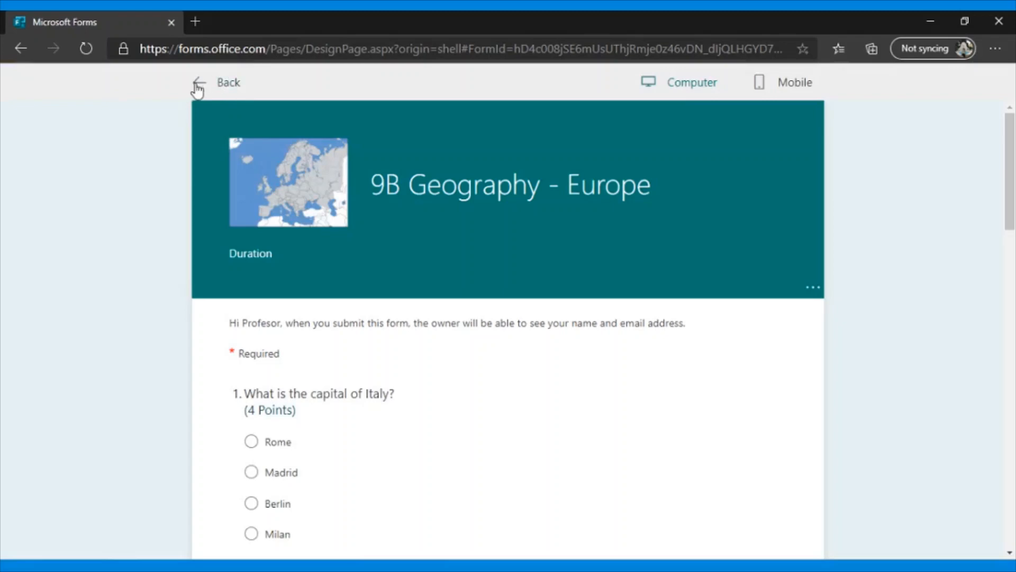
# Back in the editor, try the scuba diver theme, then apply the snowboarding mountain theme.
pyautogui.click(197, 83)
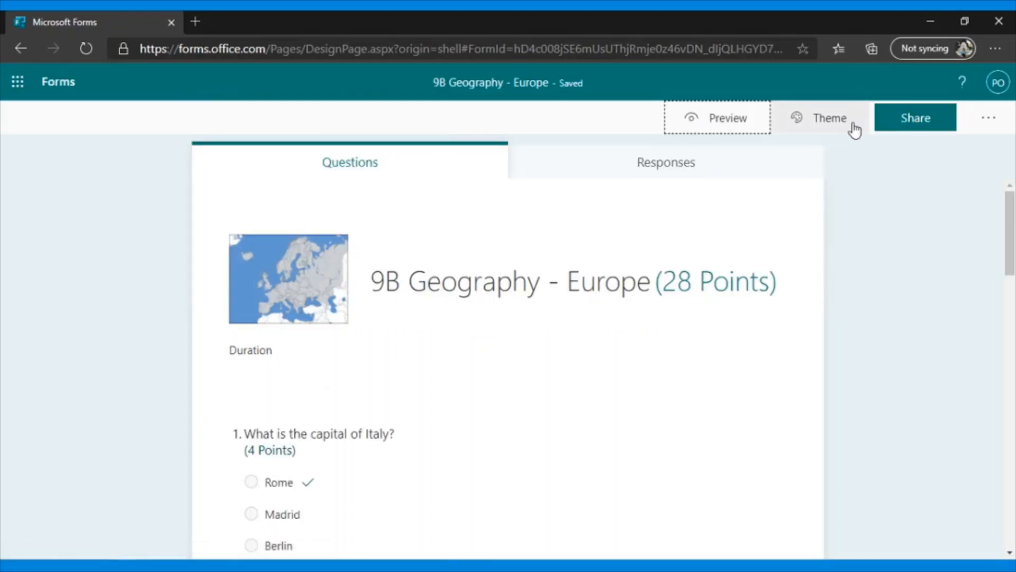
pyautogui.click(829, 118)
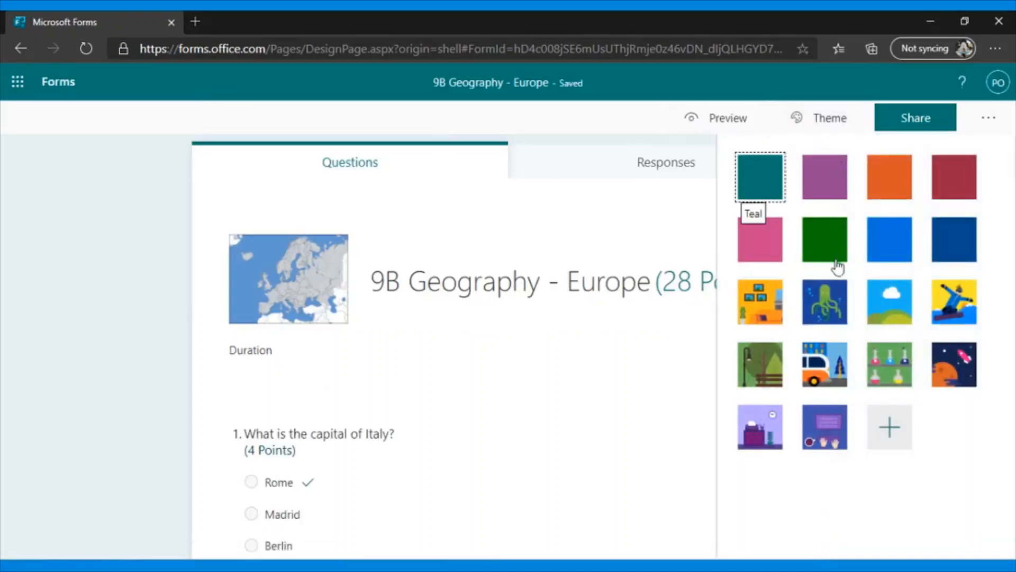
pyautogui.click(824, 301)
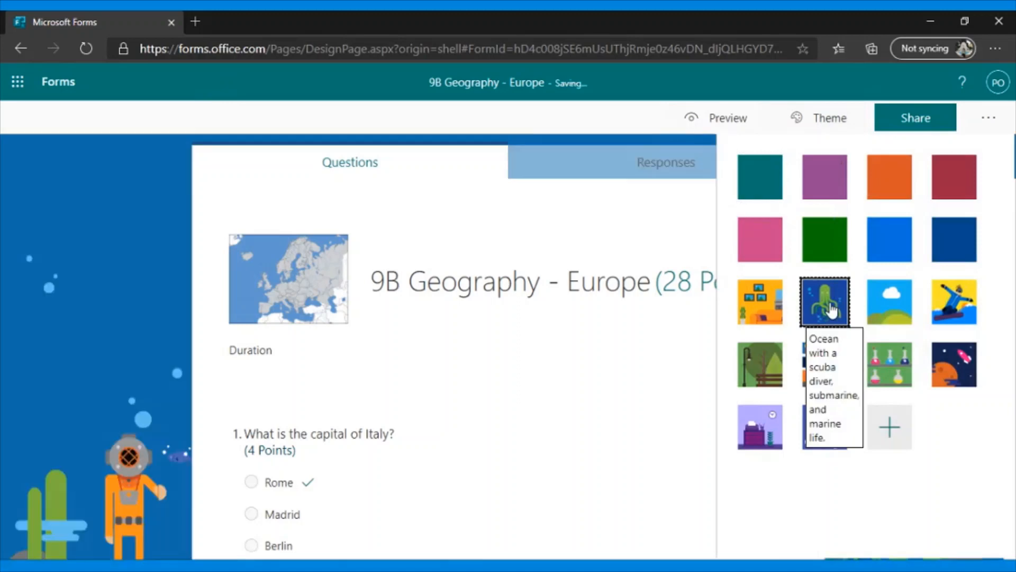
pyautogui.click(888, 301)
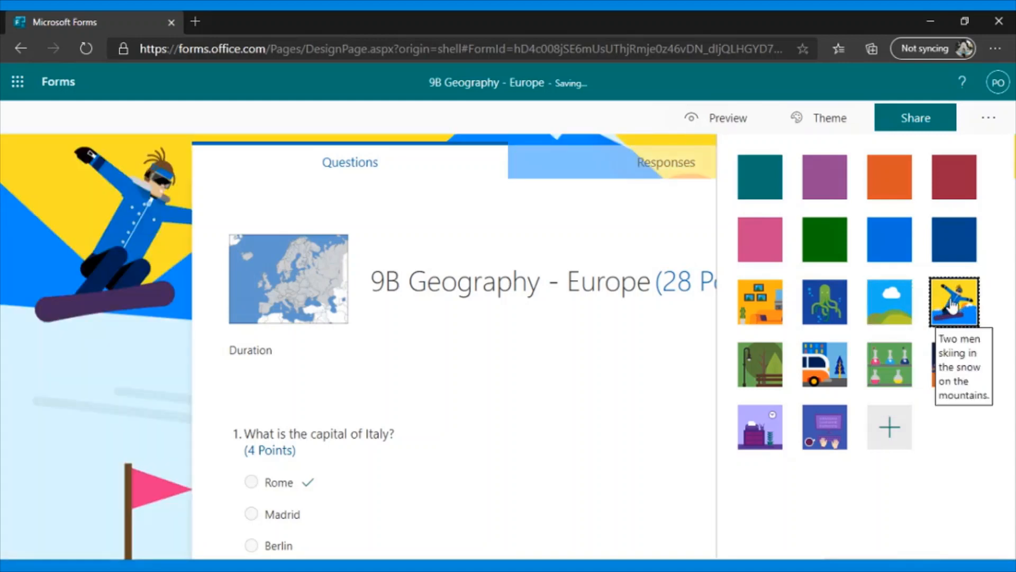
pyautogui.click(915, 118)
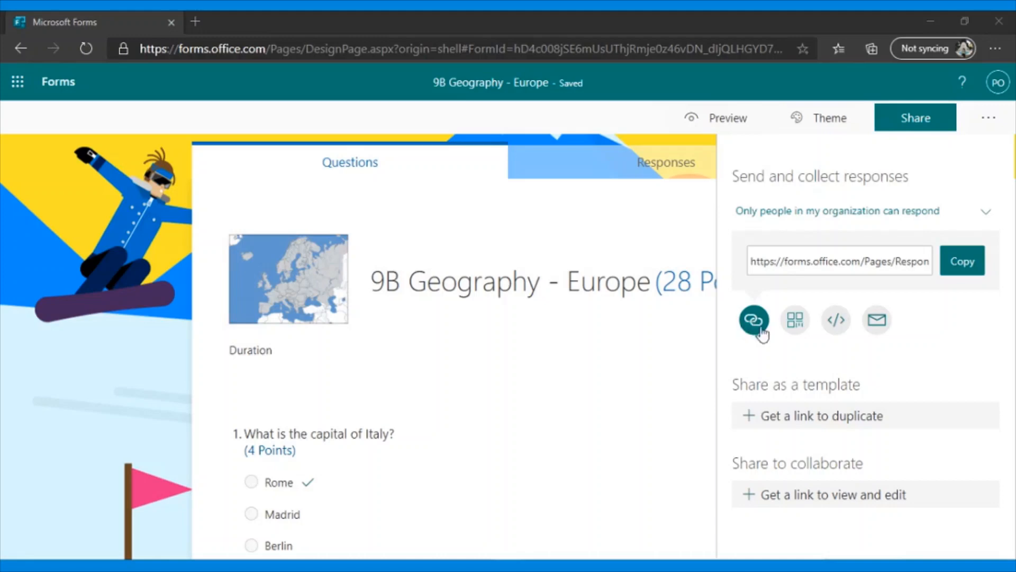
pyautogui.moveTo(835, 320)
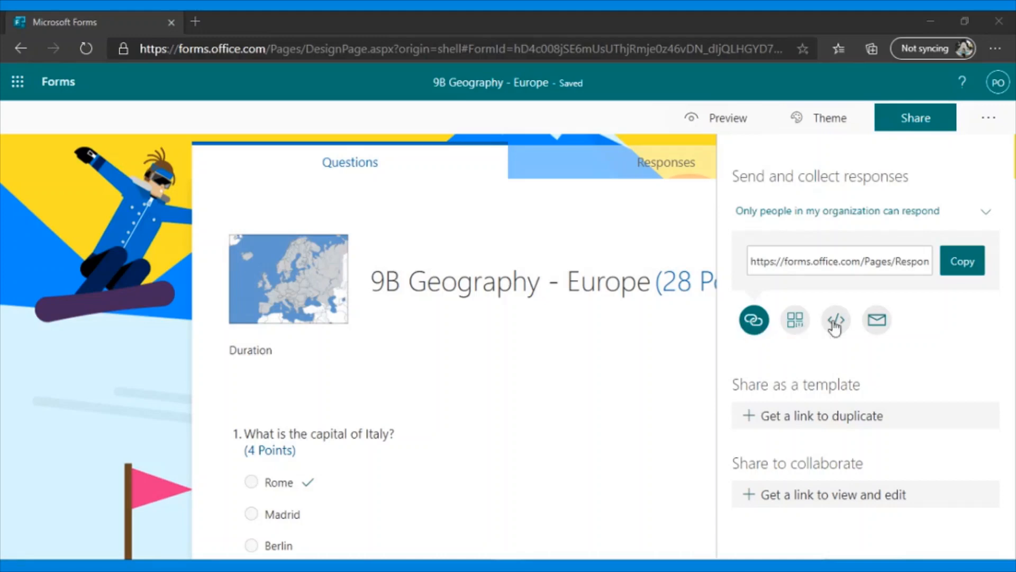
pyautogui.moveTo(835, 320)
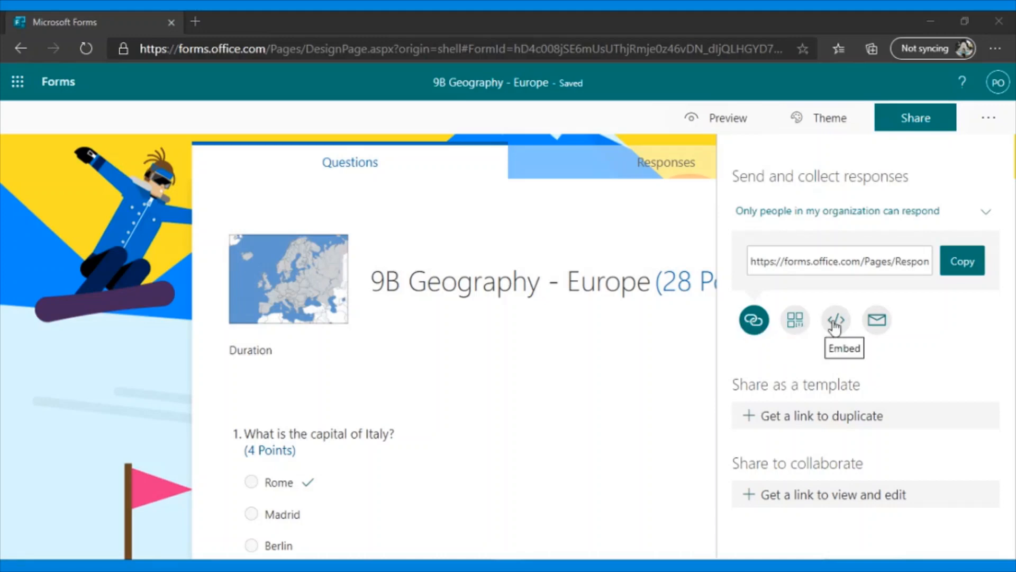
pyautogui.moveTo(877, 319)
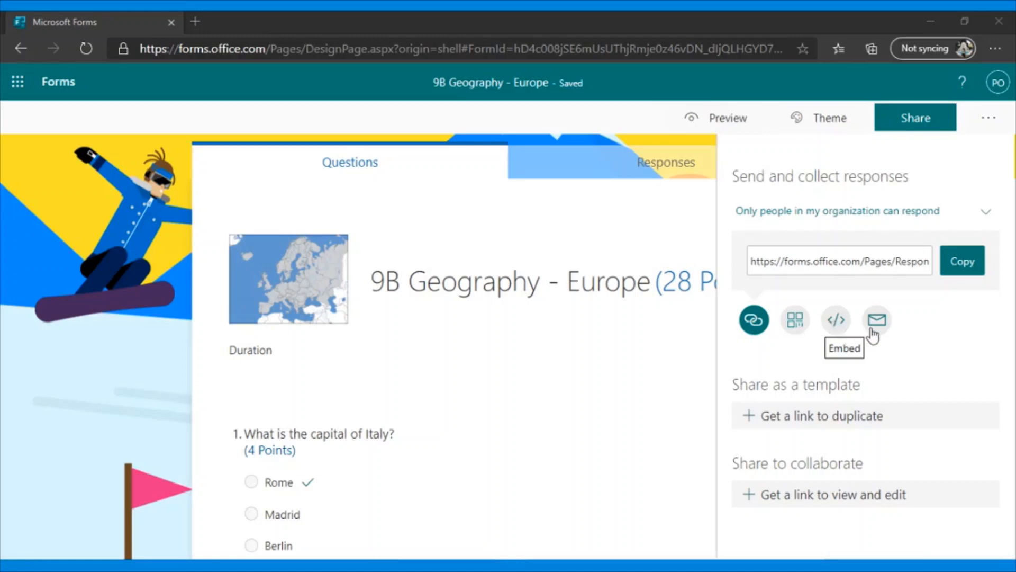
pyautogui.moveTo(876, 320)
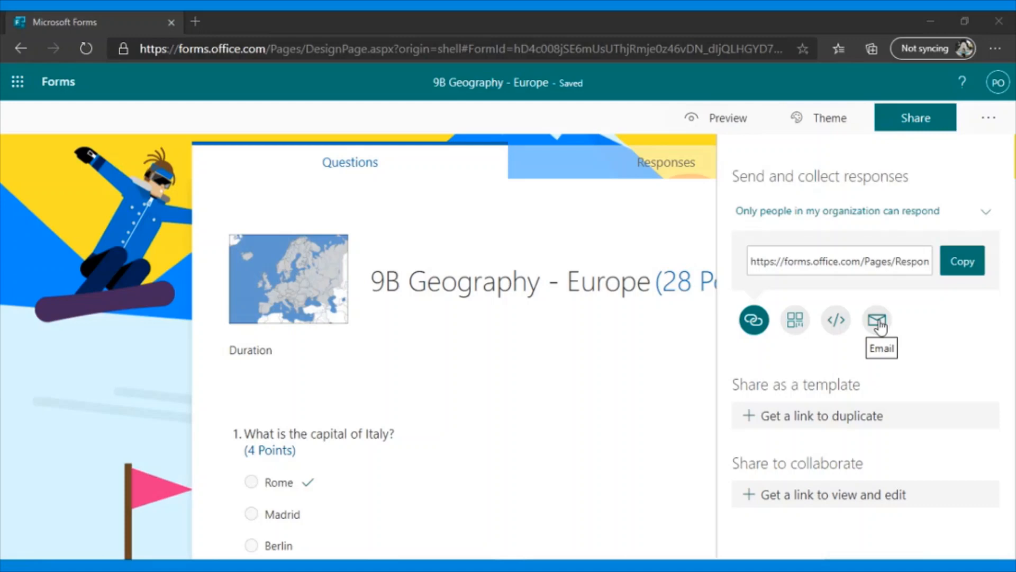
pyautogui.moveTo(981, 217)
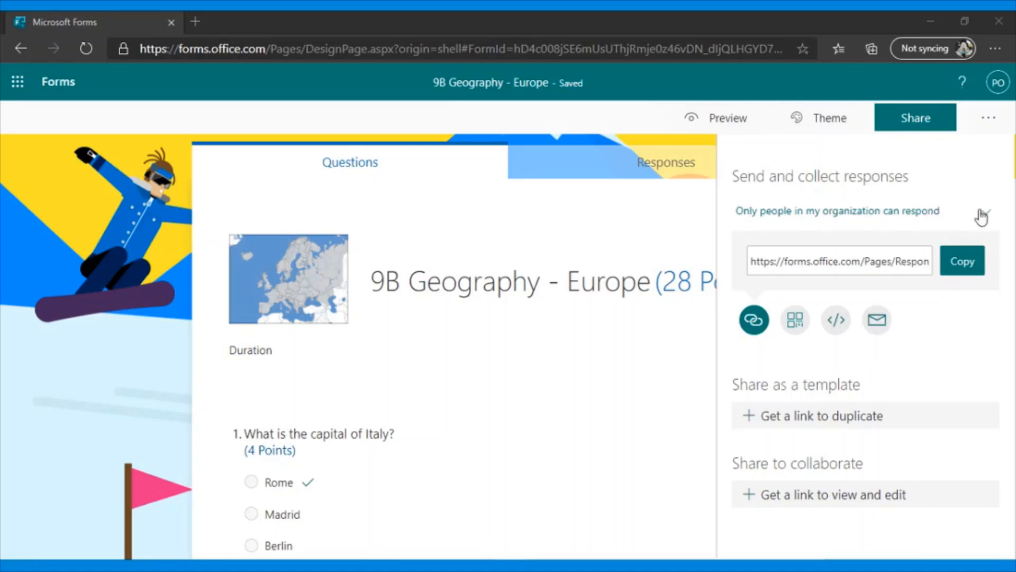
pyautogui.click(836, 210)
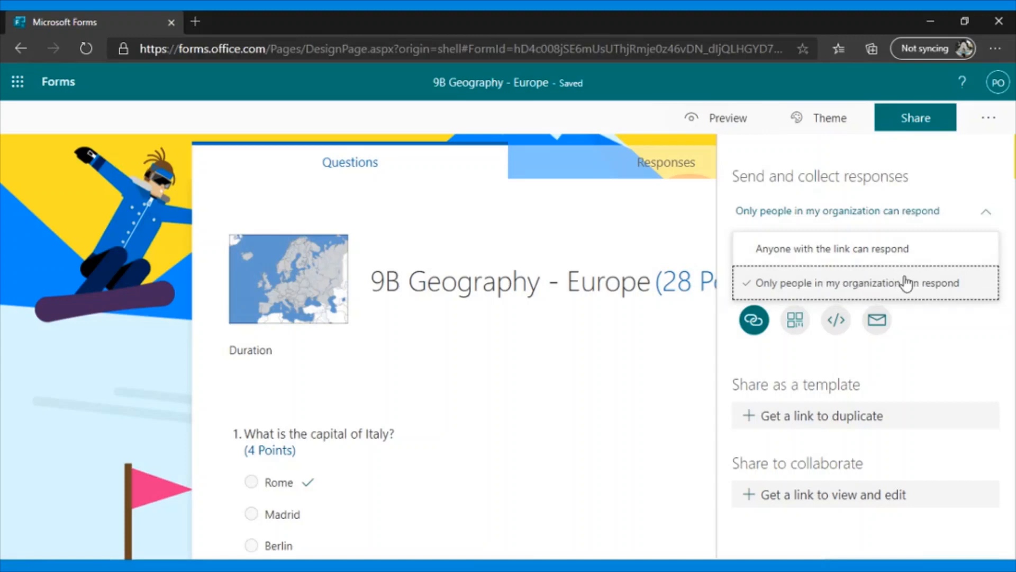
pyautogui.moveTo(969, 291)
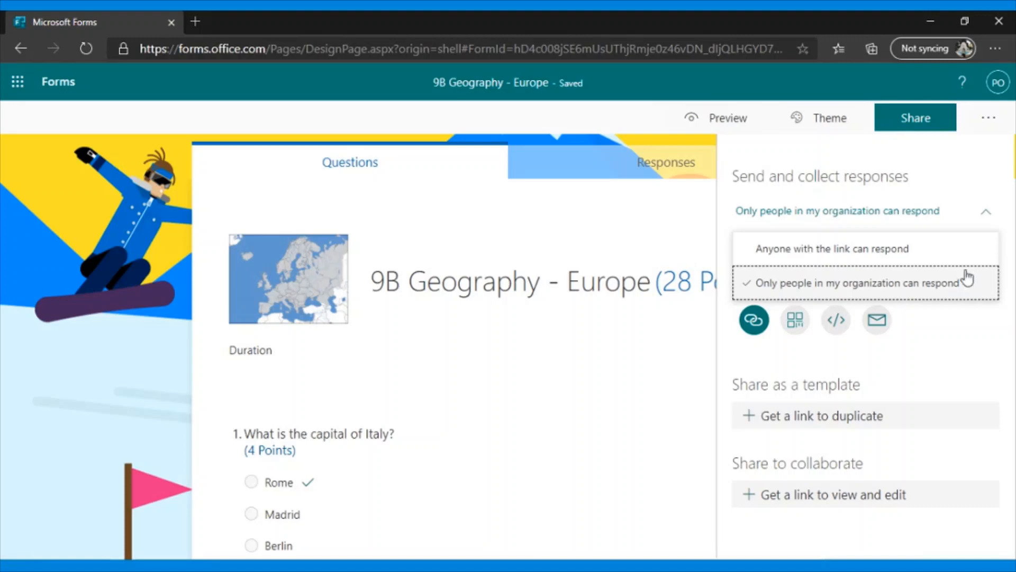
pyautogui.moveTo(963, 253)
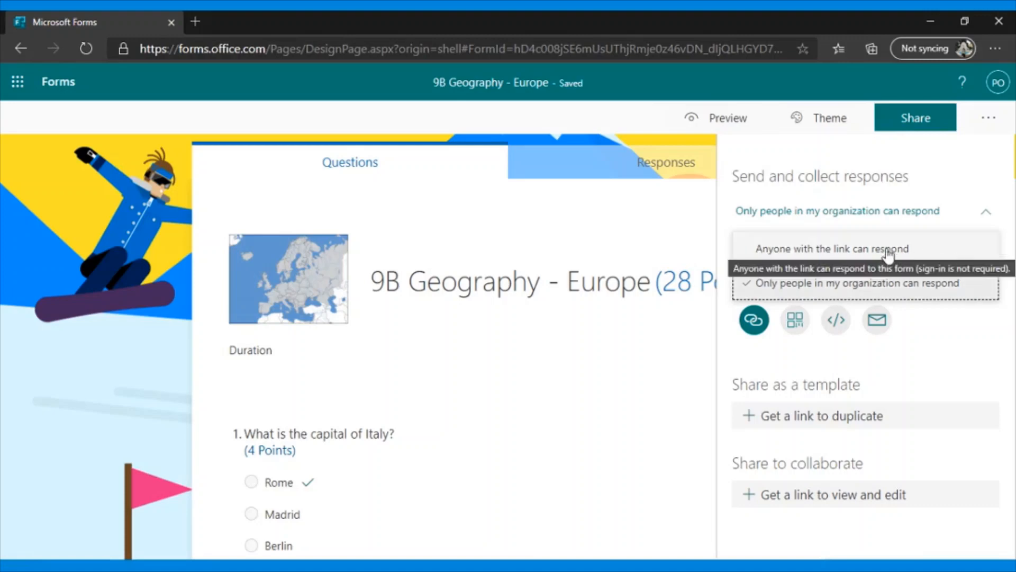
# Try 'Anyone with the link', revert to organization-only, and copy the response link.
pyautogui.click(831, 249)
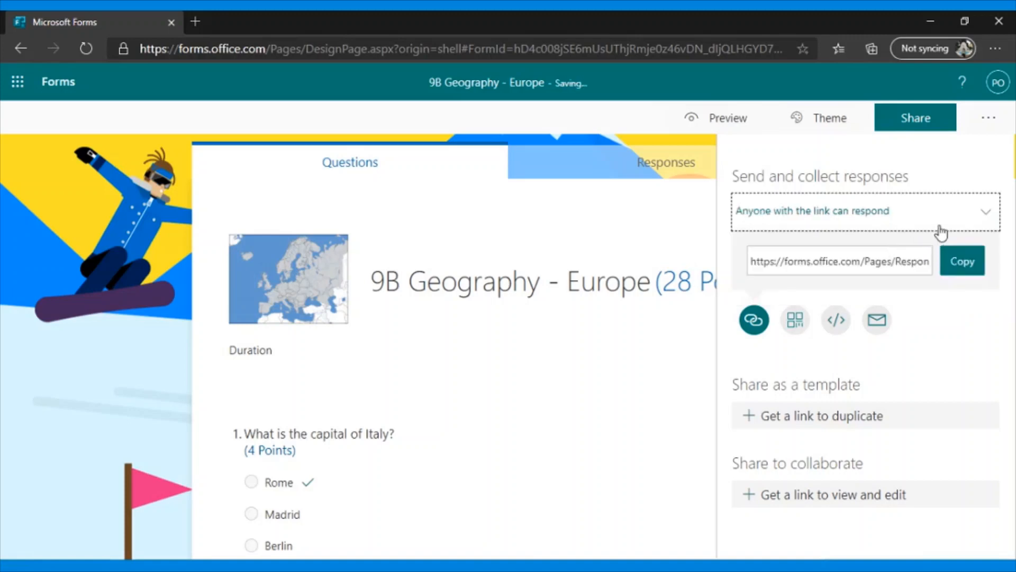
pyautogui.moveTo(916, 228)
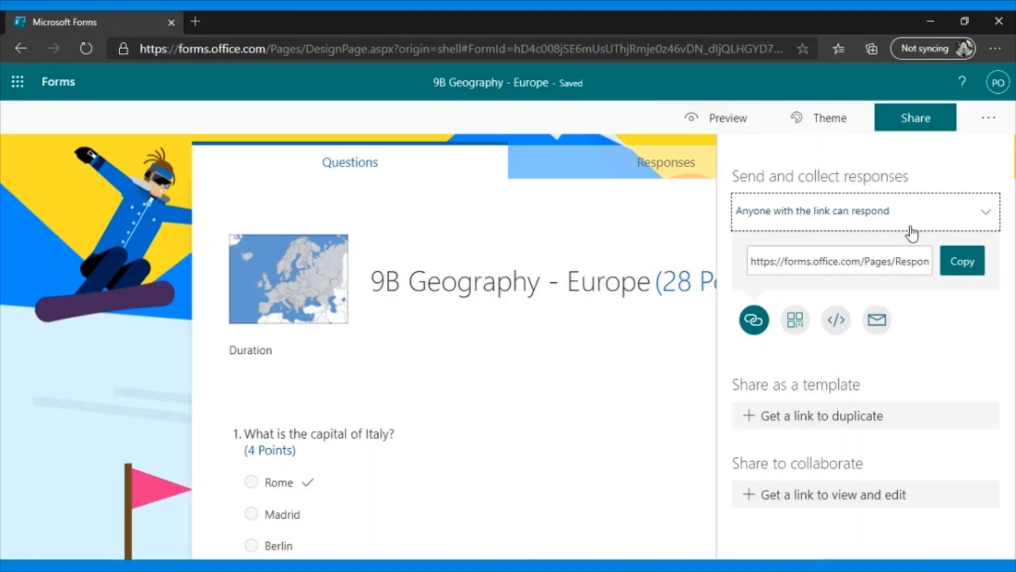
pyautogui.click(864, 211)
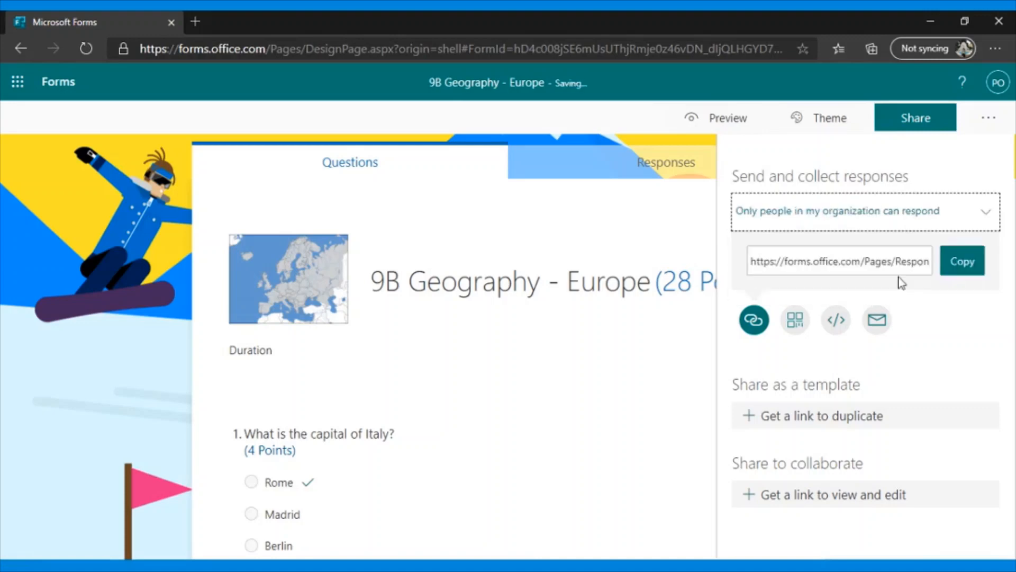
pyautogui.click(962, 260)
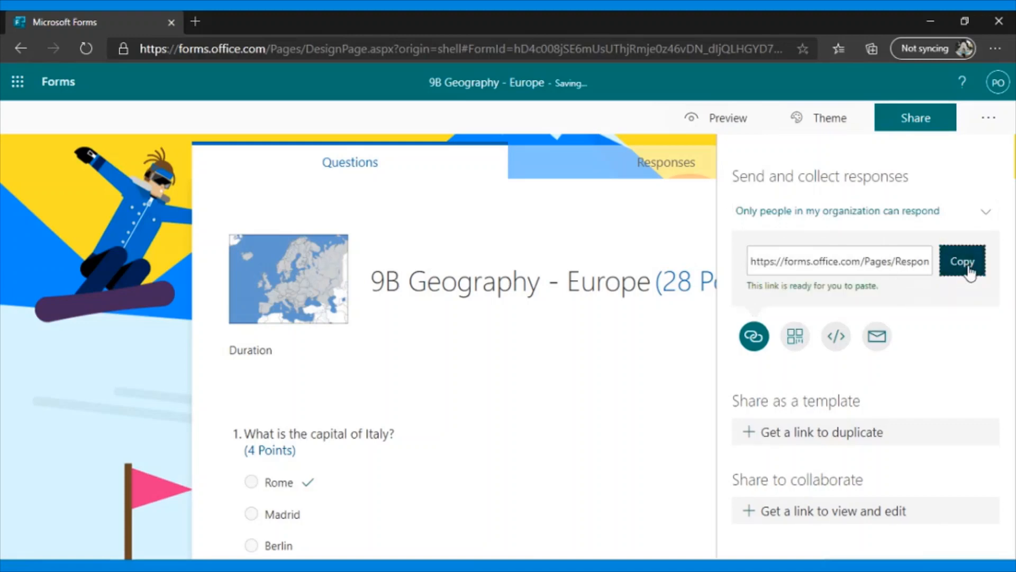
pyautogui.moveTo(970, 324)
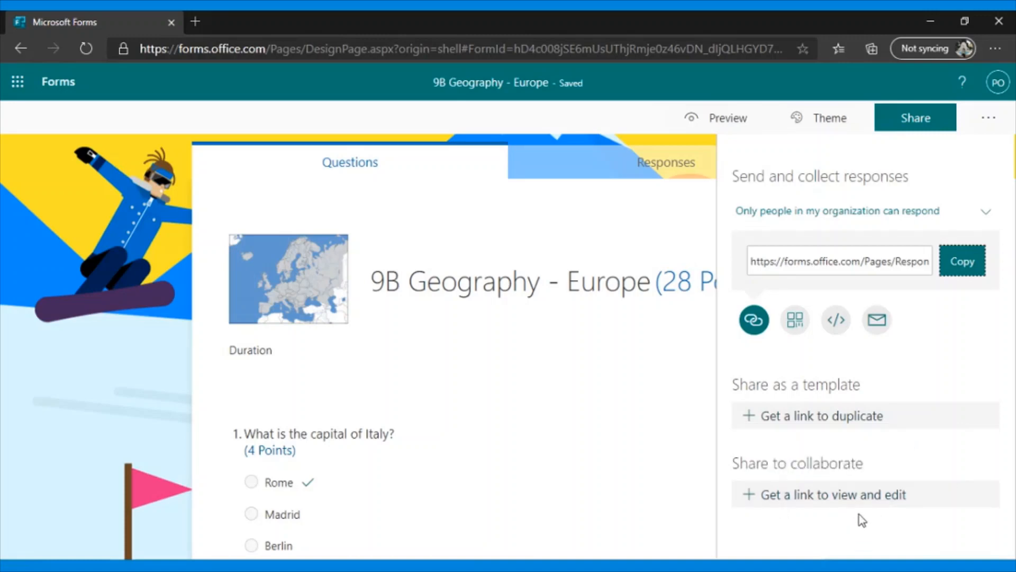
# Turn off 'Show results automatically' in the quiz Settings.
pyautogui.click(988, 117)
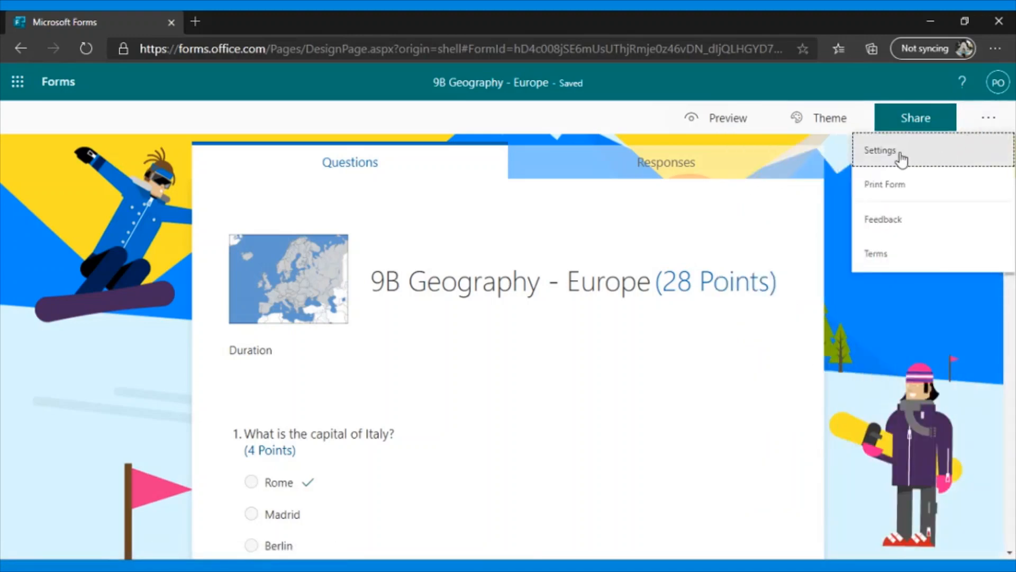
pyautogui.click(880, 150)
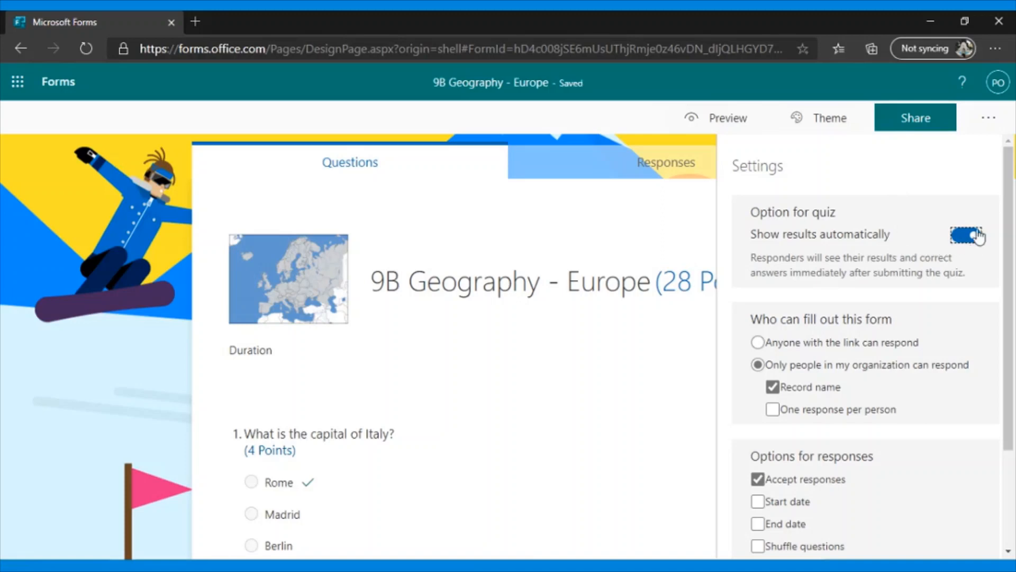
pyautogui.click(966, 234)
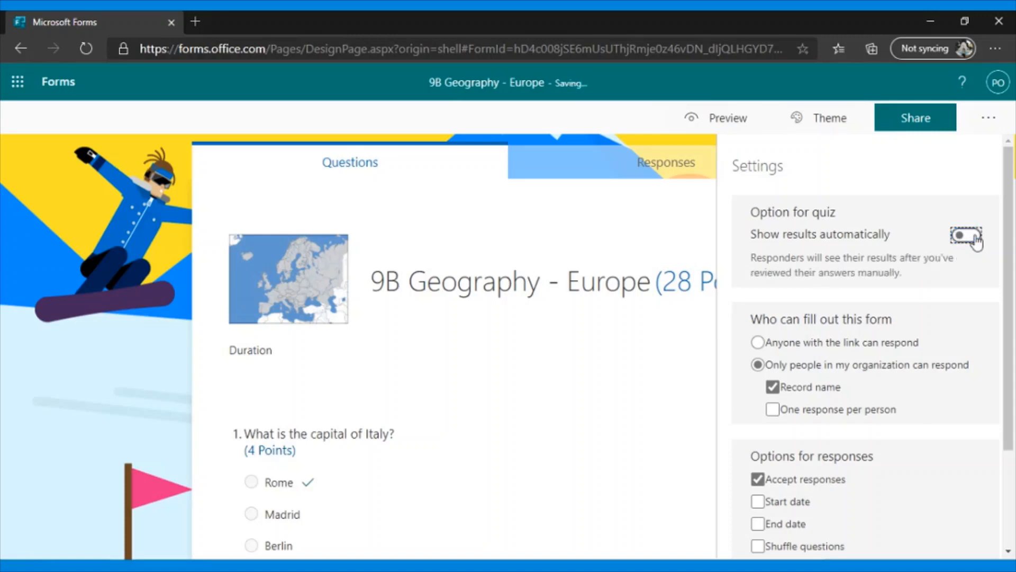
pyautogui.click(966, 234)
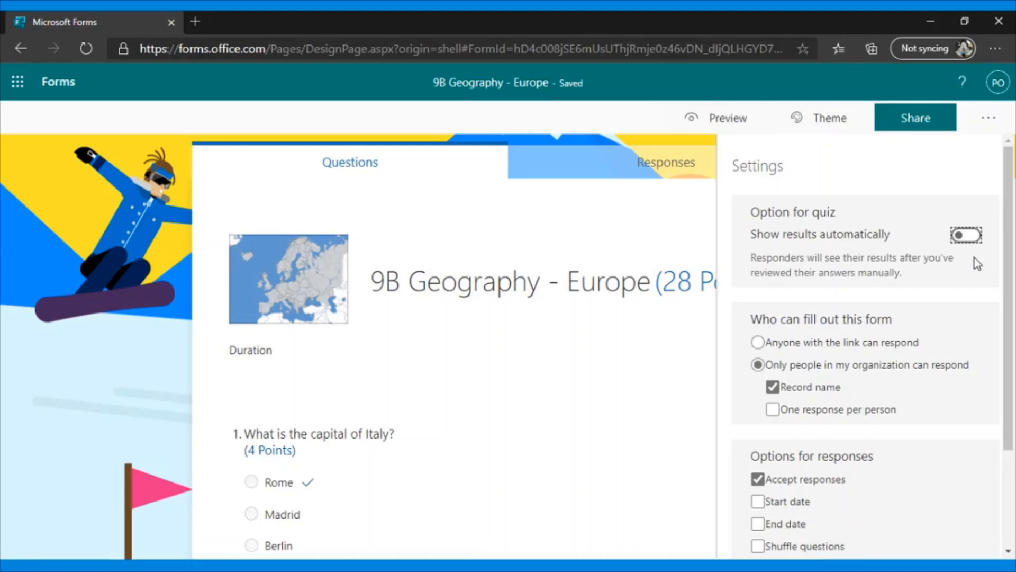
pyautogui.scroll(-3)
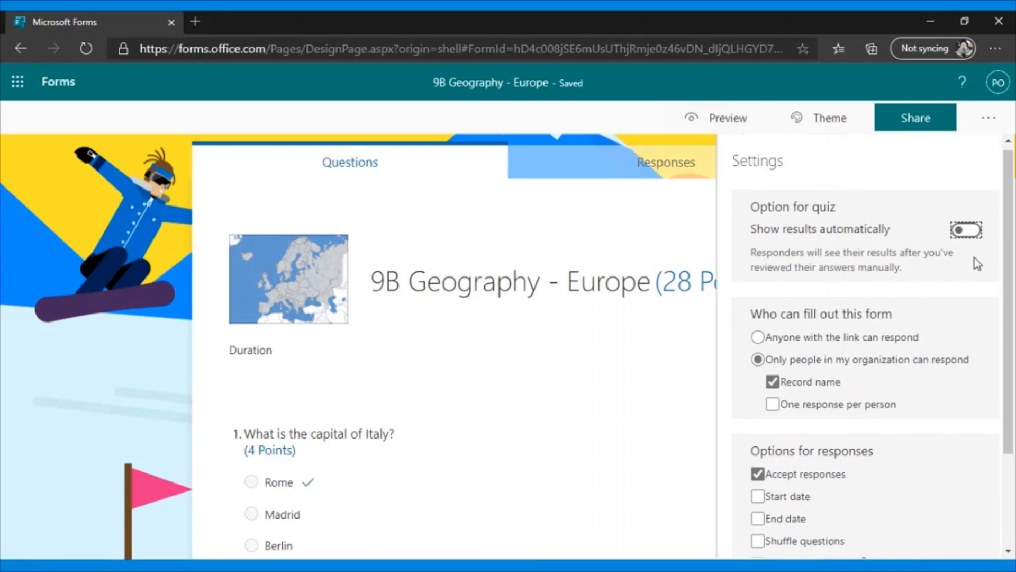
pyautogui.scroll(-3)
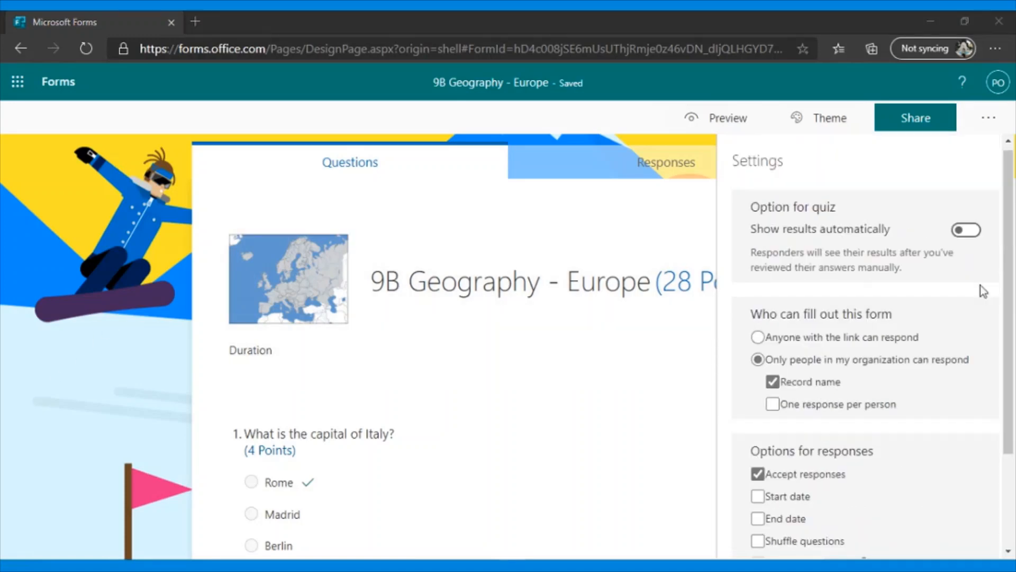
# Try 'Anyone with the link', then restrict the quiz back to 'Only people in my organization'.
pyautogui.scroll(-3)
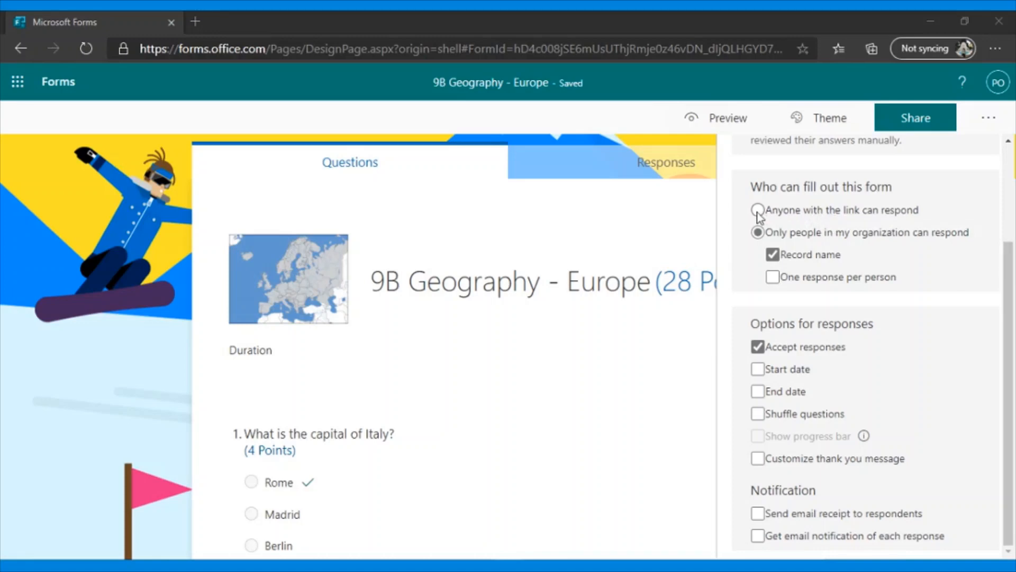
pyautogui.click(757, 231)
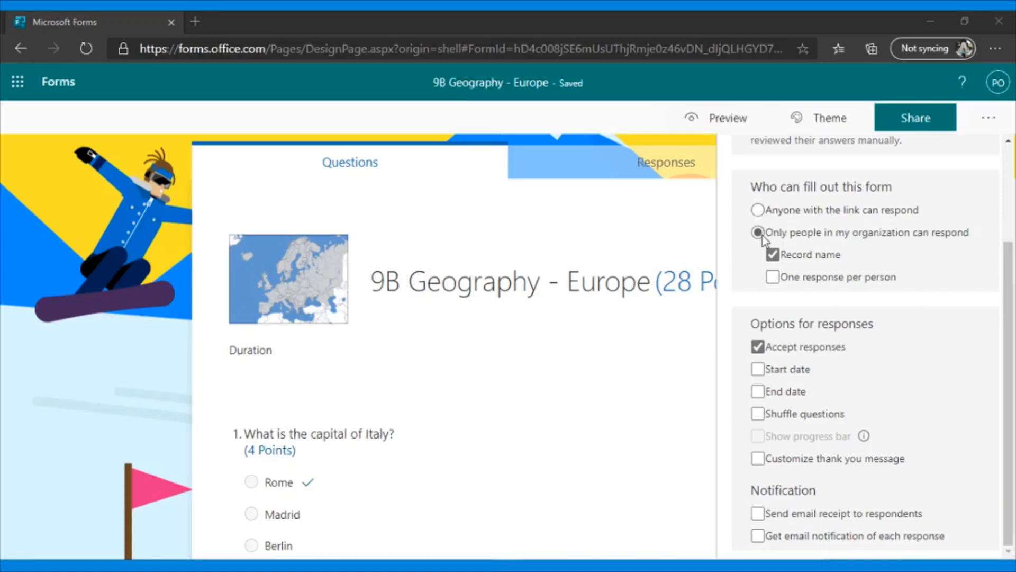
pyautogui.click(757, 210)
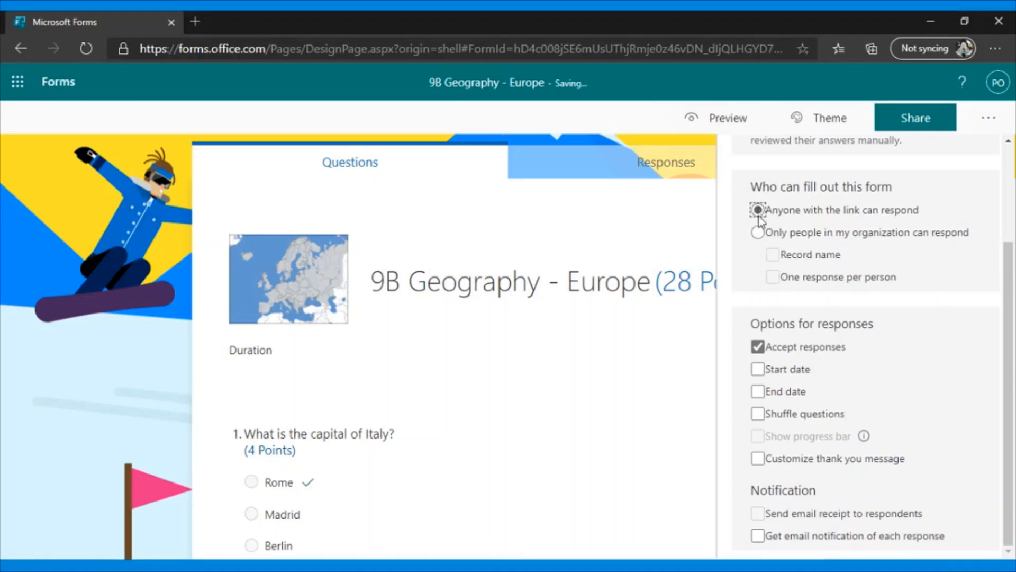
pyautogui.click(757, 232)
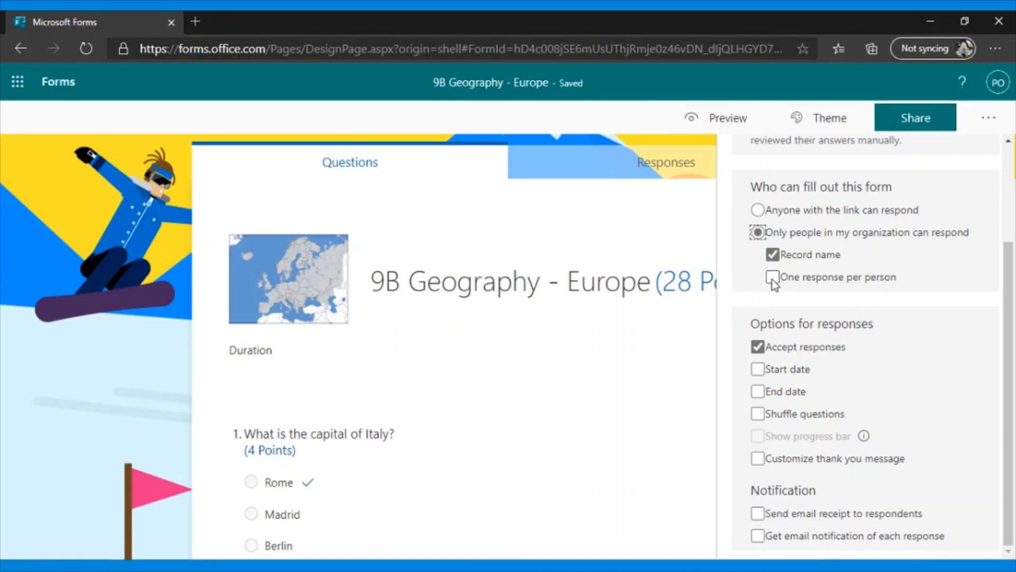
# Allow one response per person and keep 'Accept responses' switched on.
pyautogui.click(771, 276)
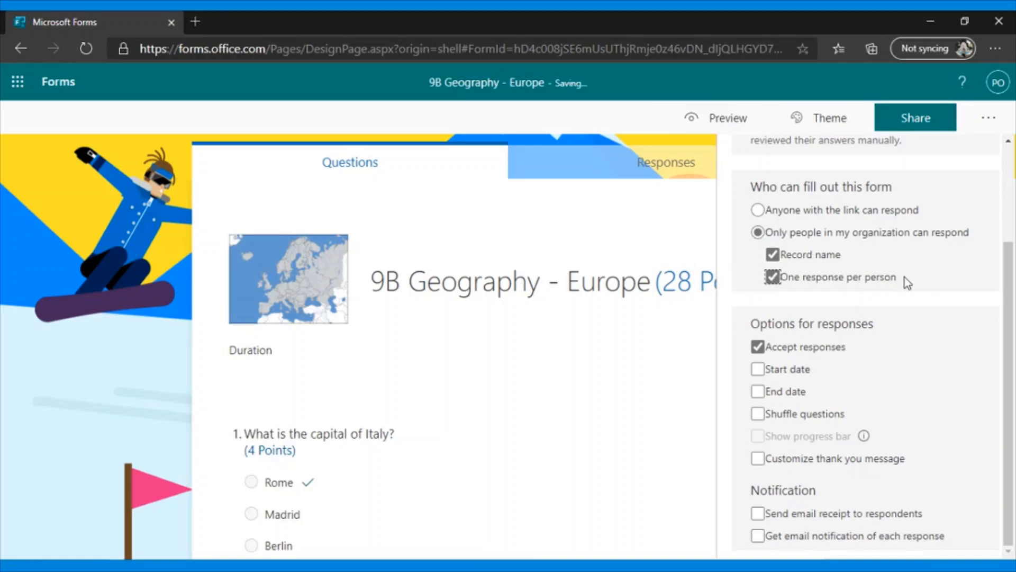
pyautogui.moveTo(938, 350)
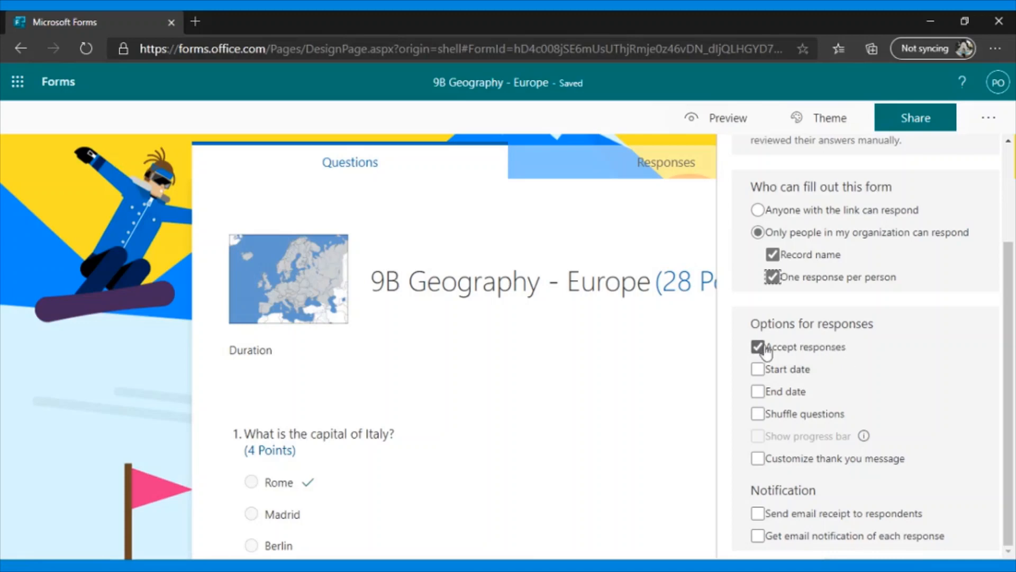
pyautogui.click(757, 347)
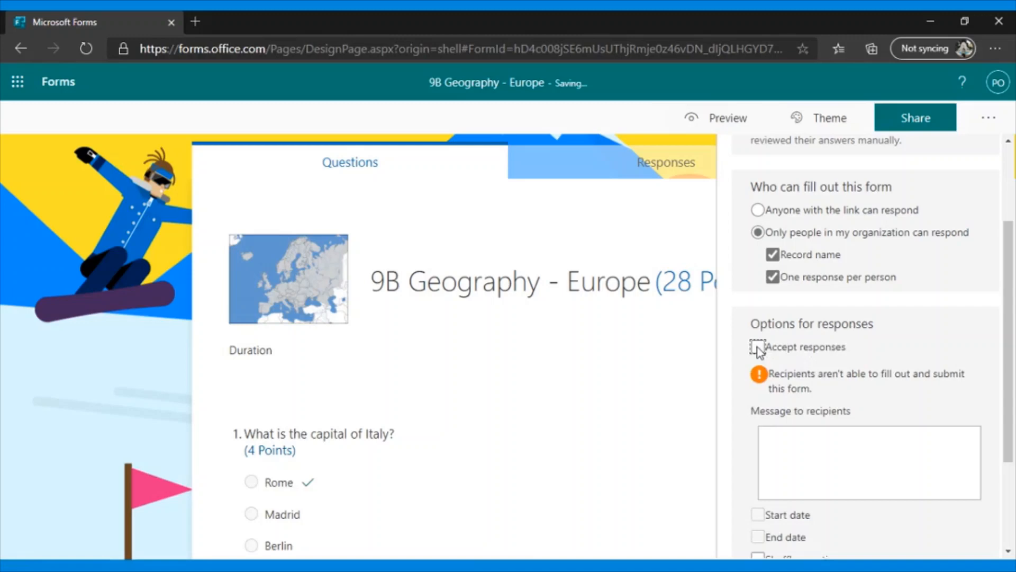
pyautogui.click(757, 347)
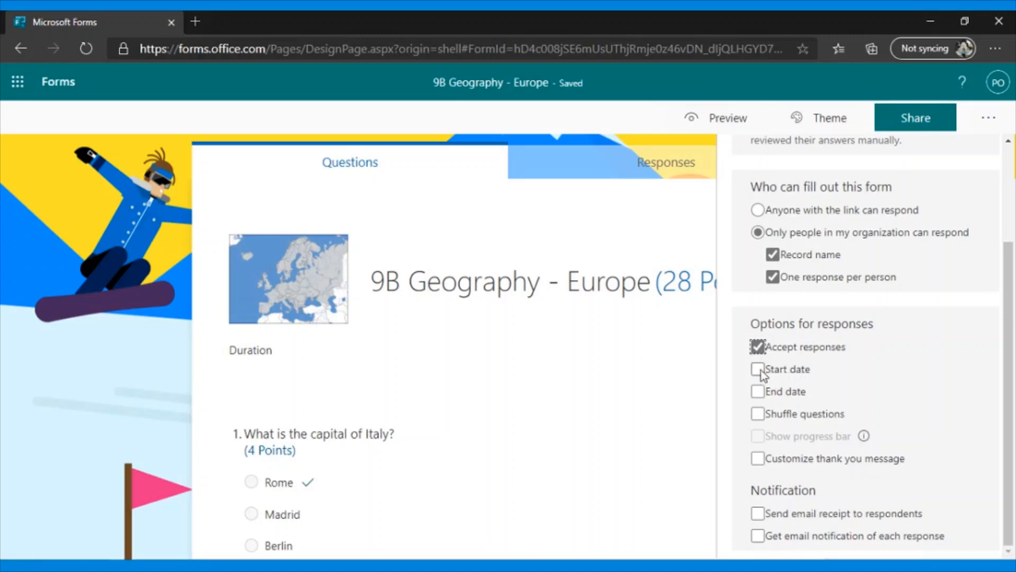
# Set start and end on 10/18/2020, 6:30 AM to 8:00 AM, and shuffle all questions.
pyautogui.click(757, 369)
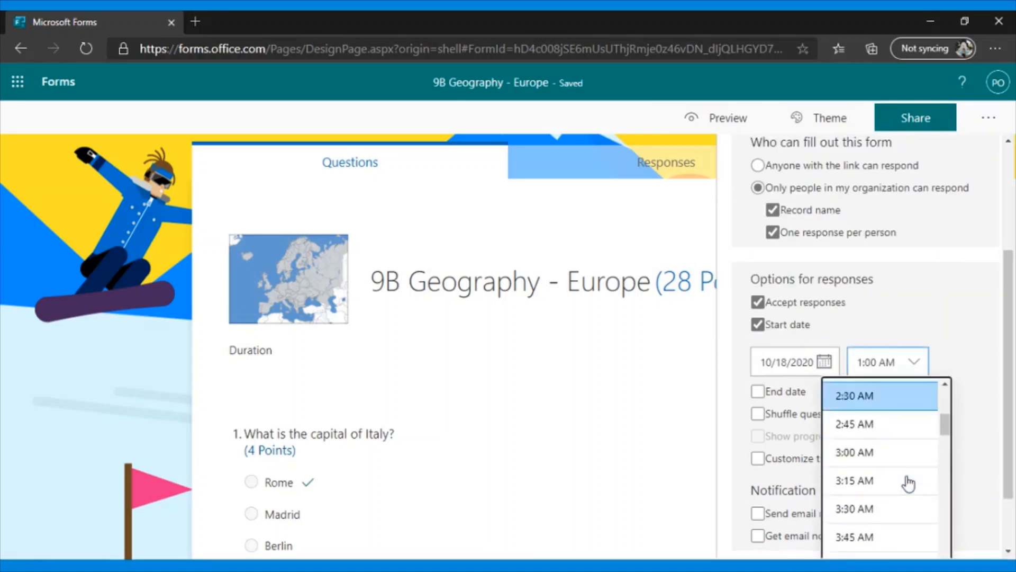
pyautogui.scroll(-3)
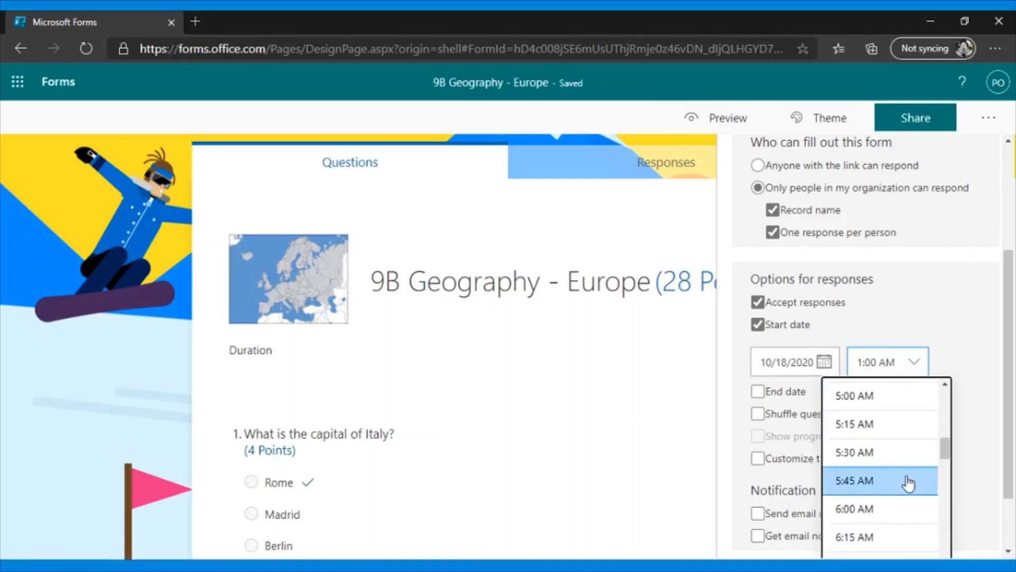
pyautogui.scroll(-3)
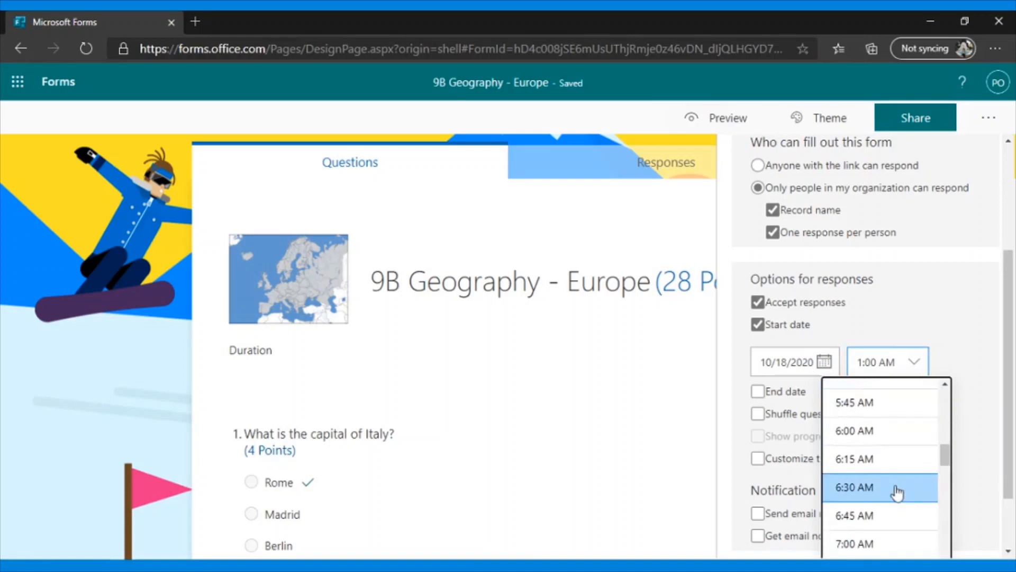
pyautogui.click(880, 488)
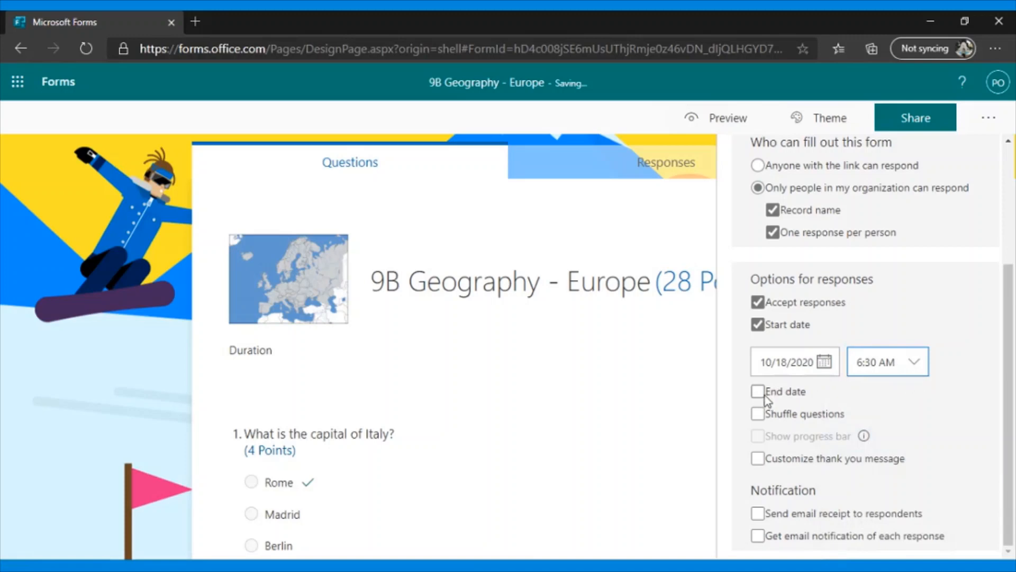
pyautogui.click(757, 391)
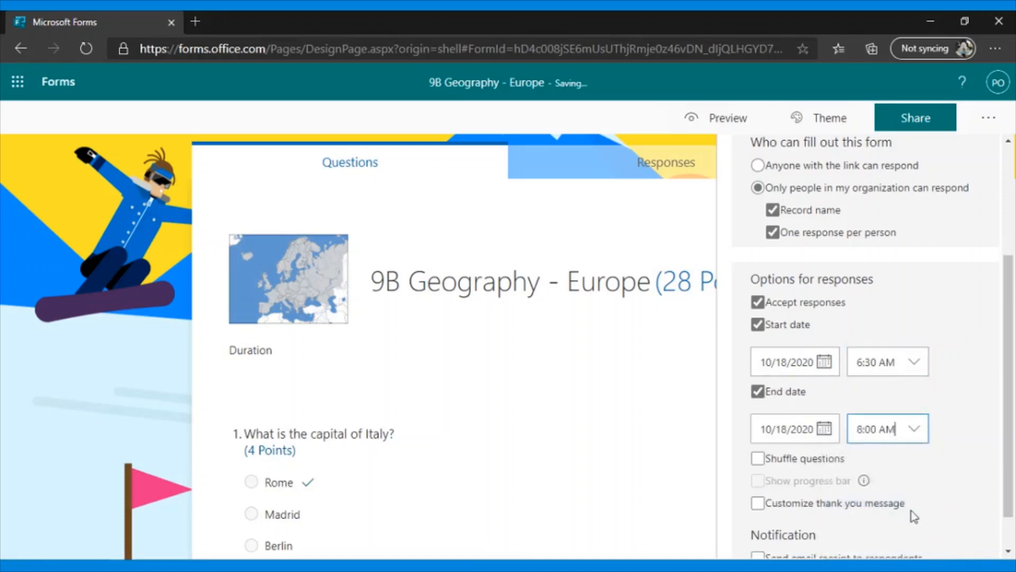
pyautogui.moveTo(966, 426)
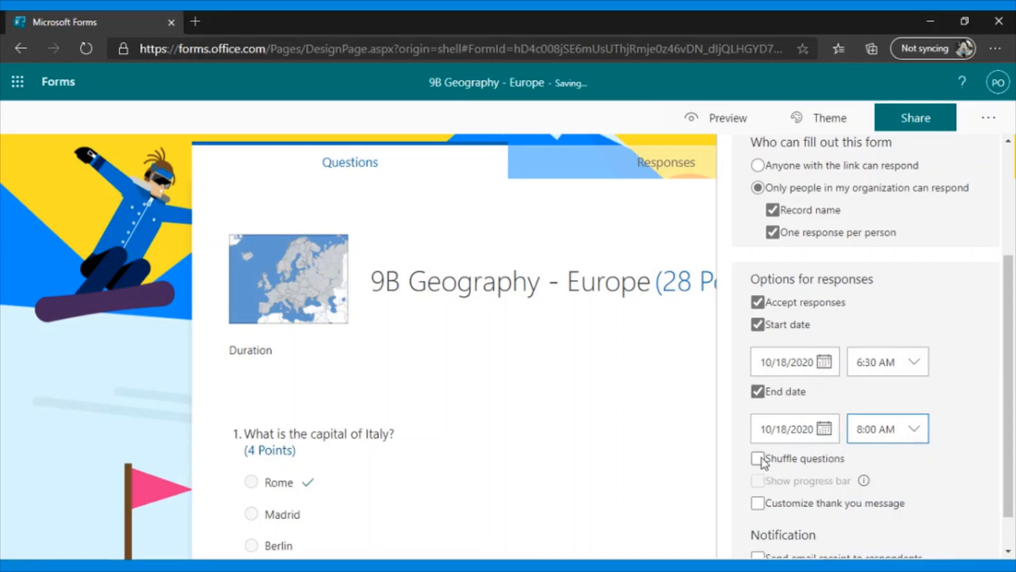
pyautogui.click(756, 458)
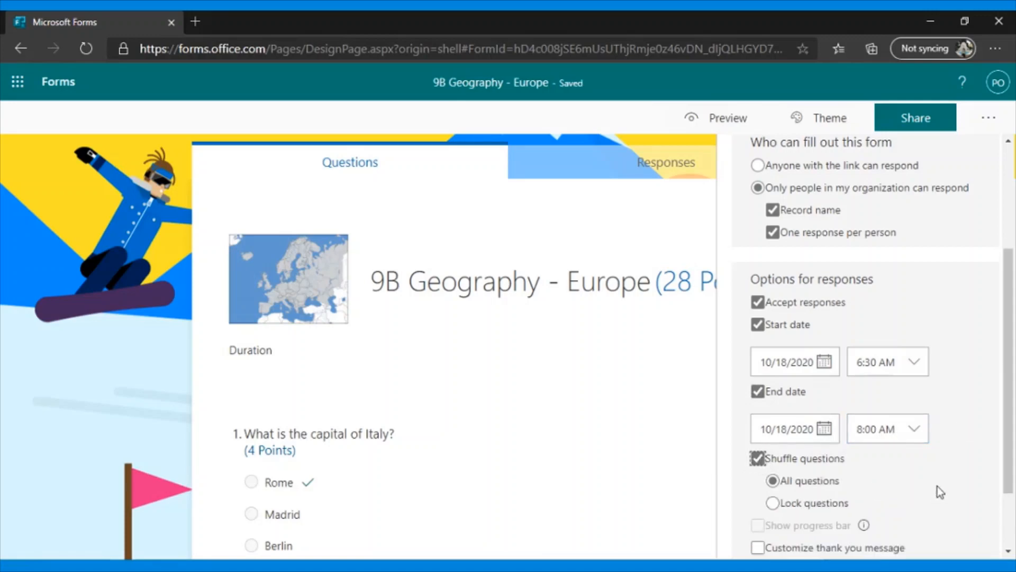
pyautogui.scroll(-3)
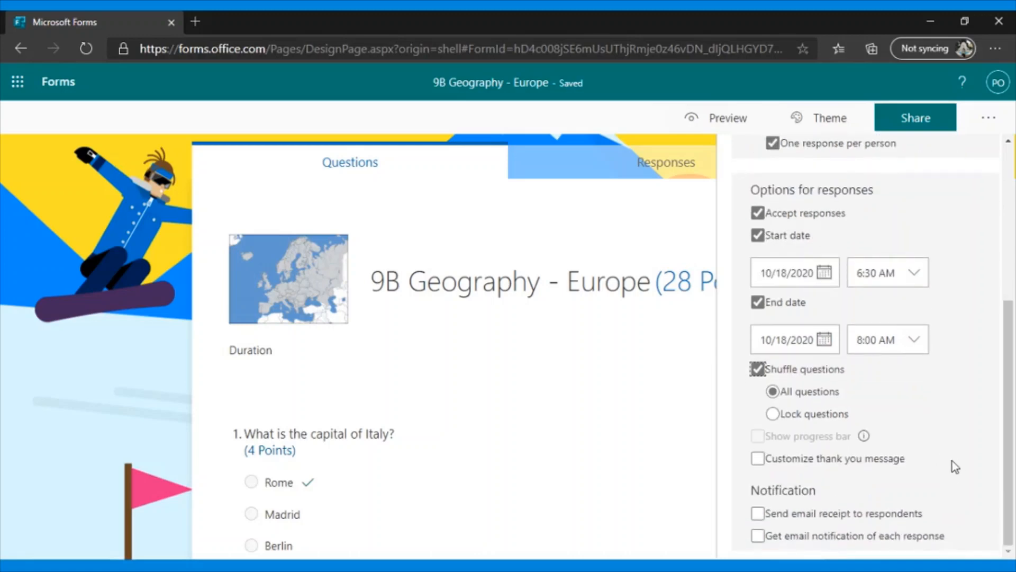
pyautogui.moveTo(859, 450)
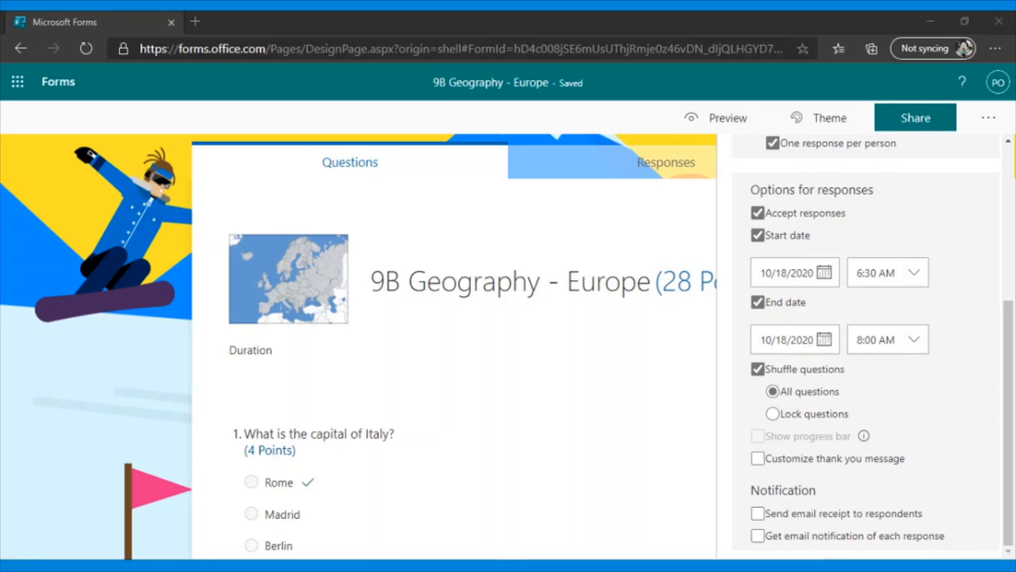
pyautogui.moveTo(911, 399)
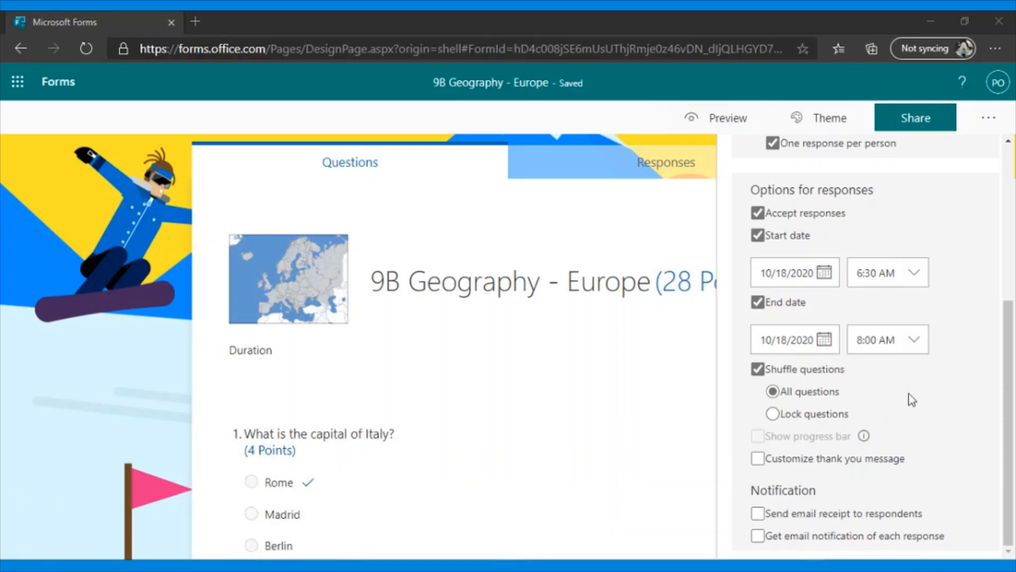
pyautogui.moveTo(909, 399)
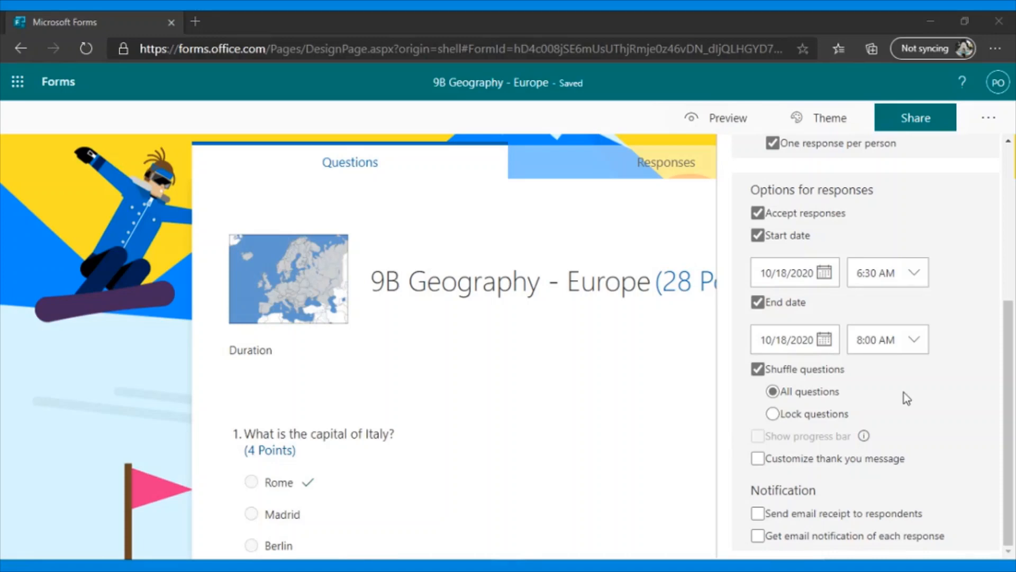
pyautogui.moveTo(912, 407)
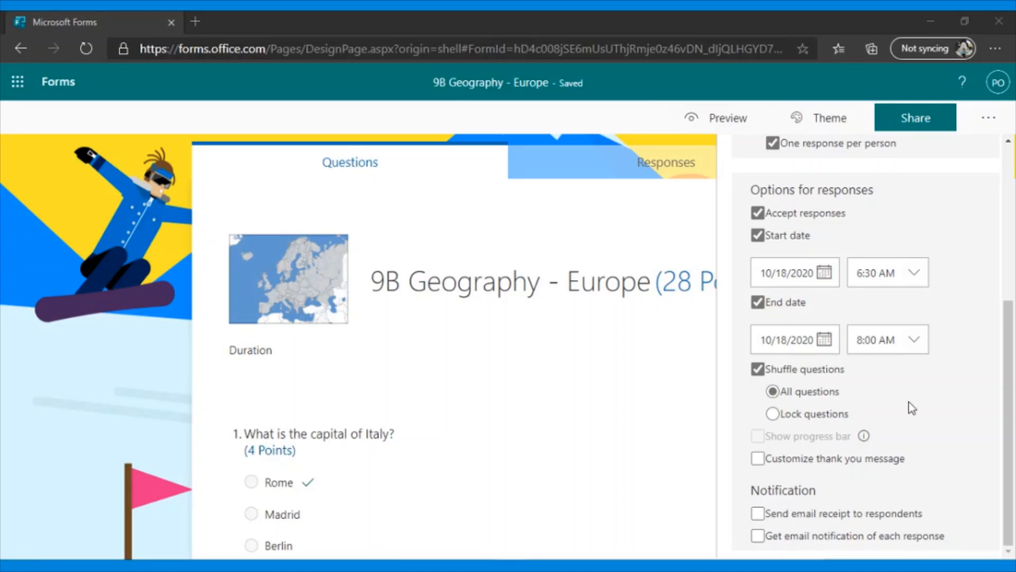
# Enable the custom thank-you message 'Your response was submitted.' and email receipts to respondents.
pyautogui.click(757, 459)
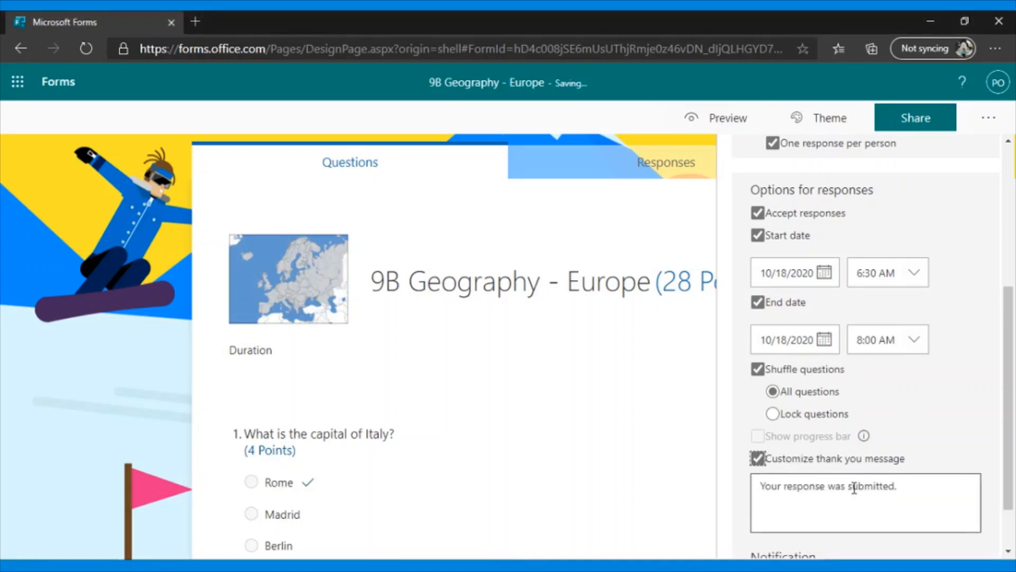
pyautogui.tripleClick(828, 486)
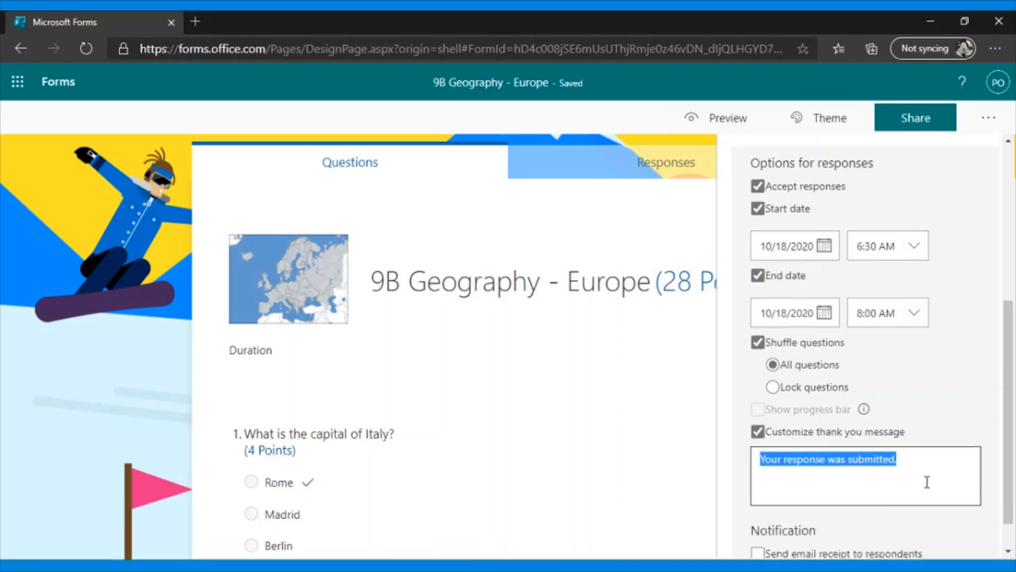
pyautogui.scroll(-3)
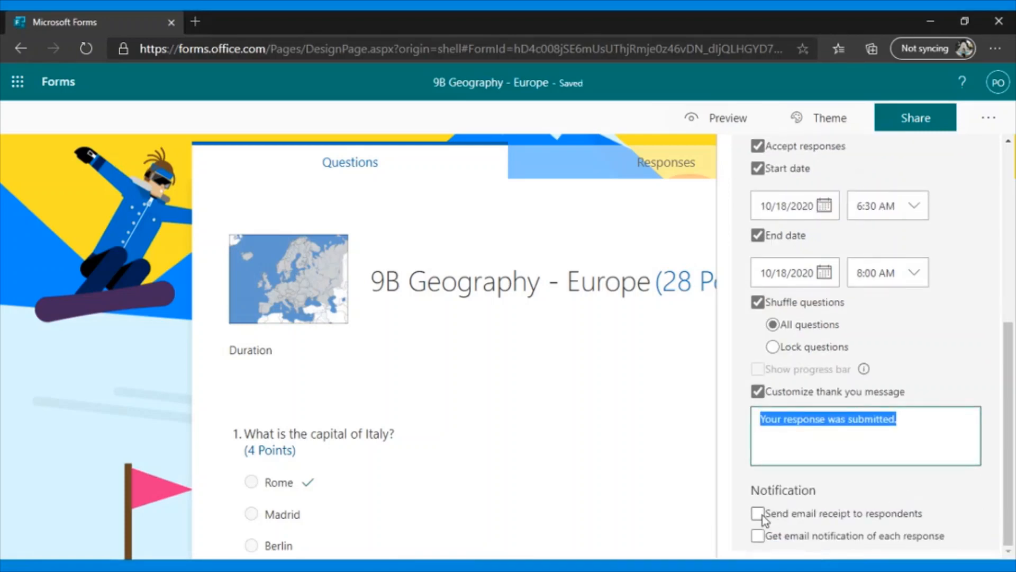
pyautogui.click(757, 513)
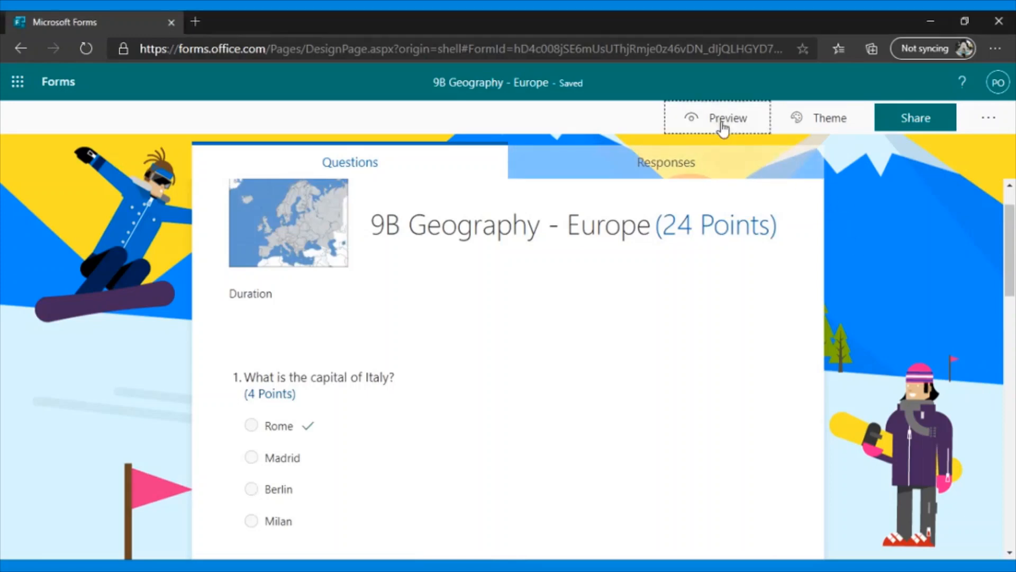
# Preview the quiz and answer 4, Berlin, and Rome for Italy's capital.
pyautogui.click(716, 118)
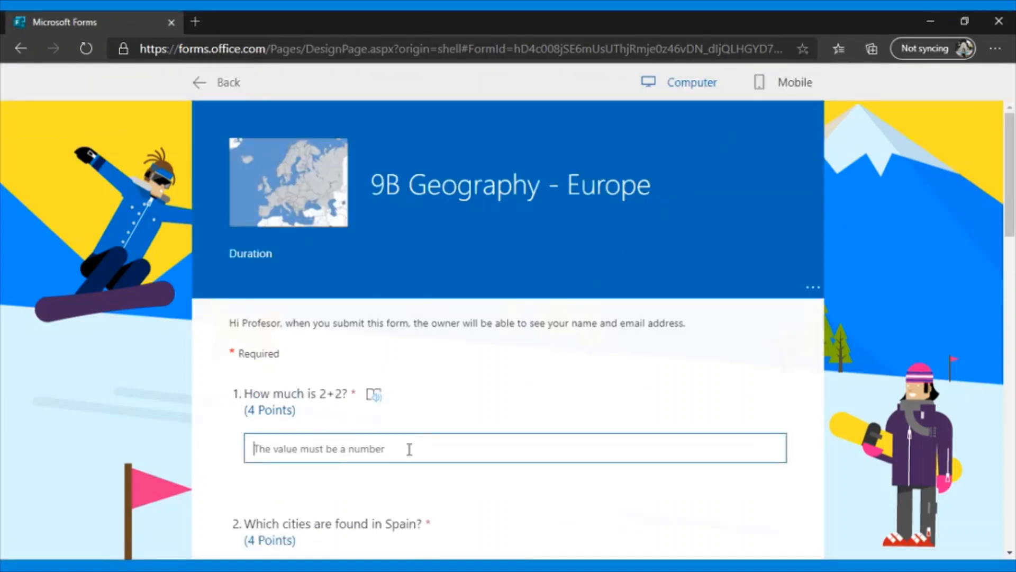
pyautogui.write('4')
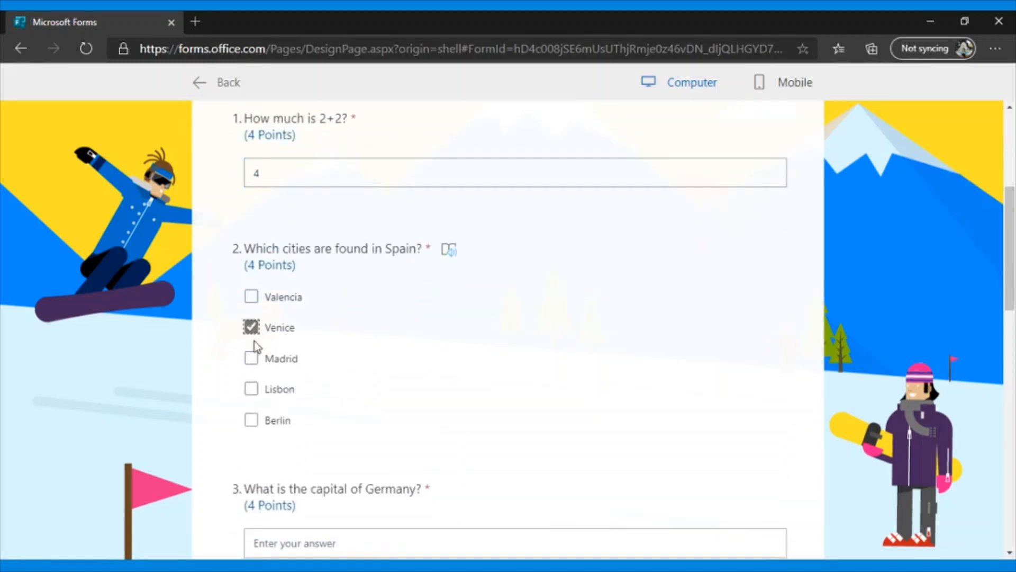
pyautogui.scroll(-3)
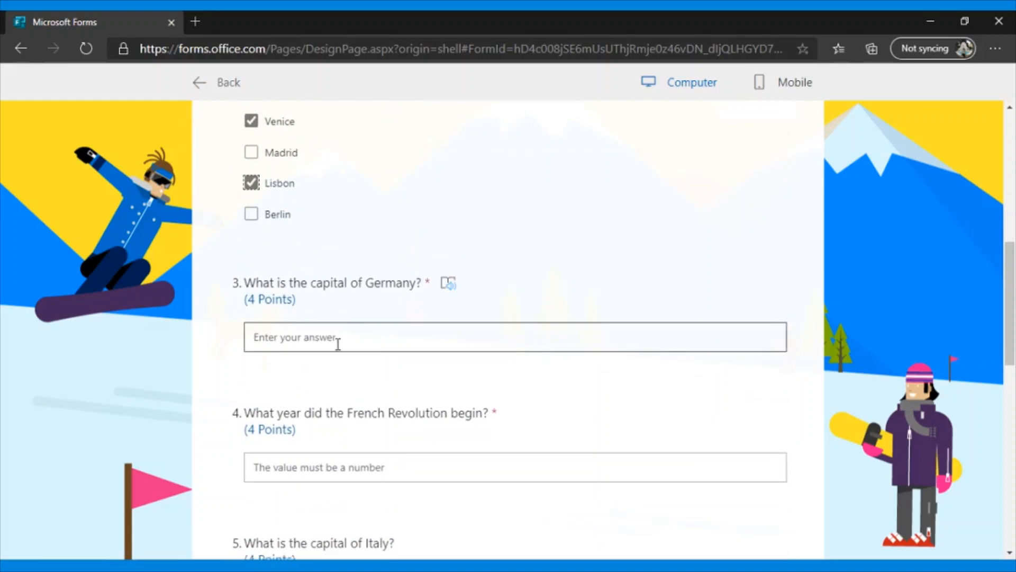
pyautogui.write('Berlin')
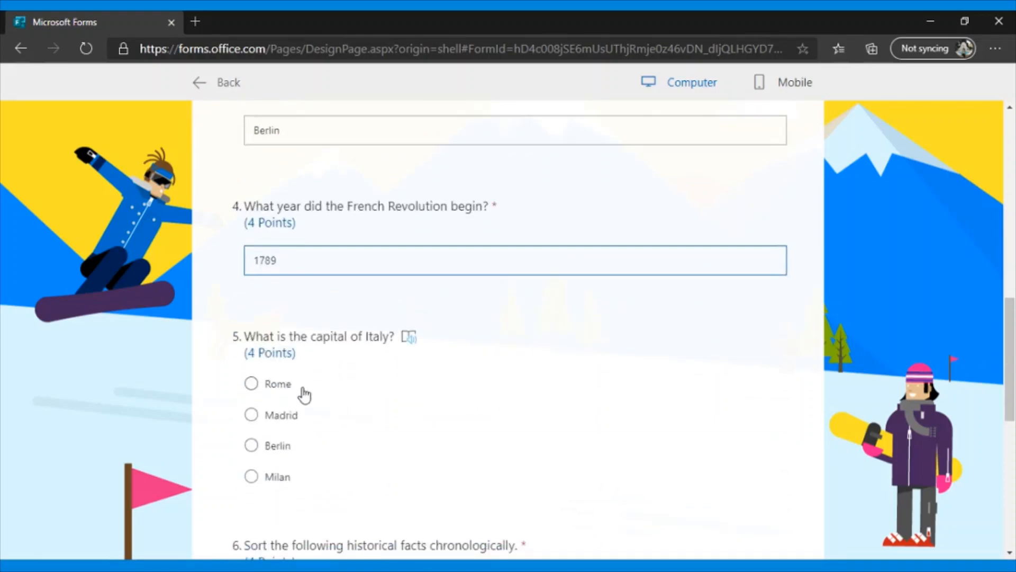
pyautogui.click(251, 383)
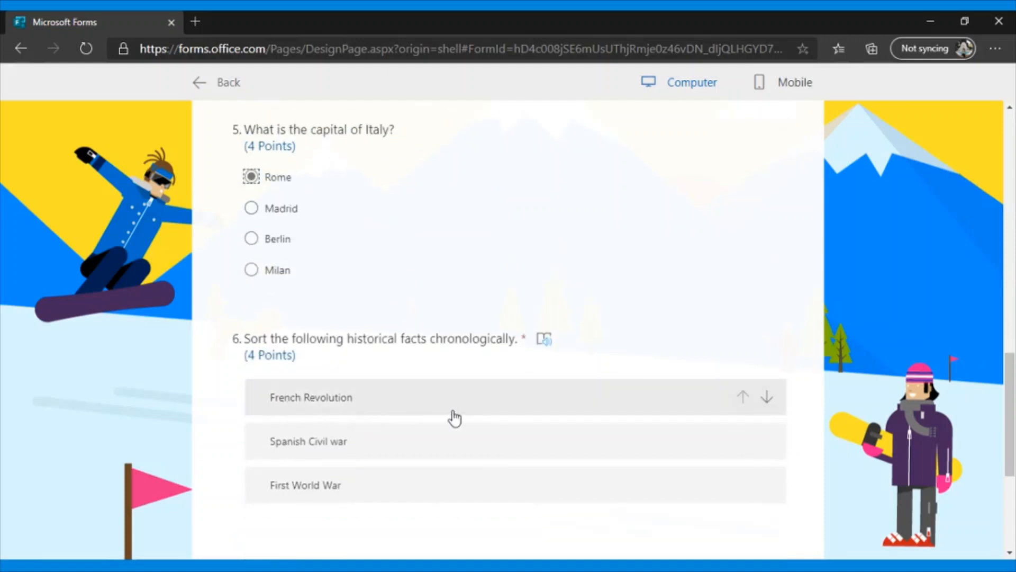
pyautogui.moveTo(459, 442)
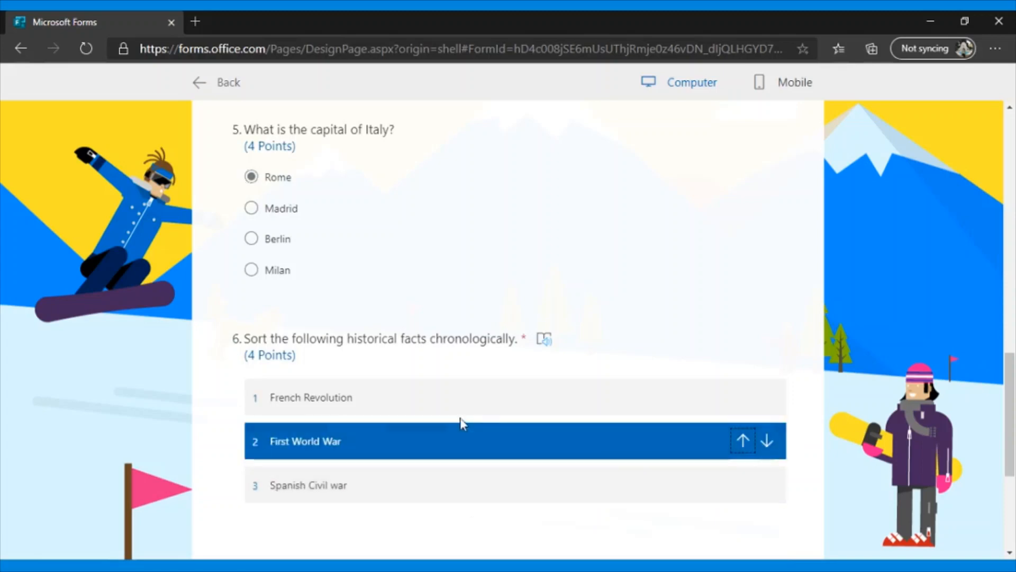
# Submit the test response with the email receipt box still ticked.
pyautogui.scroll(-3)
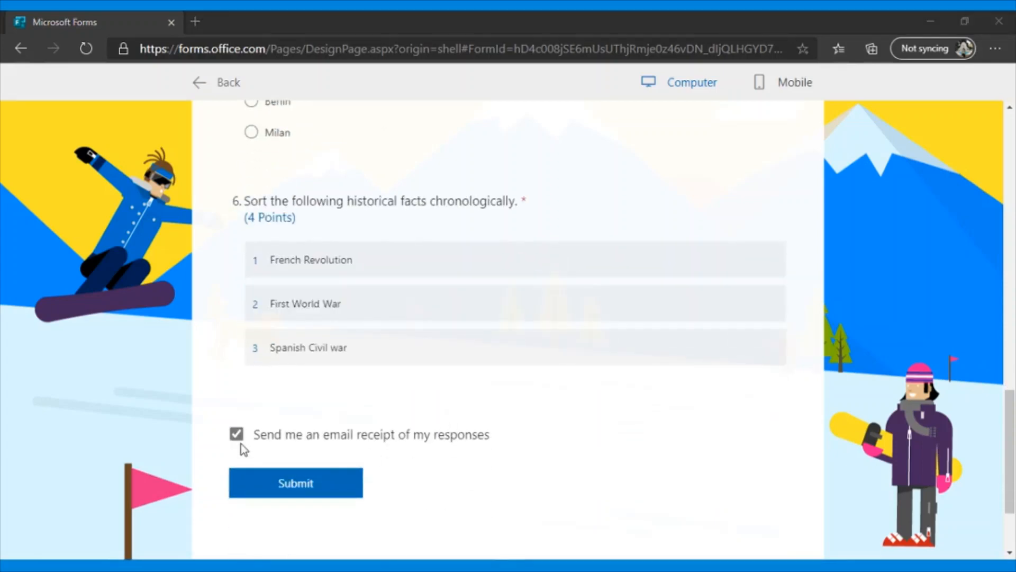
pyautogui.click(295, 482)
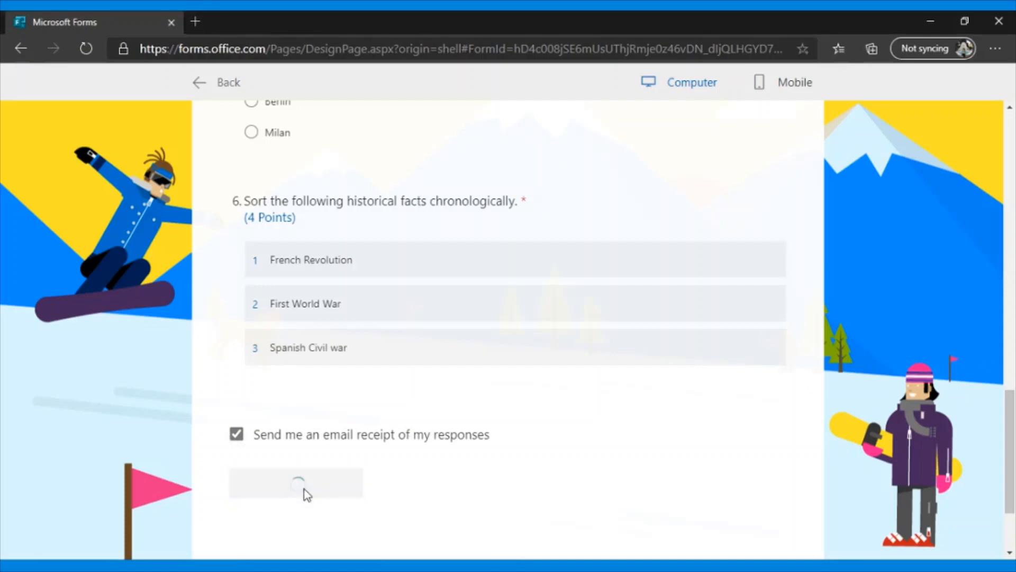
pyautogui.click(295, 483)
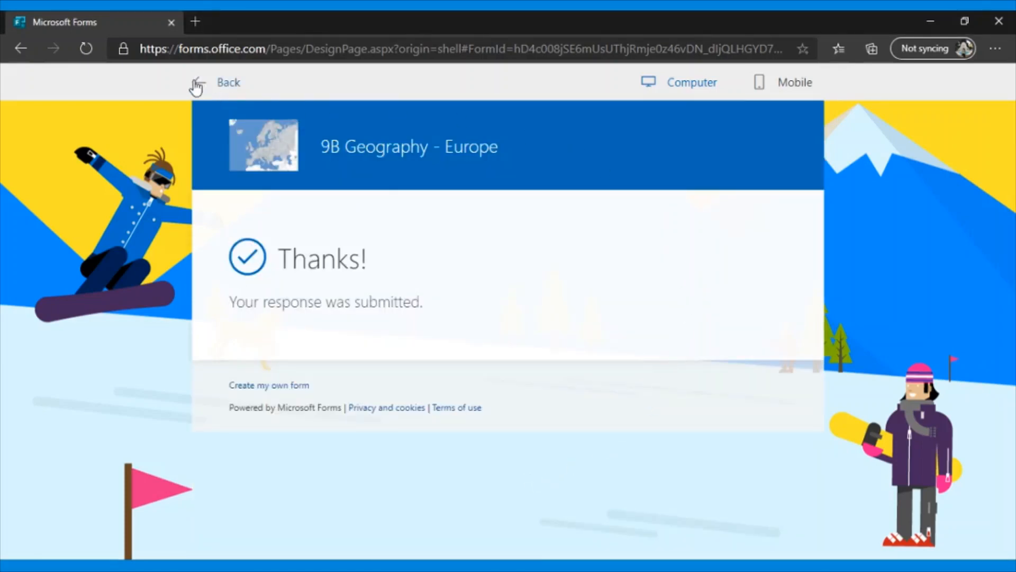
# Leave the preview and browse the Responses tab showing 1 response, average score 20, Active.
pyautogui.click(228, 83)
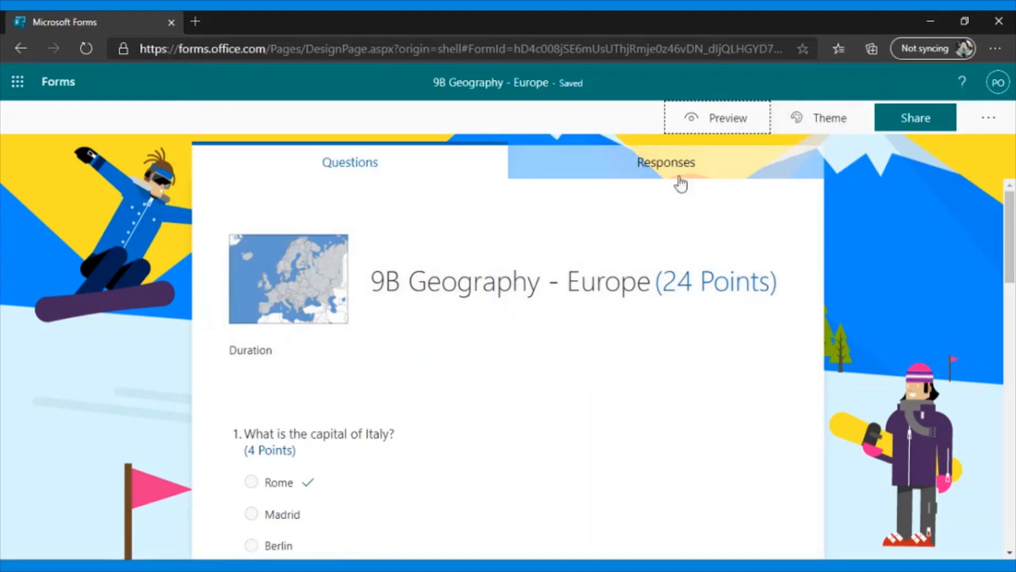
pyautogui.click(665, 162)
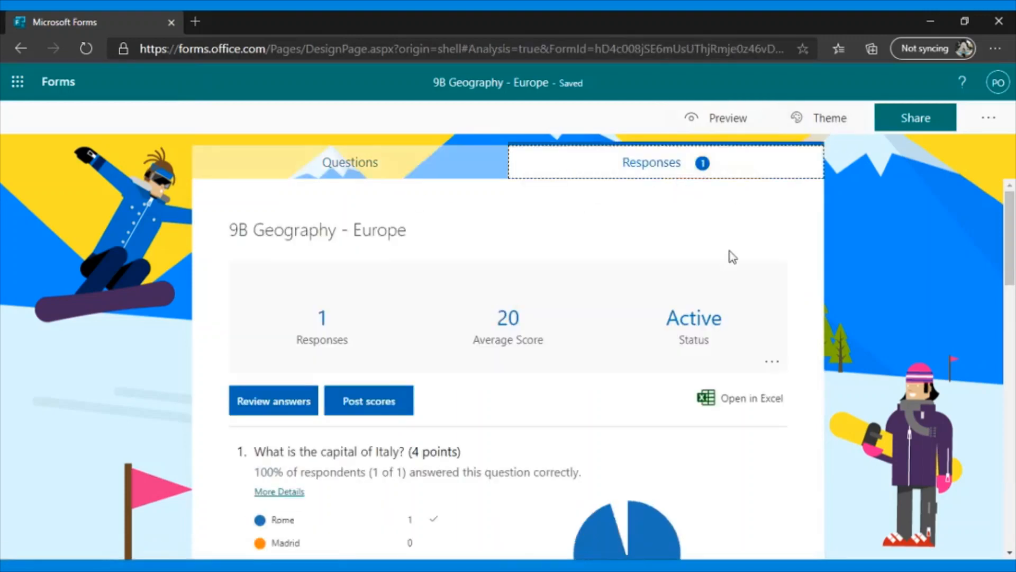
pyautogui.scroll(-3)
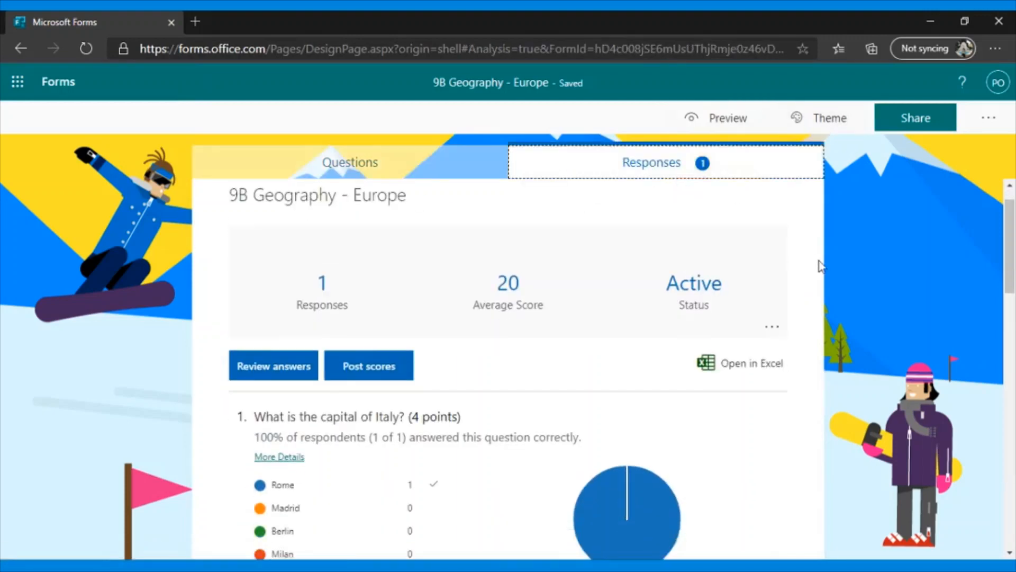
pyautogui.scroll(-3)
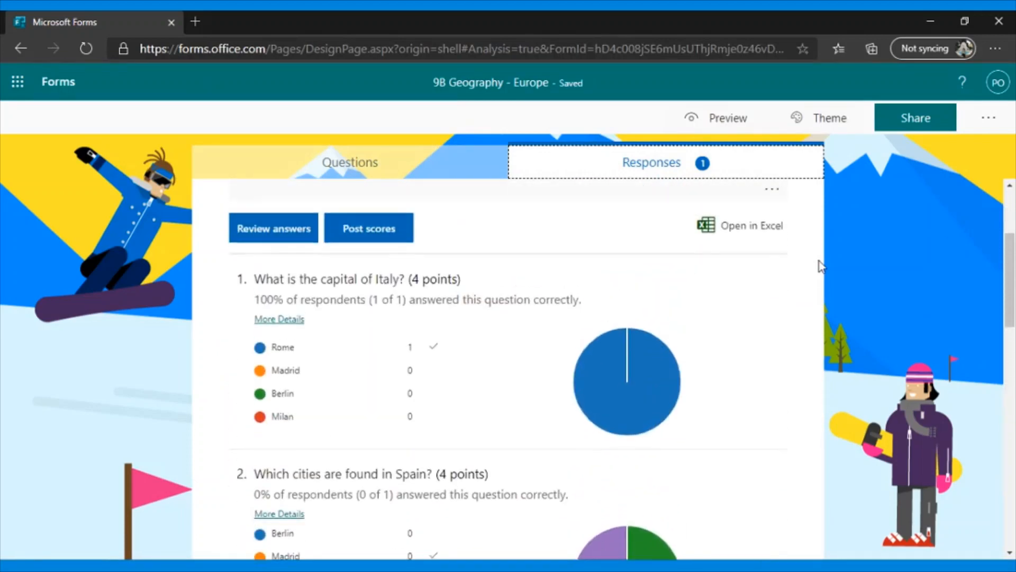
pyautogui.scroll(-3)
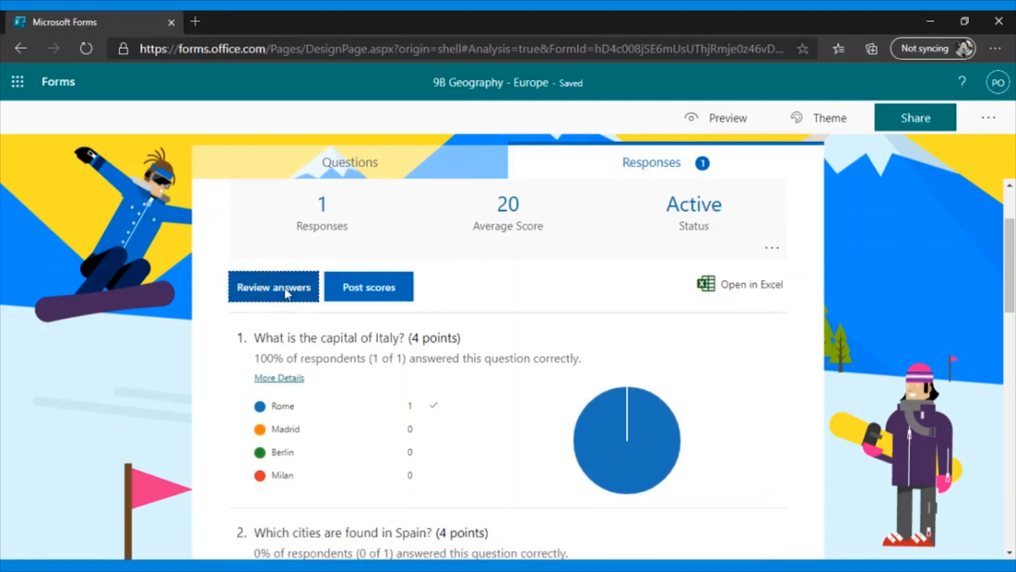
# Review the 20/24 response, open question 1's feedback box, the respondent list and more actions.
pyautogui.click(273, 286)
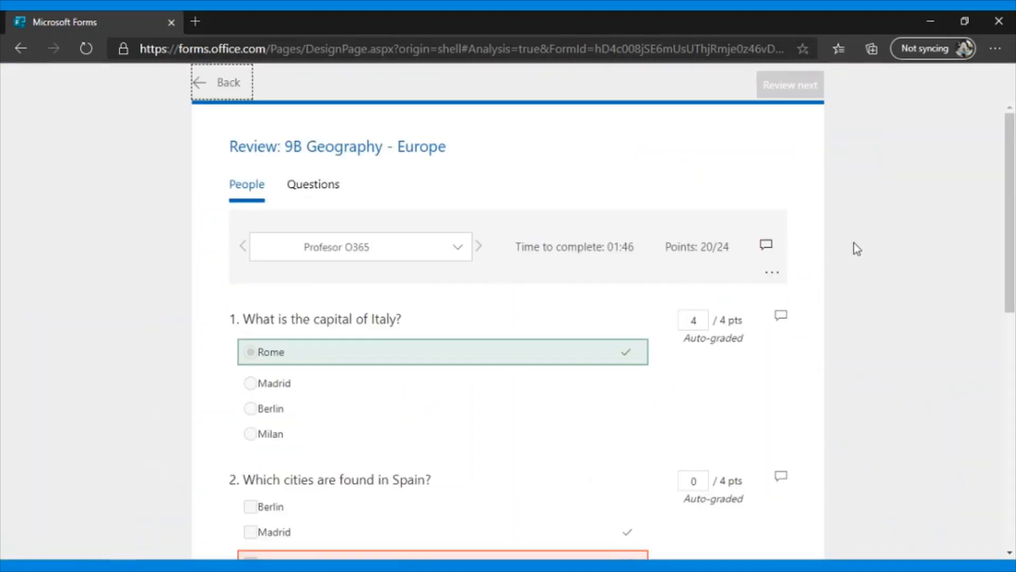
pyautogui.scroll(-3)
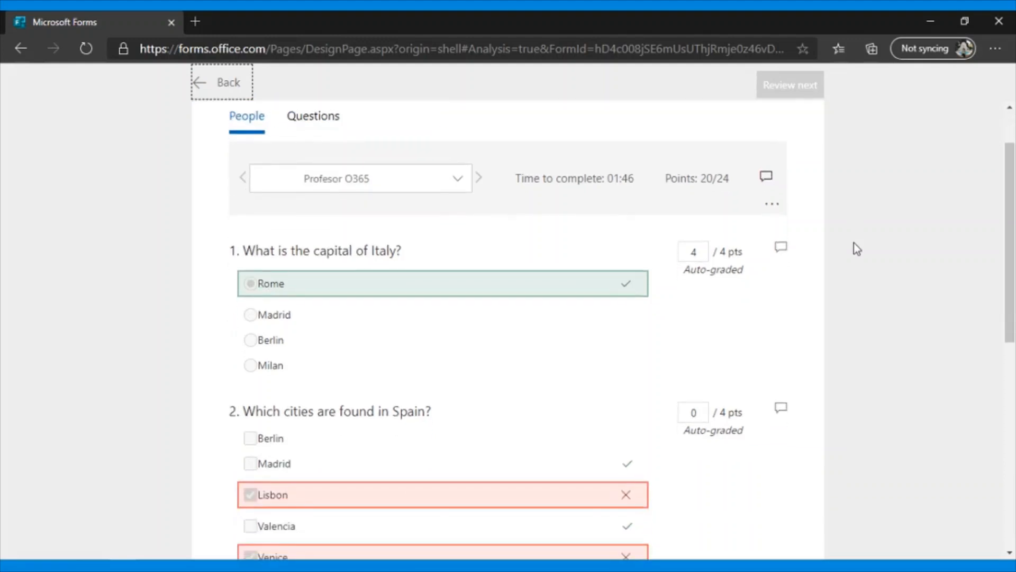
pyautogui.scroll(-3)
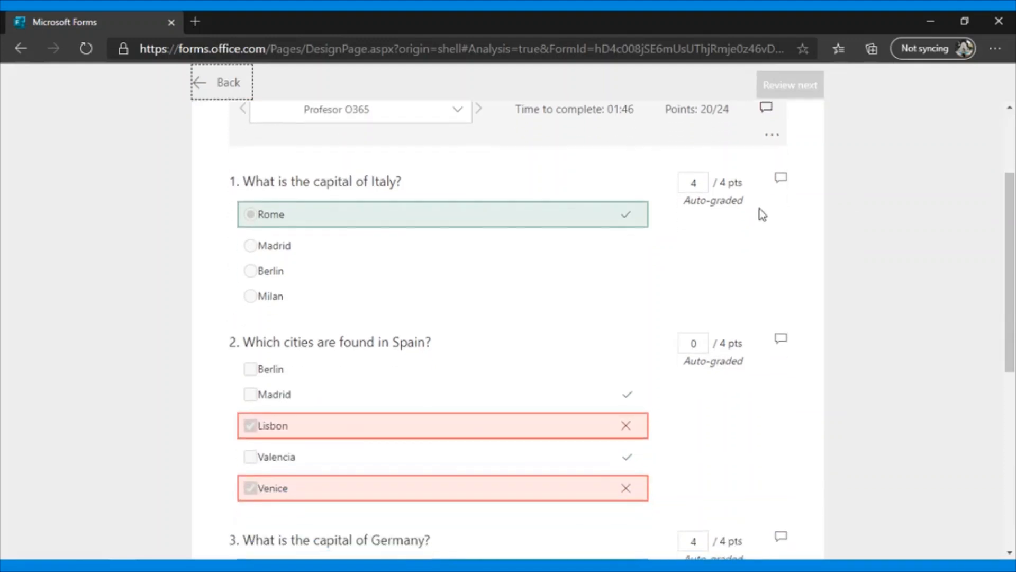
pyautogui.click(781, 178)
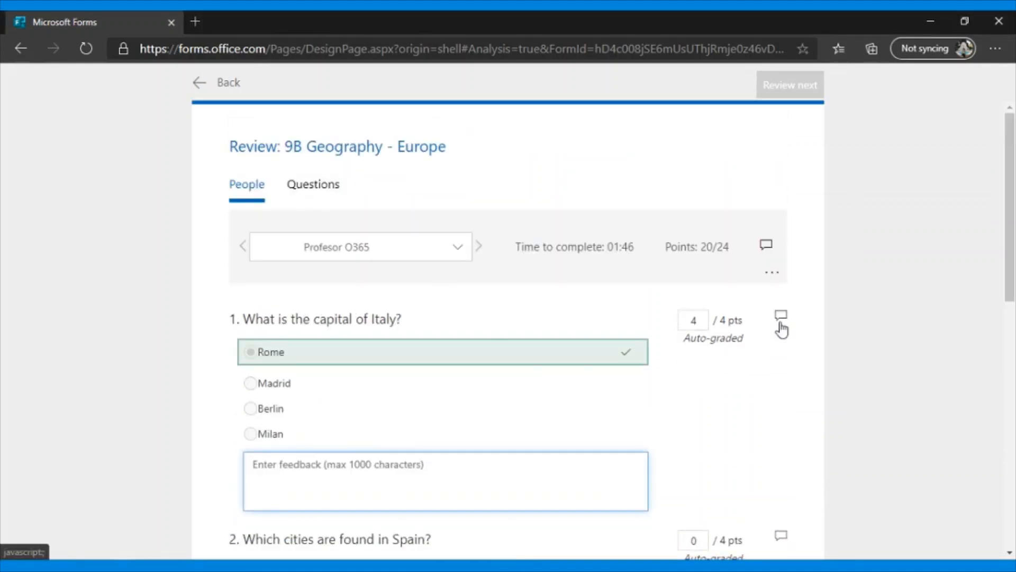
pyautogui.click(360, 246)
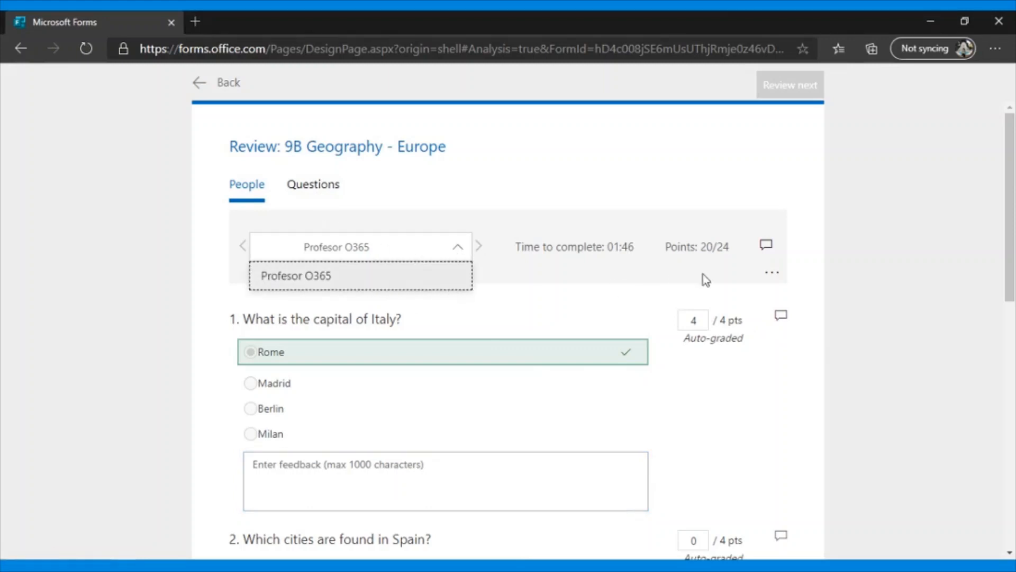
pyautogui.click(771, 272)
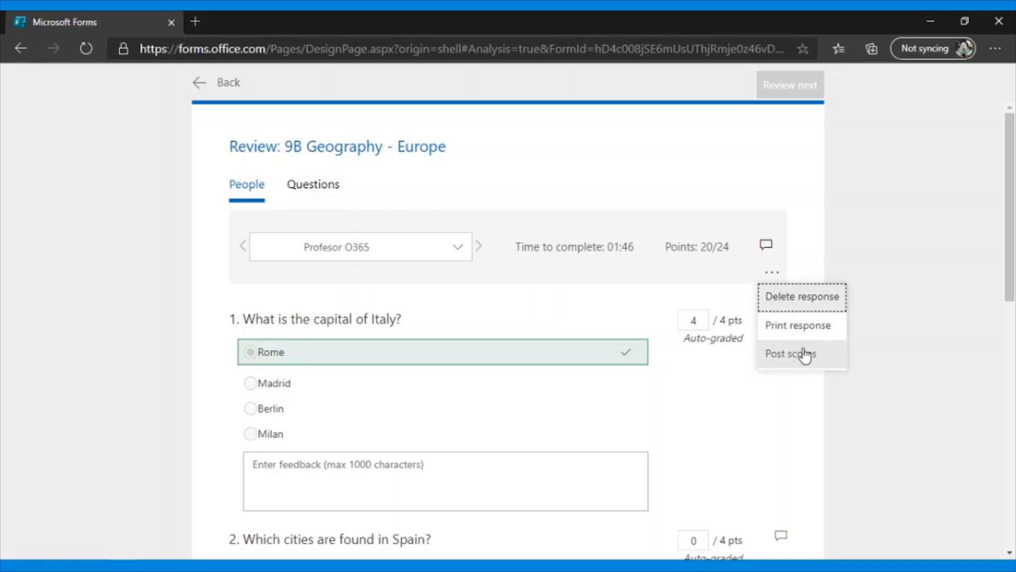